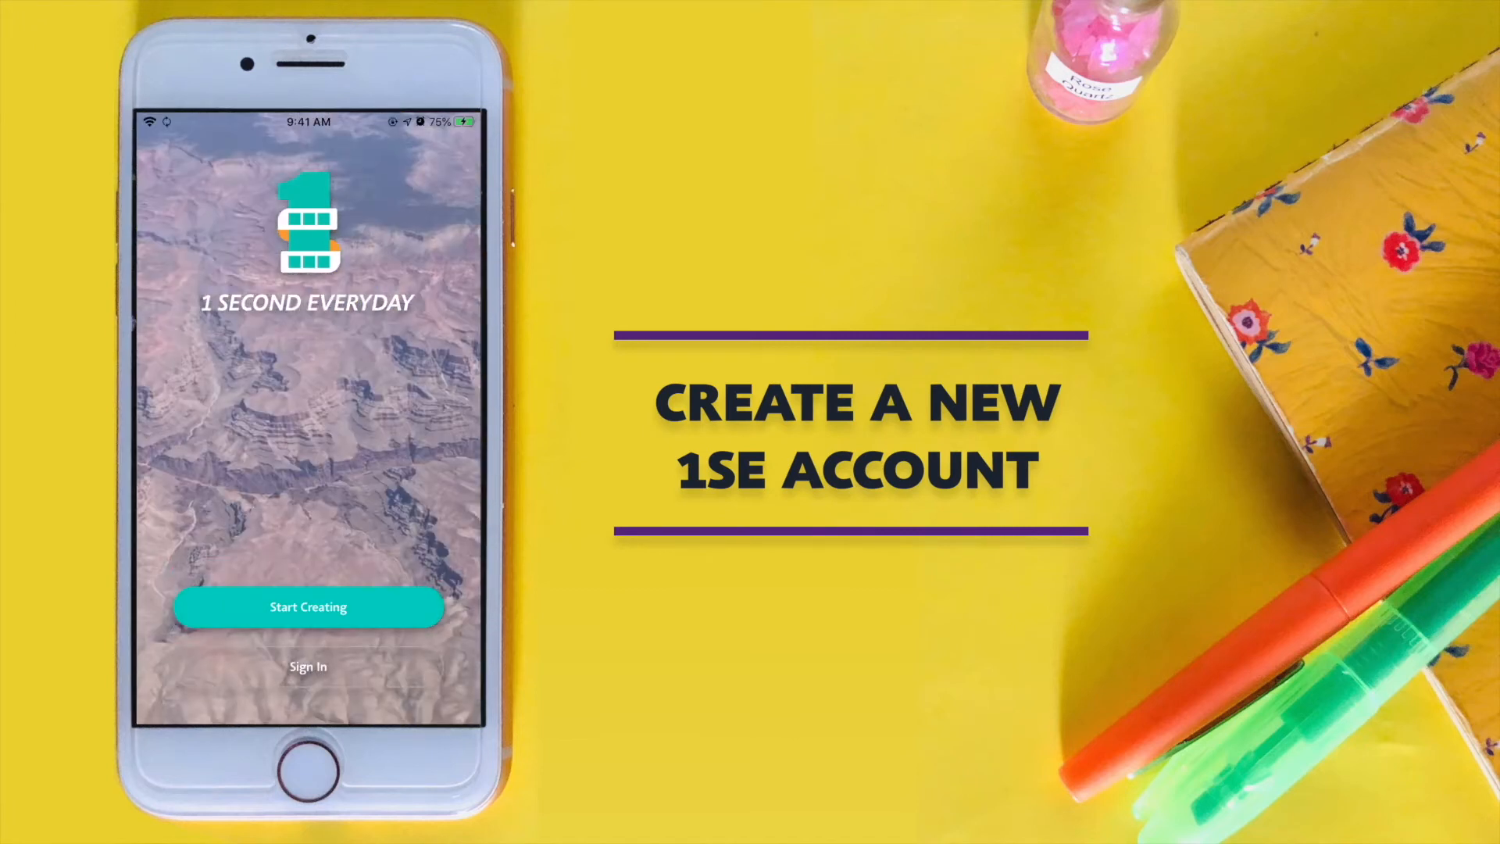
Create a new account by continuing with Google and allowing the google.com sign-in.
{"action": "left_click", "coordinate": [307, 607]}
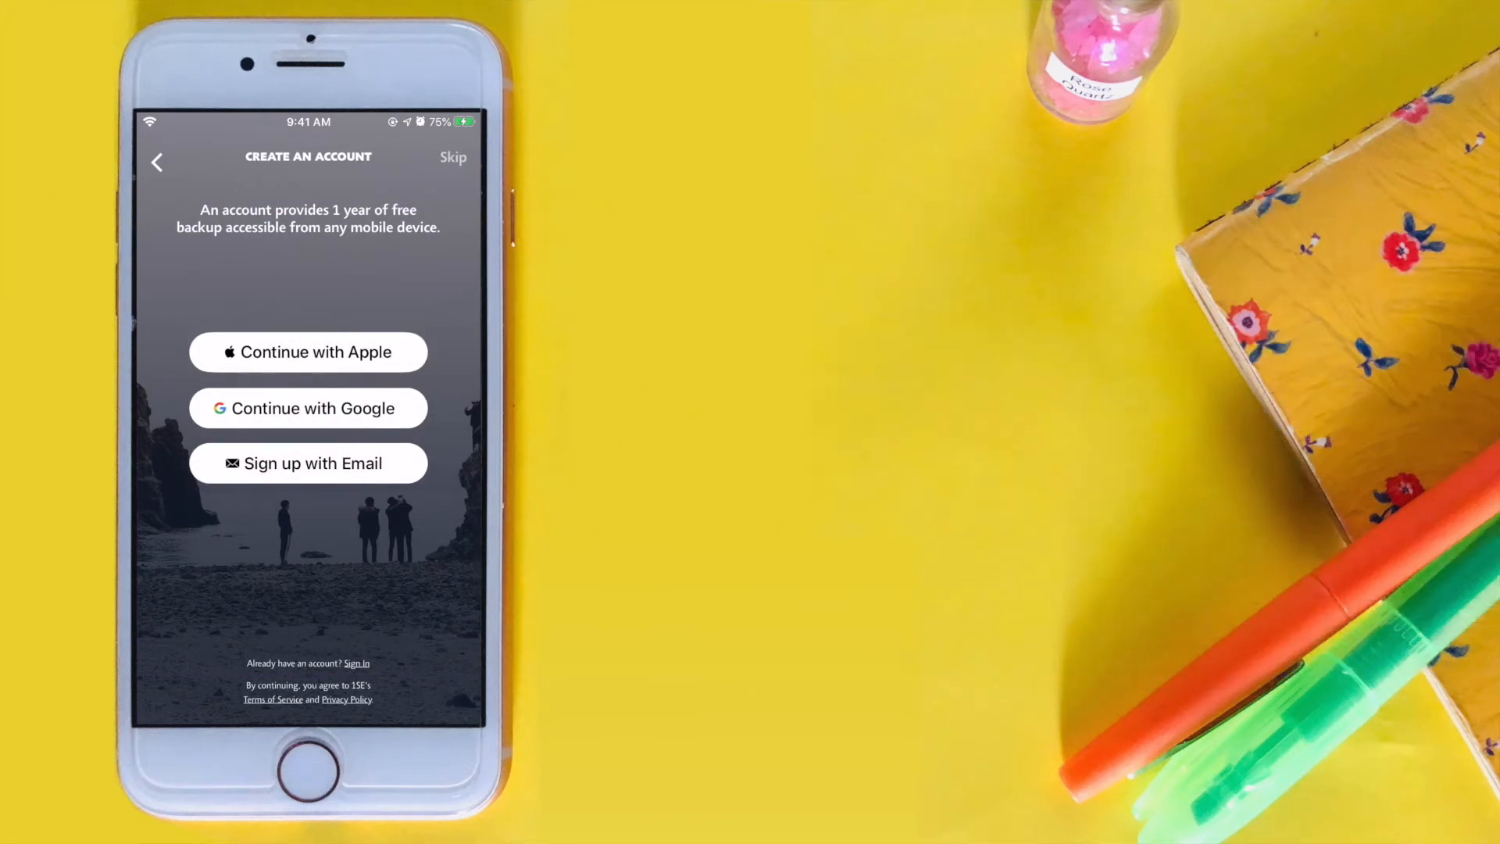
{"action": "left_click", "coordinate": [308, 408]}
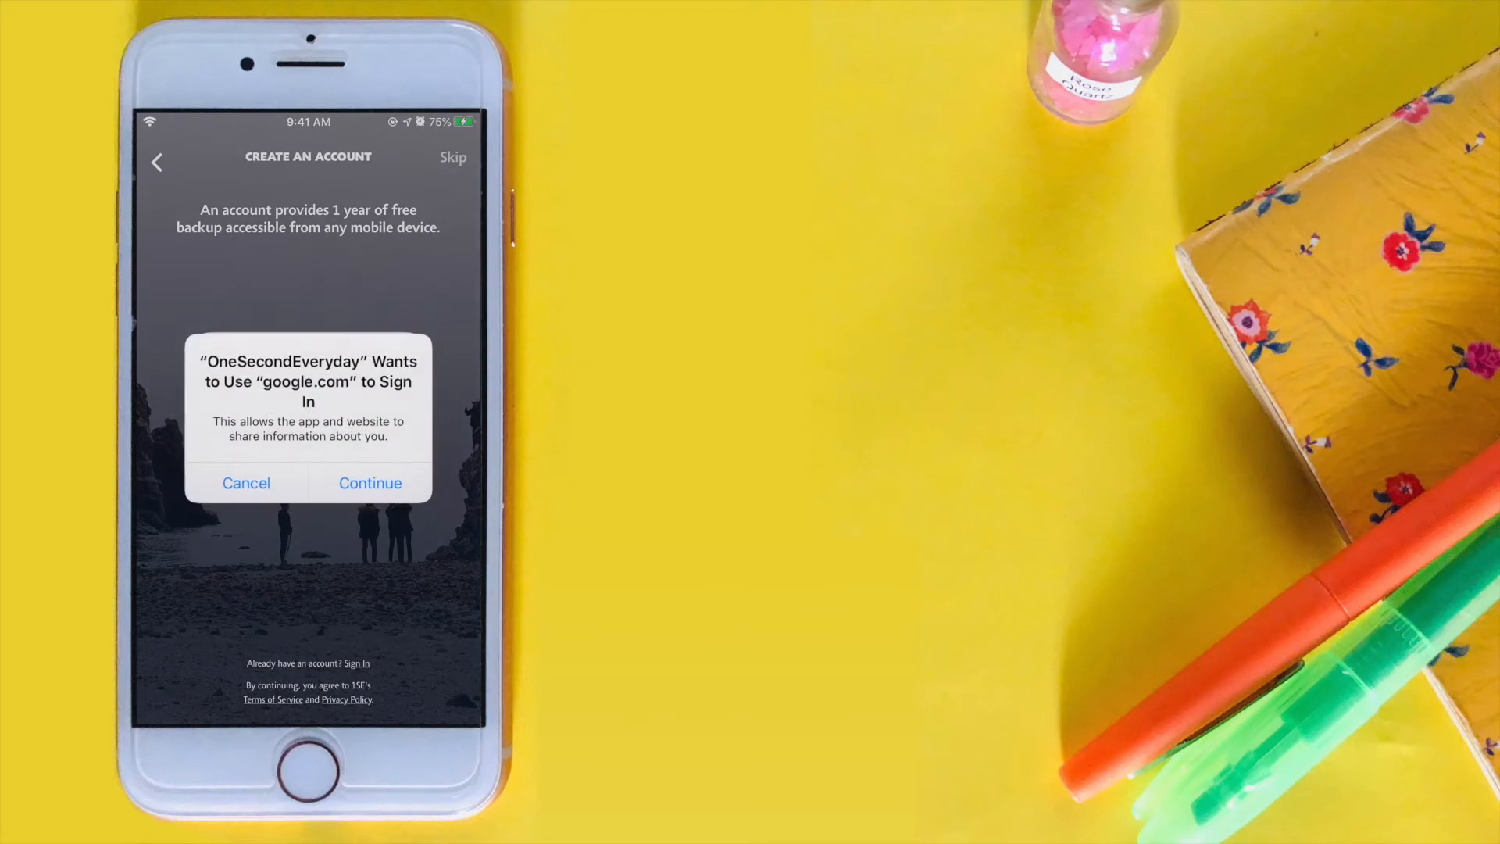
{"action": "left_click", "coordinate": [370, 483]}
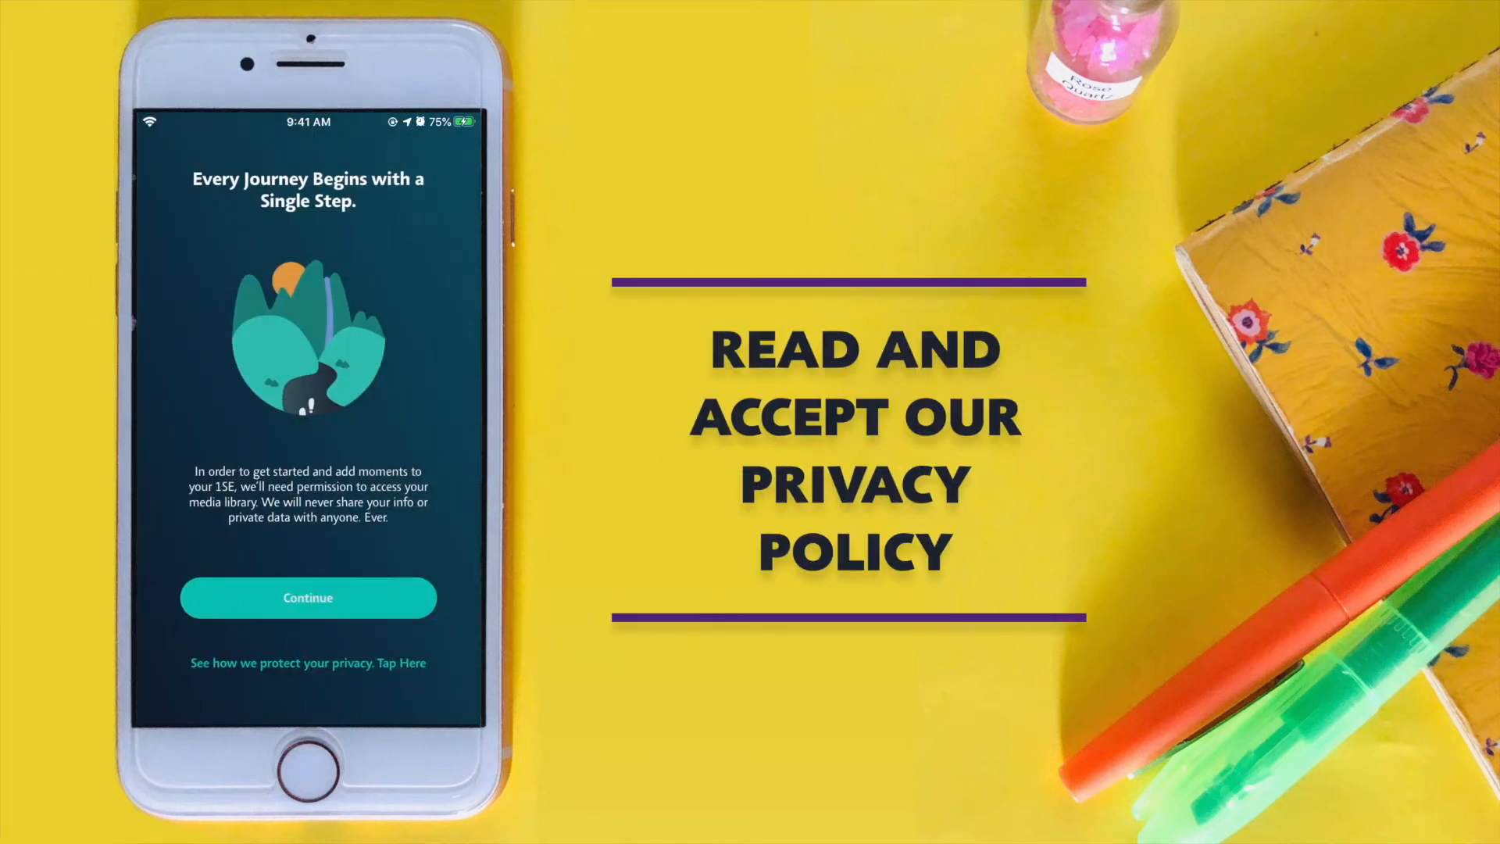
Read and close the privacy policy, then grant access to the media library.
{"action": "left_click", "coordinate": [308, 663]}
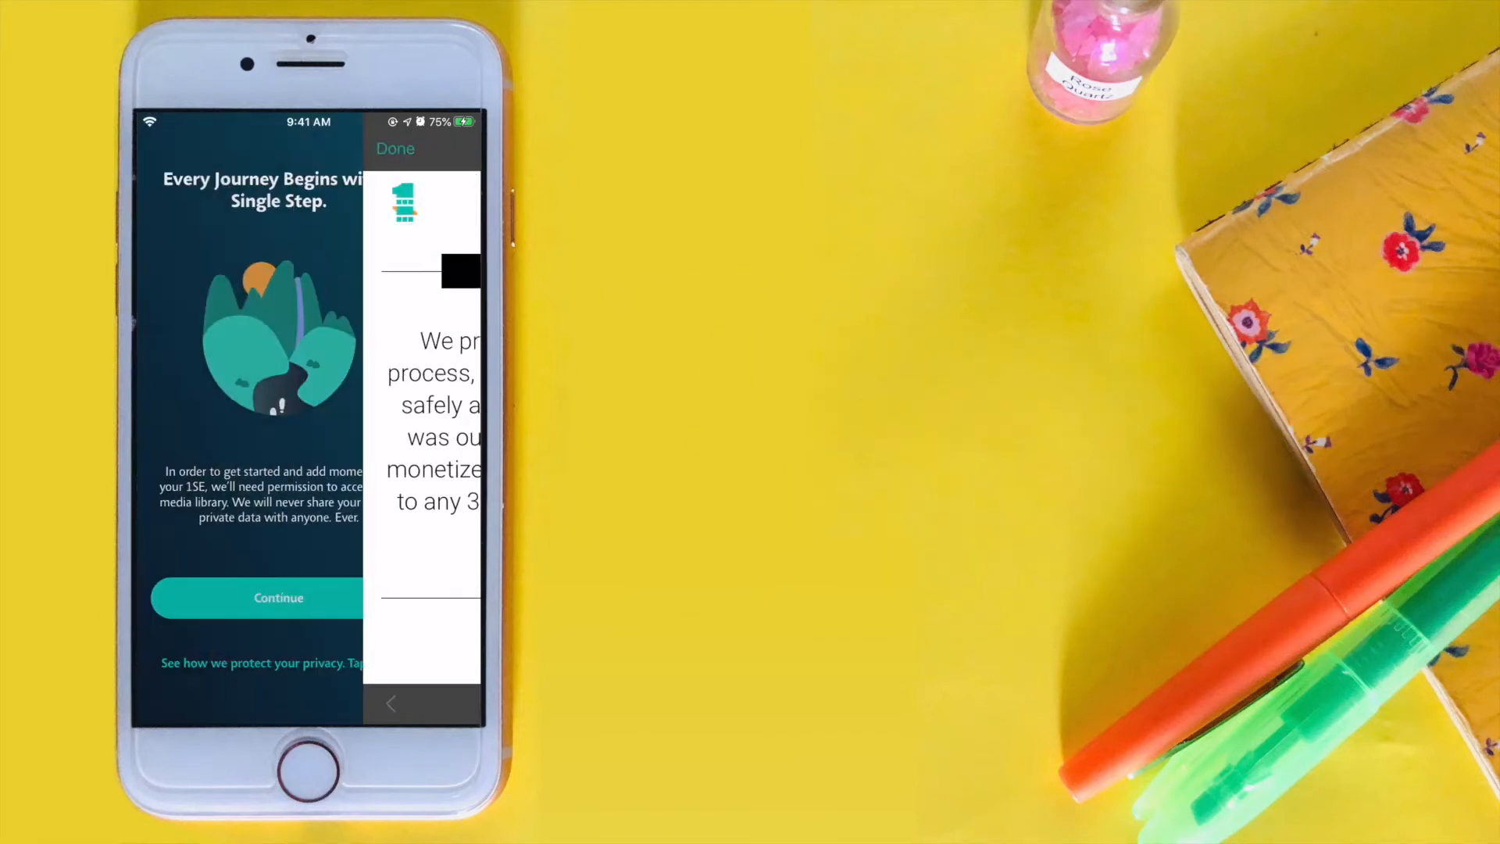
{"action": "left_click", "coordinate": [395, 148]}
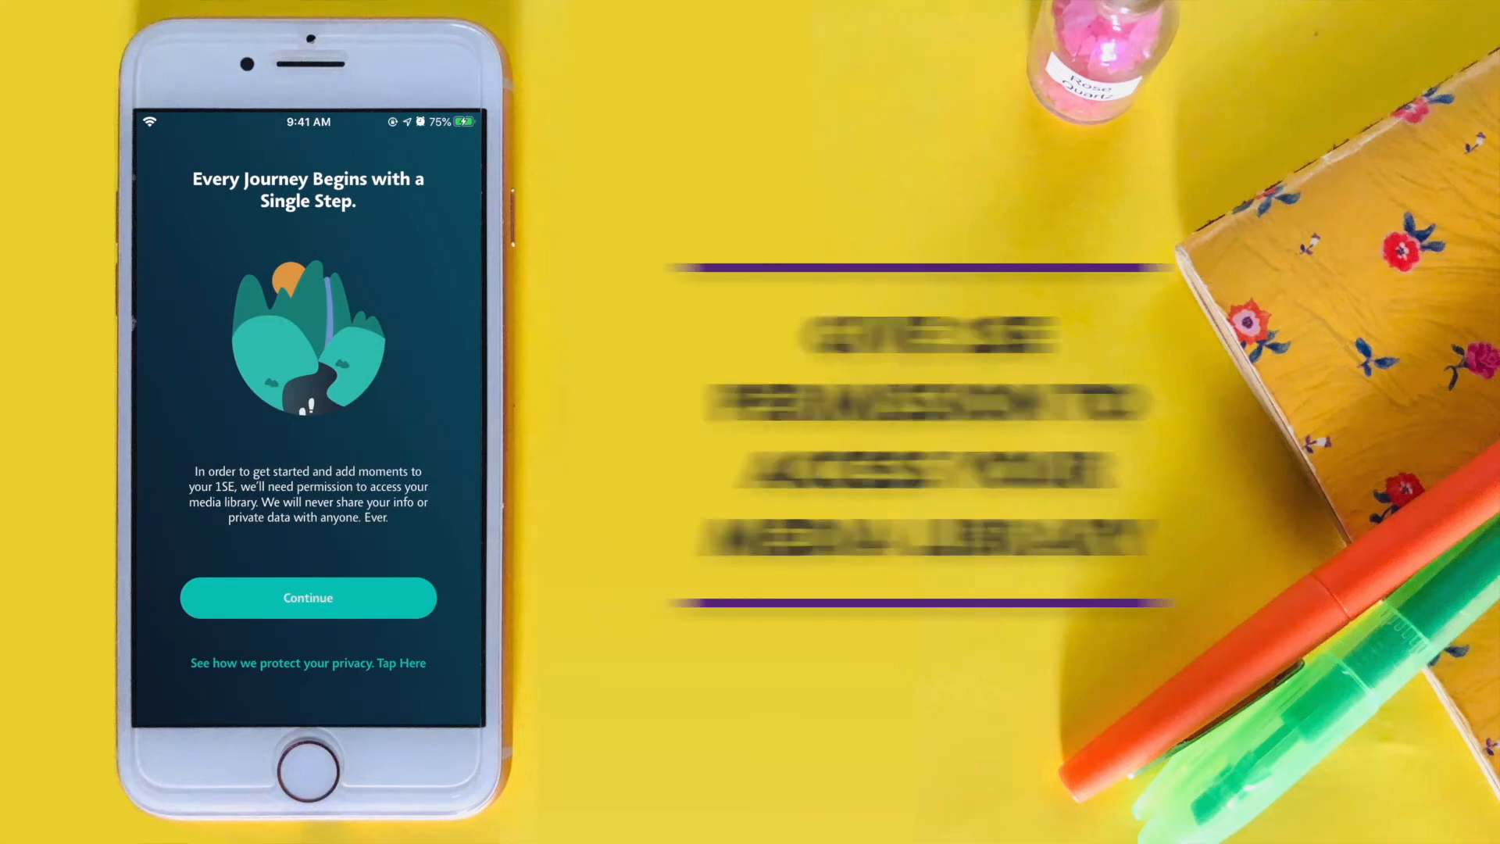
{"action": "left_click", "coordinate": [308, 596]}
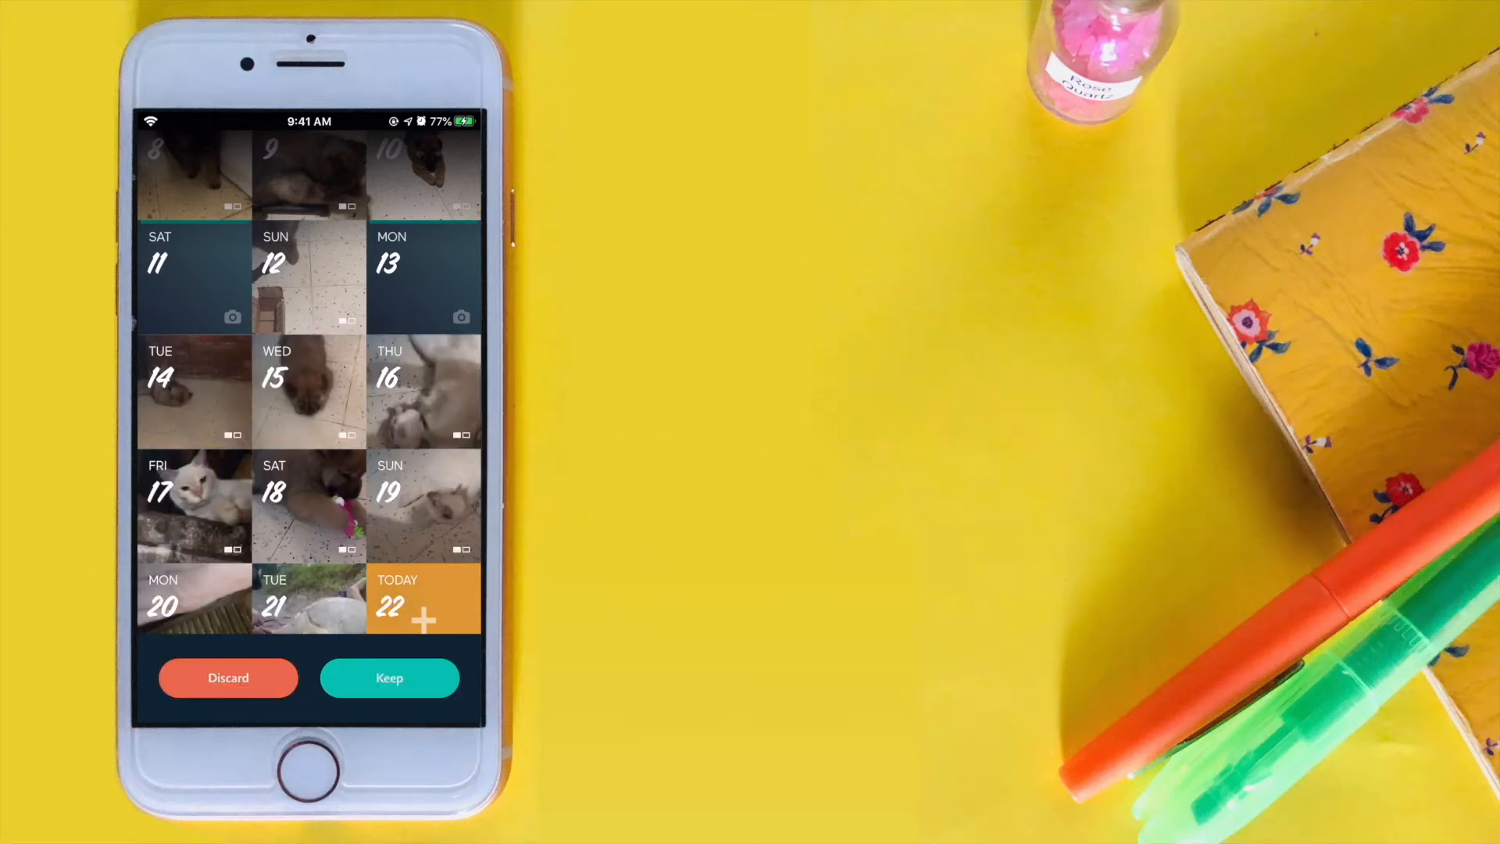
Keep the imported past clips so they compile into the My Timeline movie.
{"action": "left_click", "coordinate": [389, 676]}
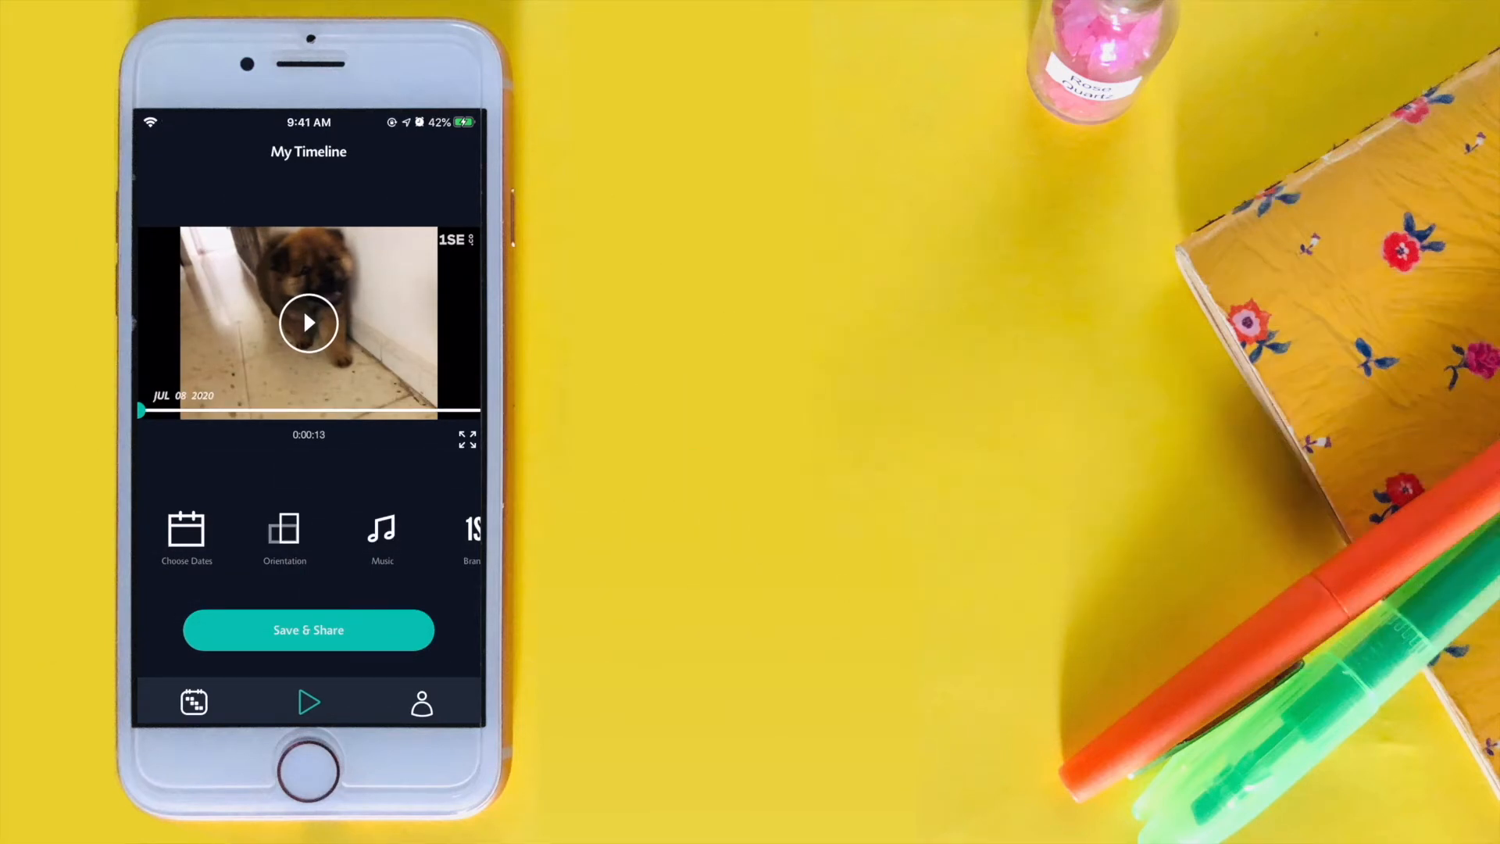
Customize the movie's dates by selecting all available days and adding them to the mash.
{"action": "left_click", "coordinate": [186, 528]}
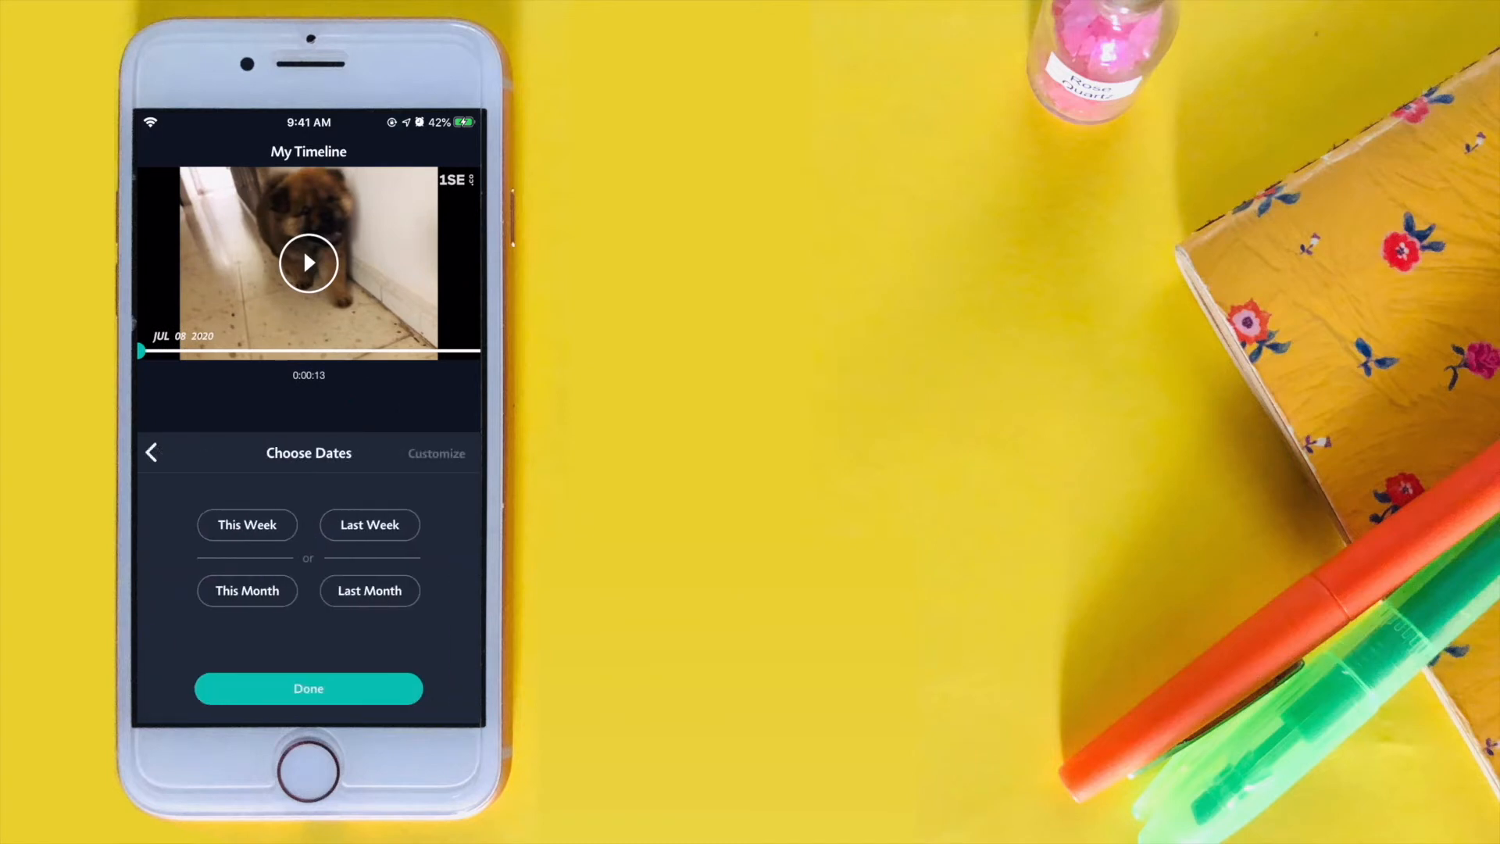
{"action": "left_click", "coordinate": [246, 525]}
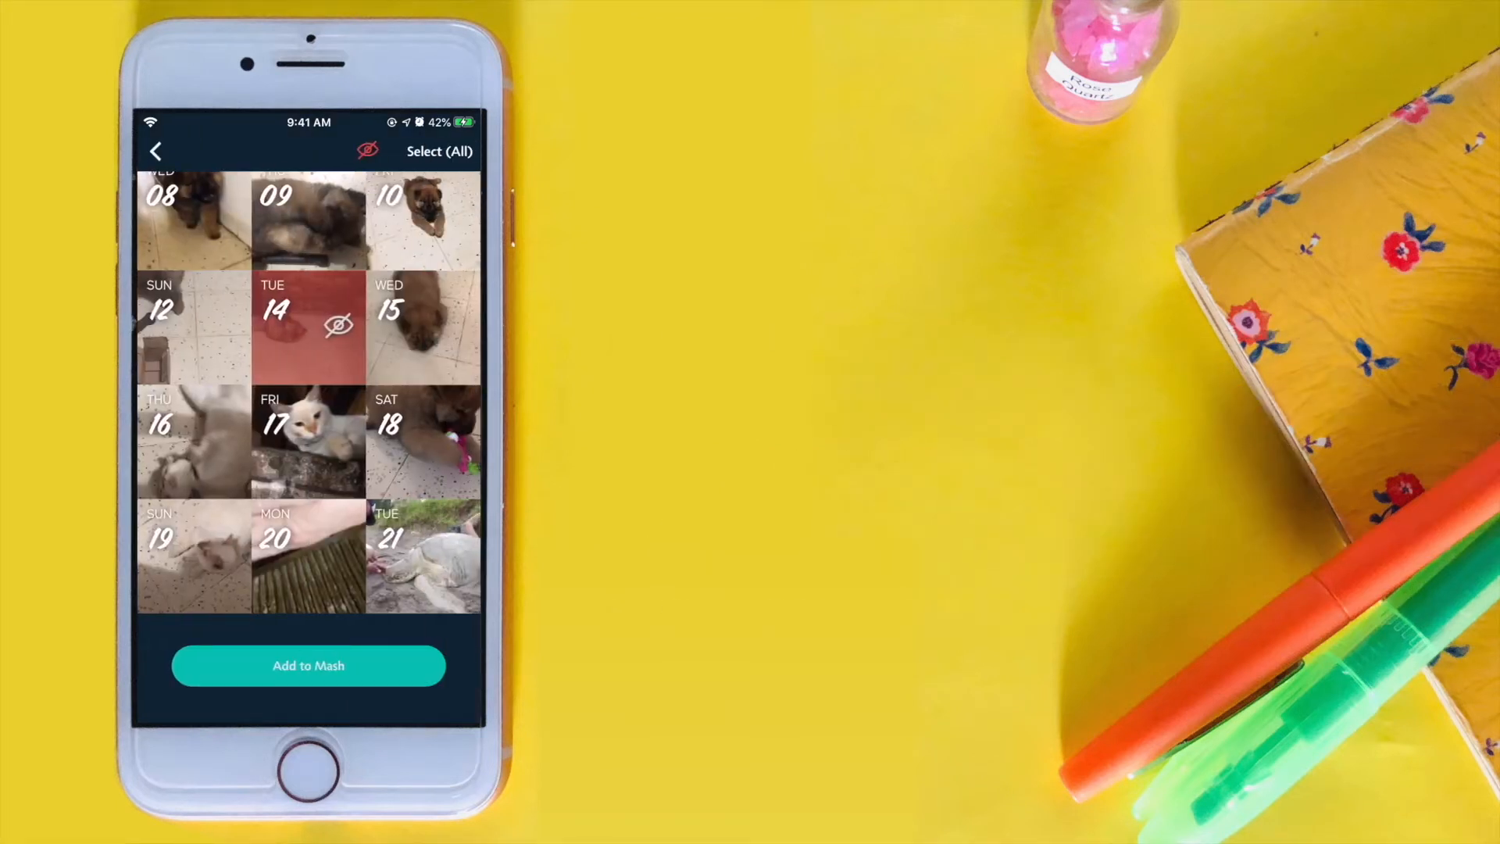
{"action": "left_click", "coordinate": [431, 152]}
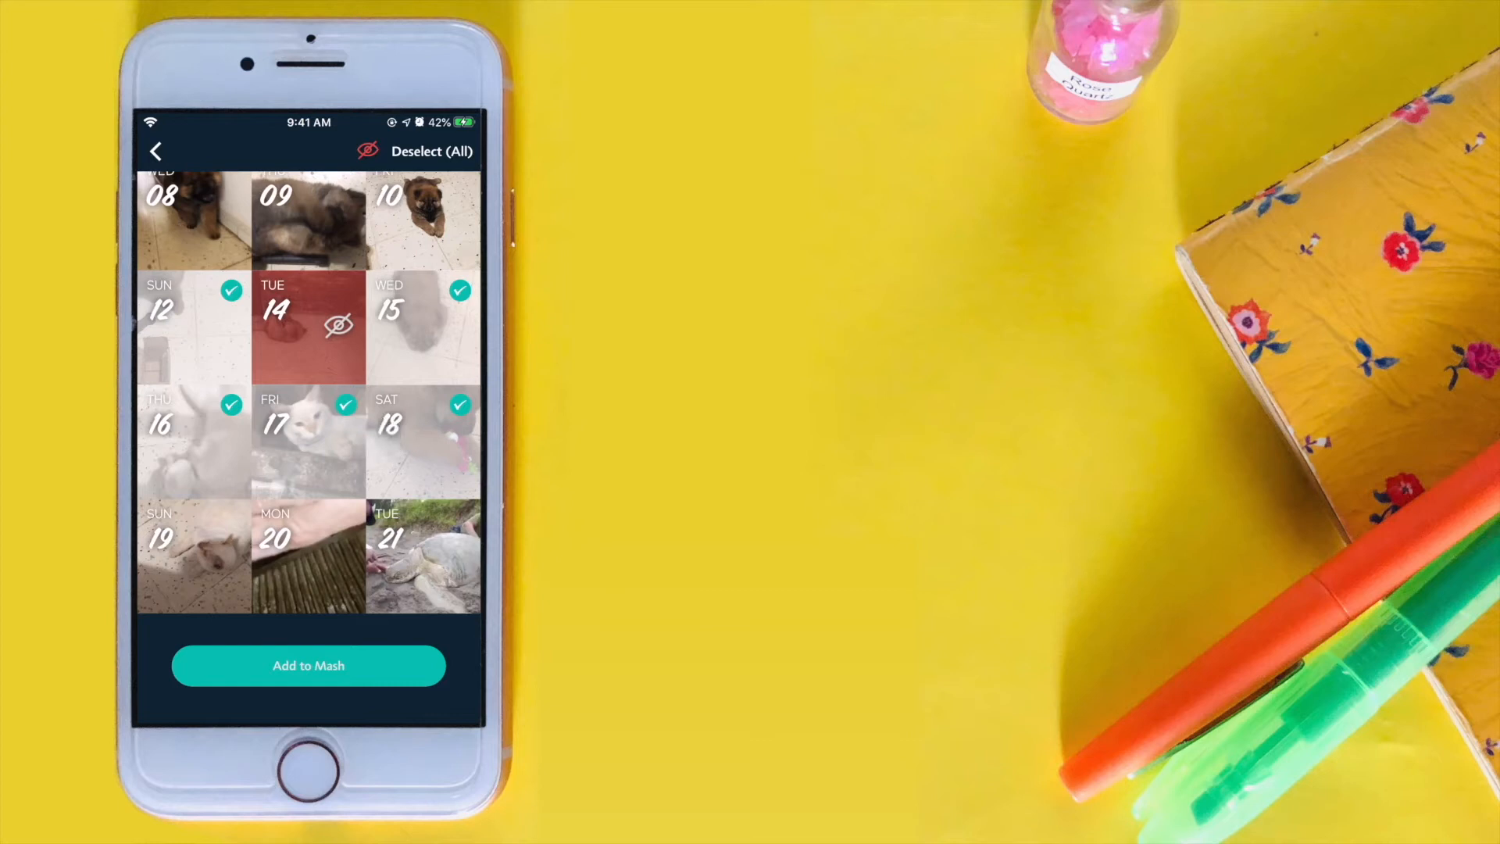
{"action": "left_click", "coordinate": [308, 666]}
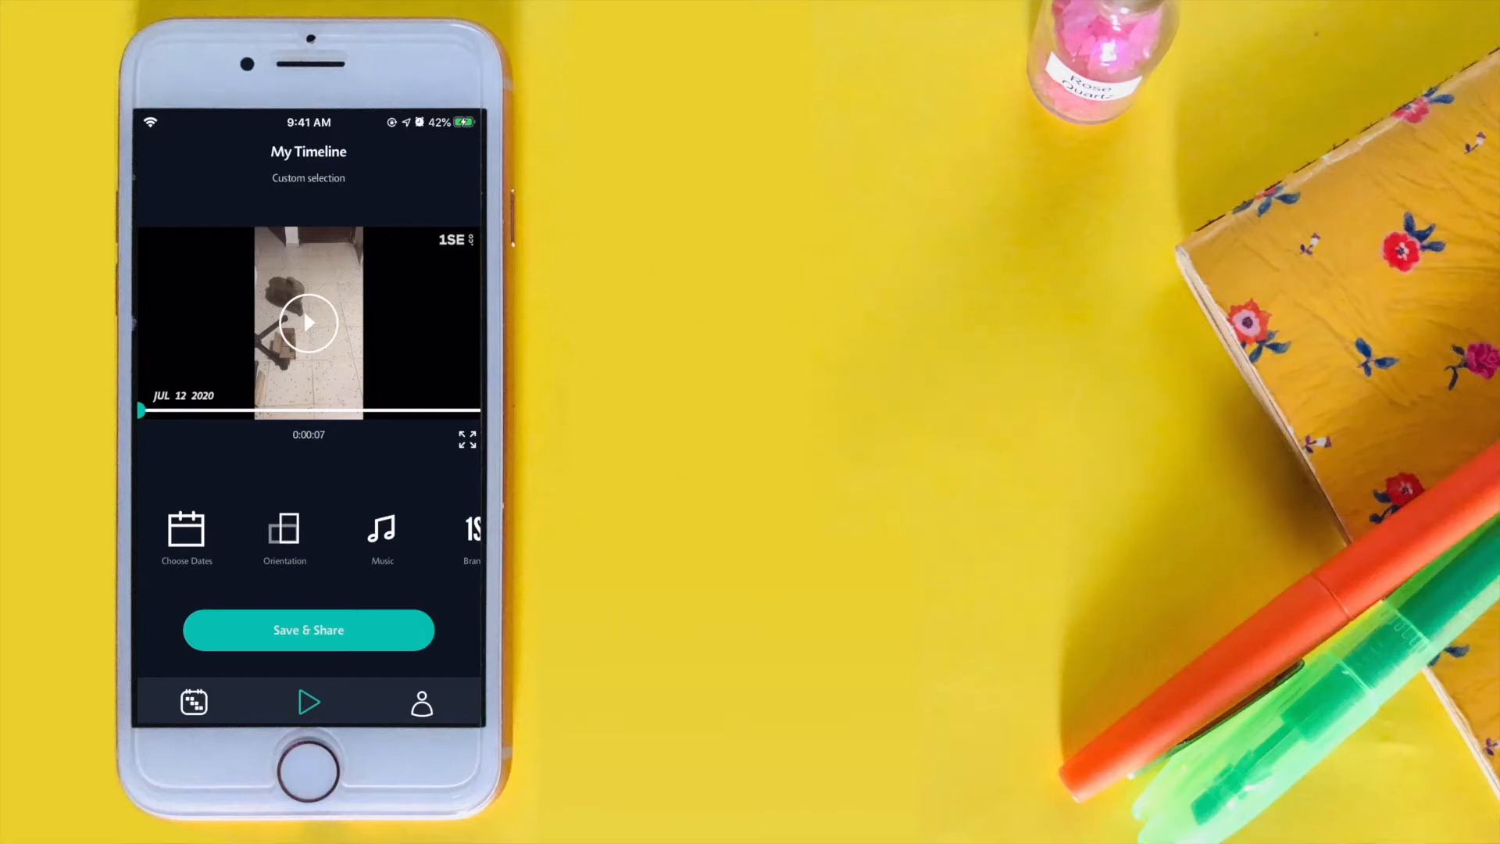
{"action": "left_click", "coordinate": [284, 536]}
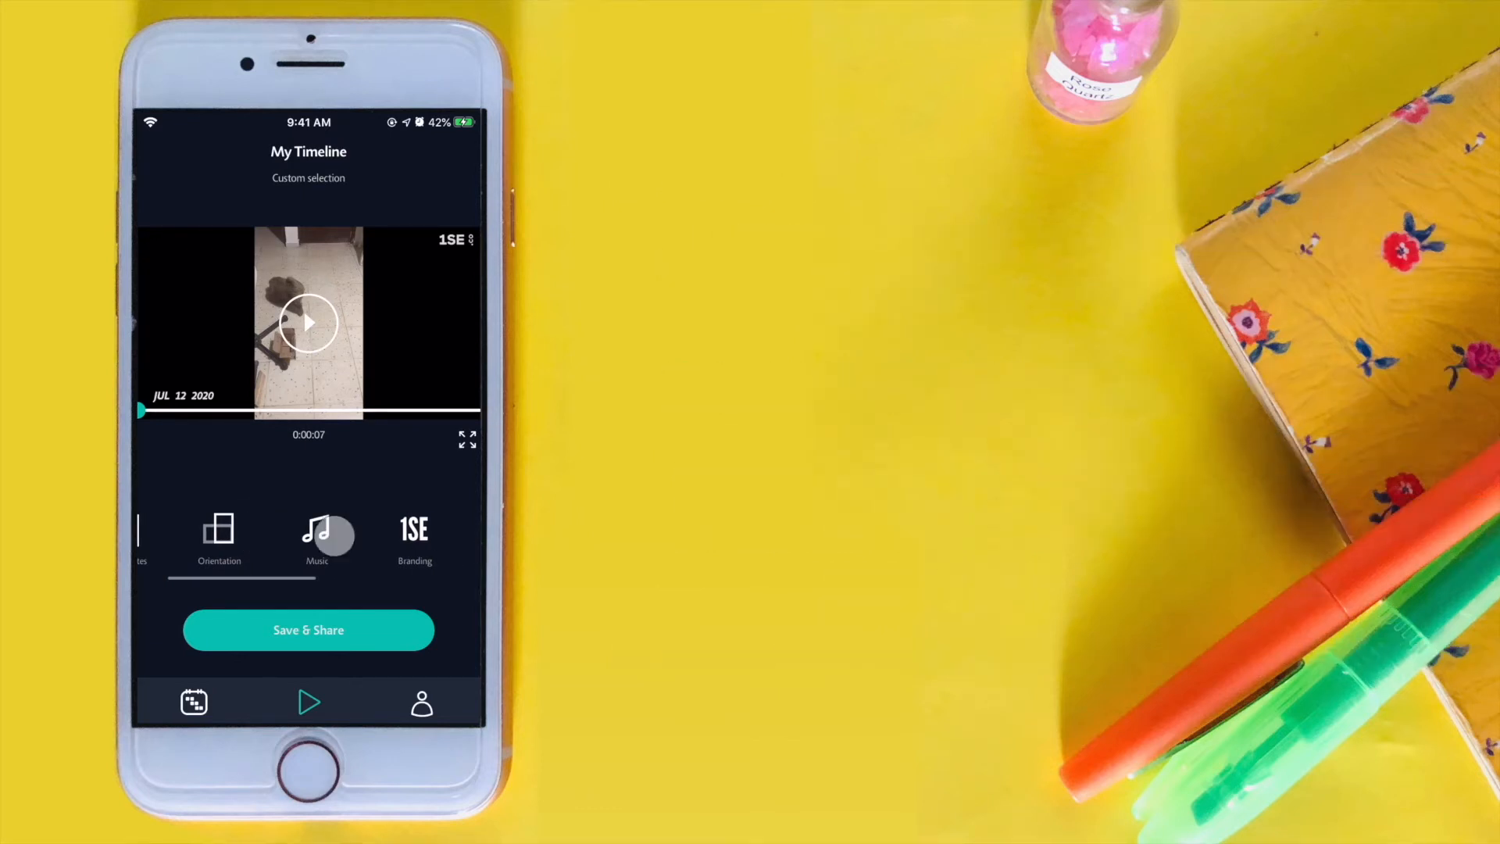
Set the built-in Aqua track as the movie's background music instead of a library song.
{"action": "left_click", "coordinate": [317, 536]}
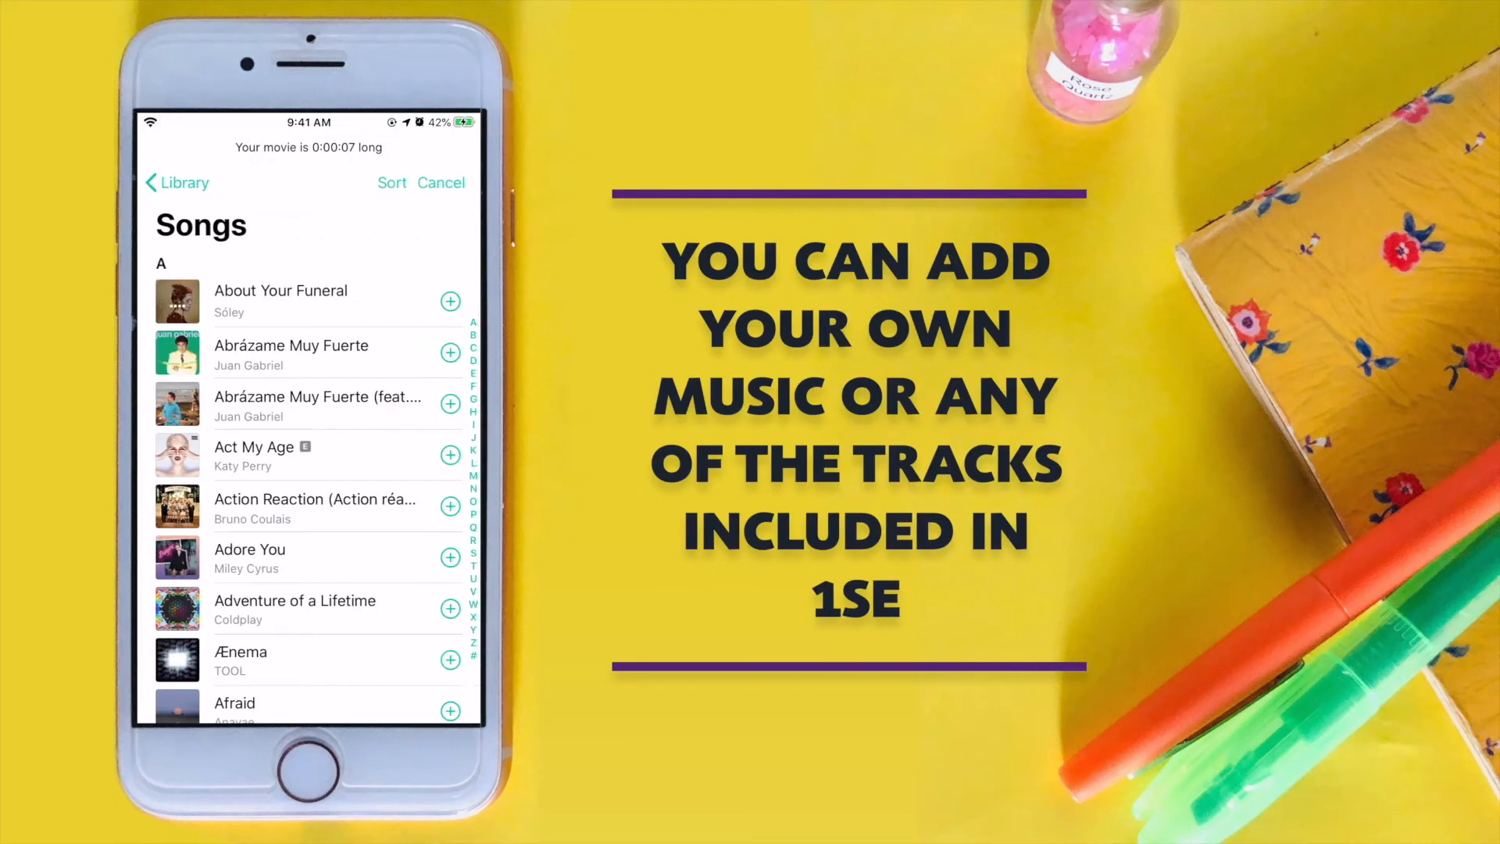
{"action": "left_click", "coordinate": [440, 183]}
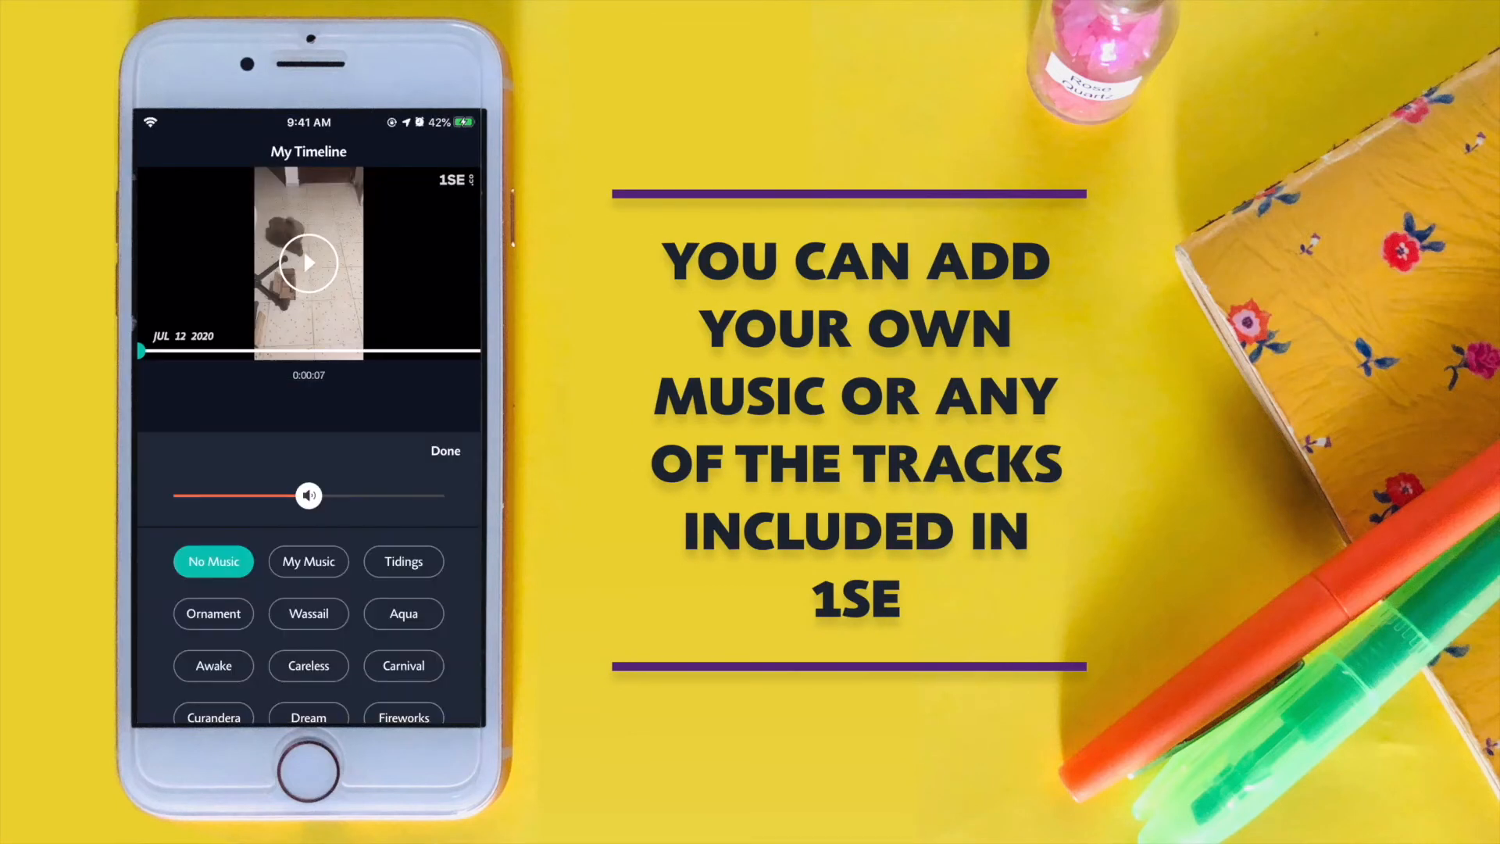
{"action": "left_click", "coordinate": [403, 612]}
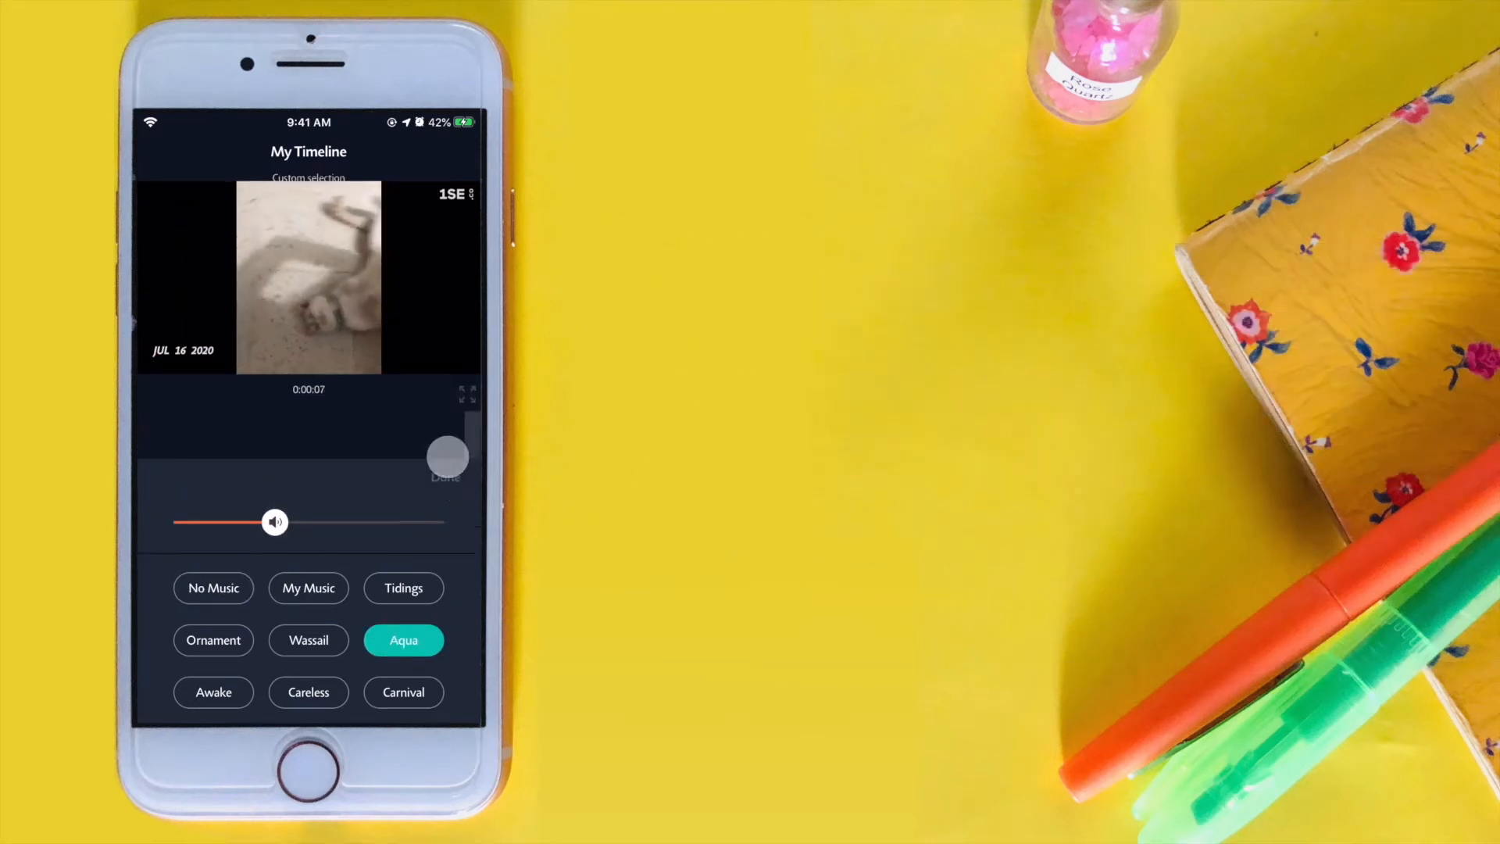
{"action": "left_click", "coordinate": [445, 477]}
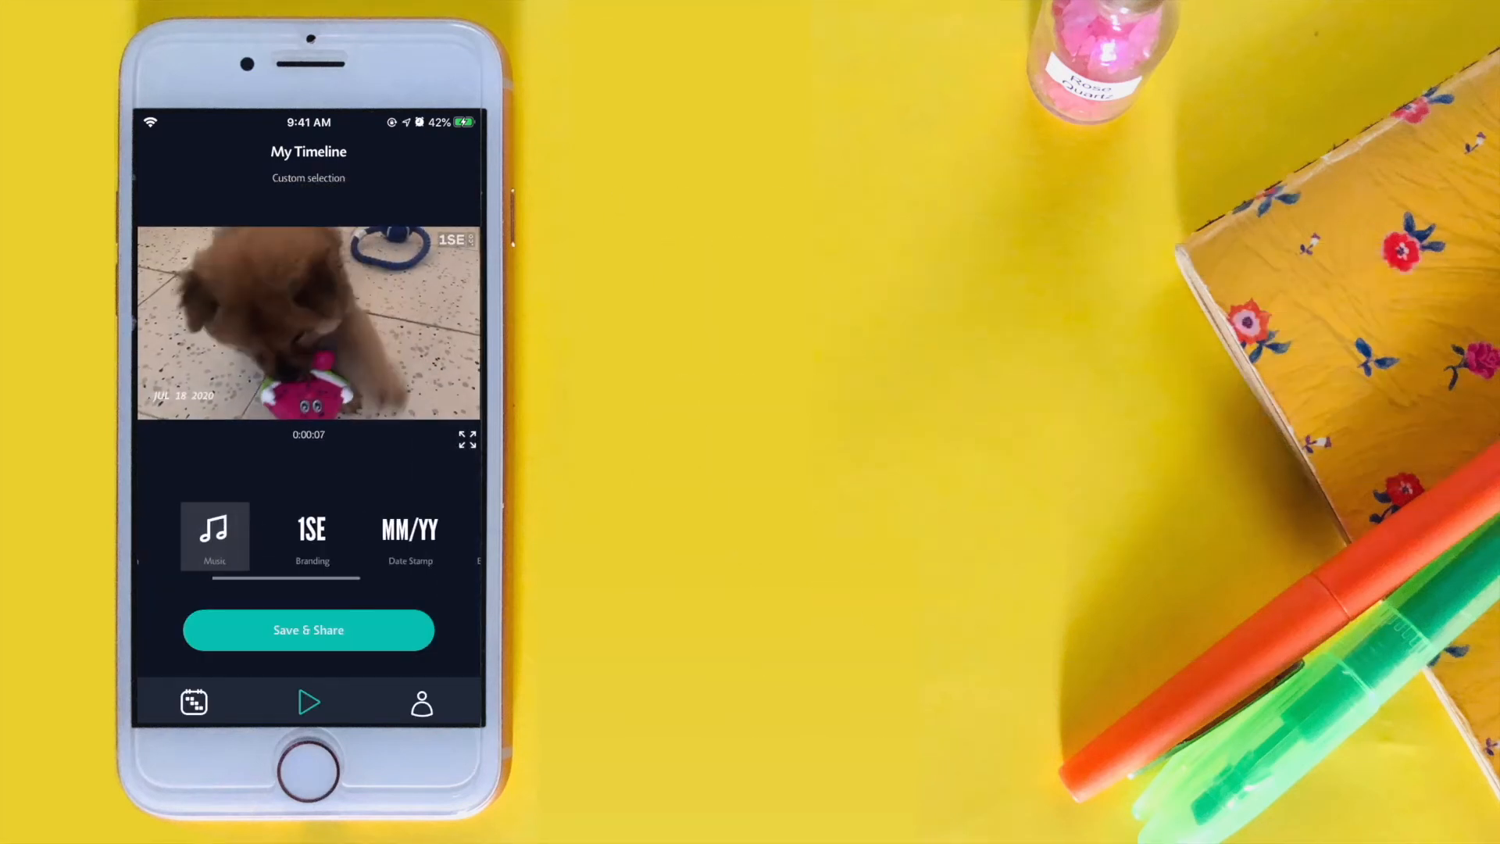
Toggle date stamps and Benjamin Button playback order, and turn Favorites-only on then off.
{"action": "left_click", "coordinate": [312, 531]}
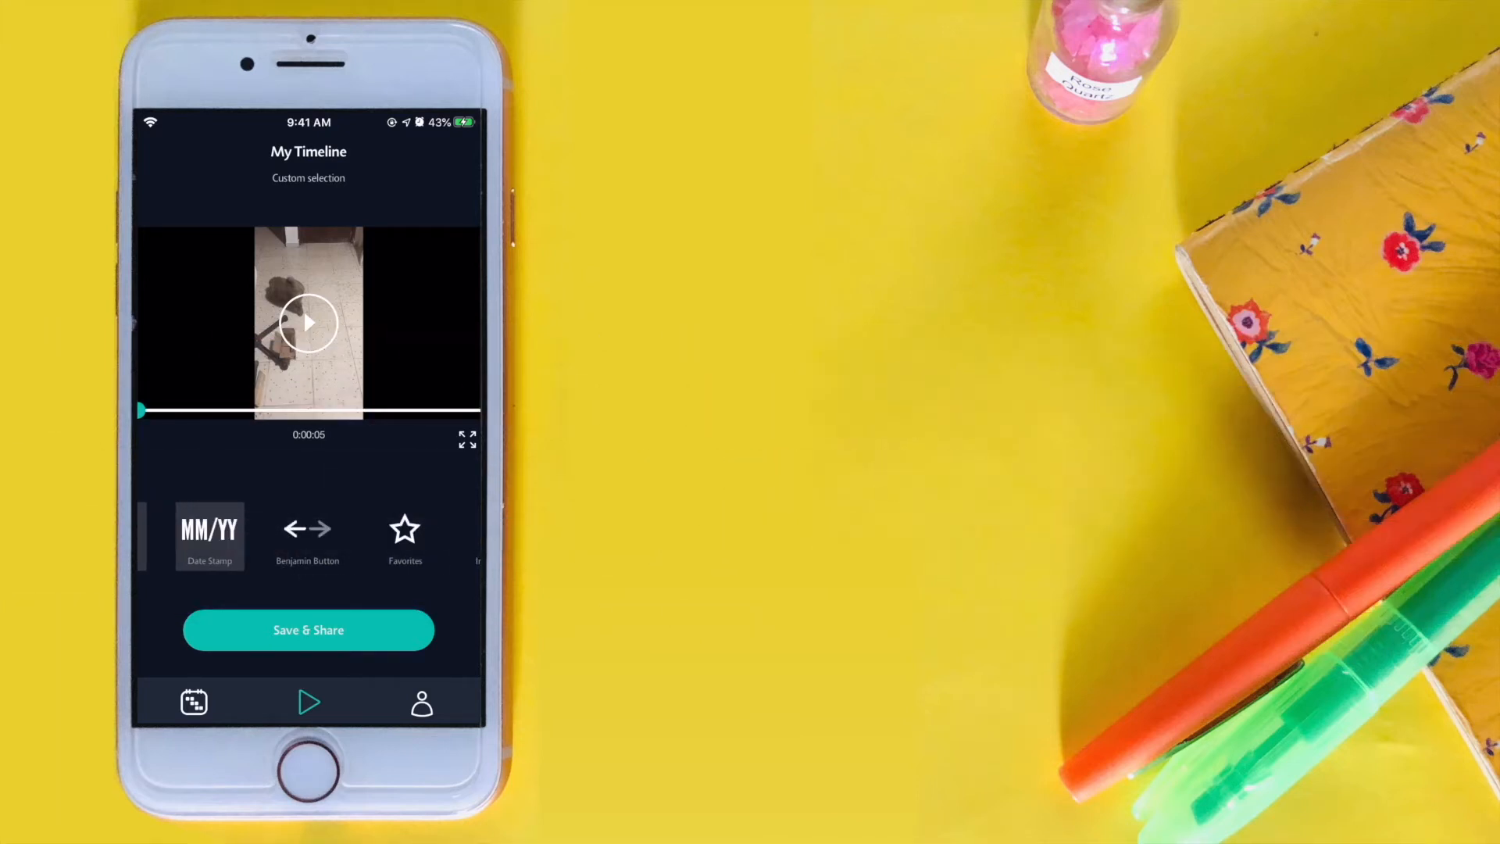
{"action": "left_click", "coordinate": [307, 536]}
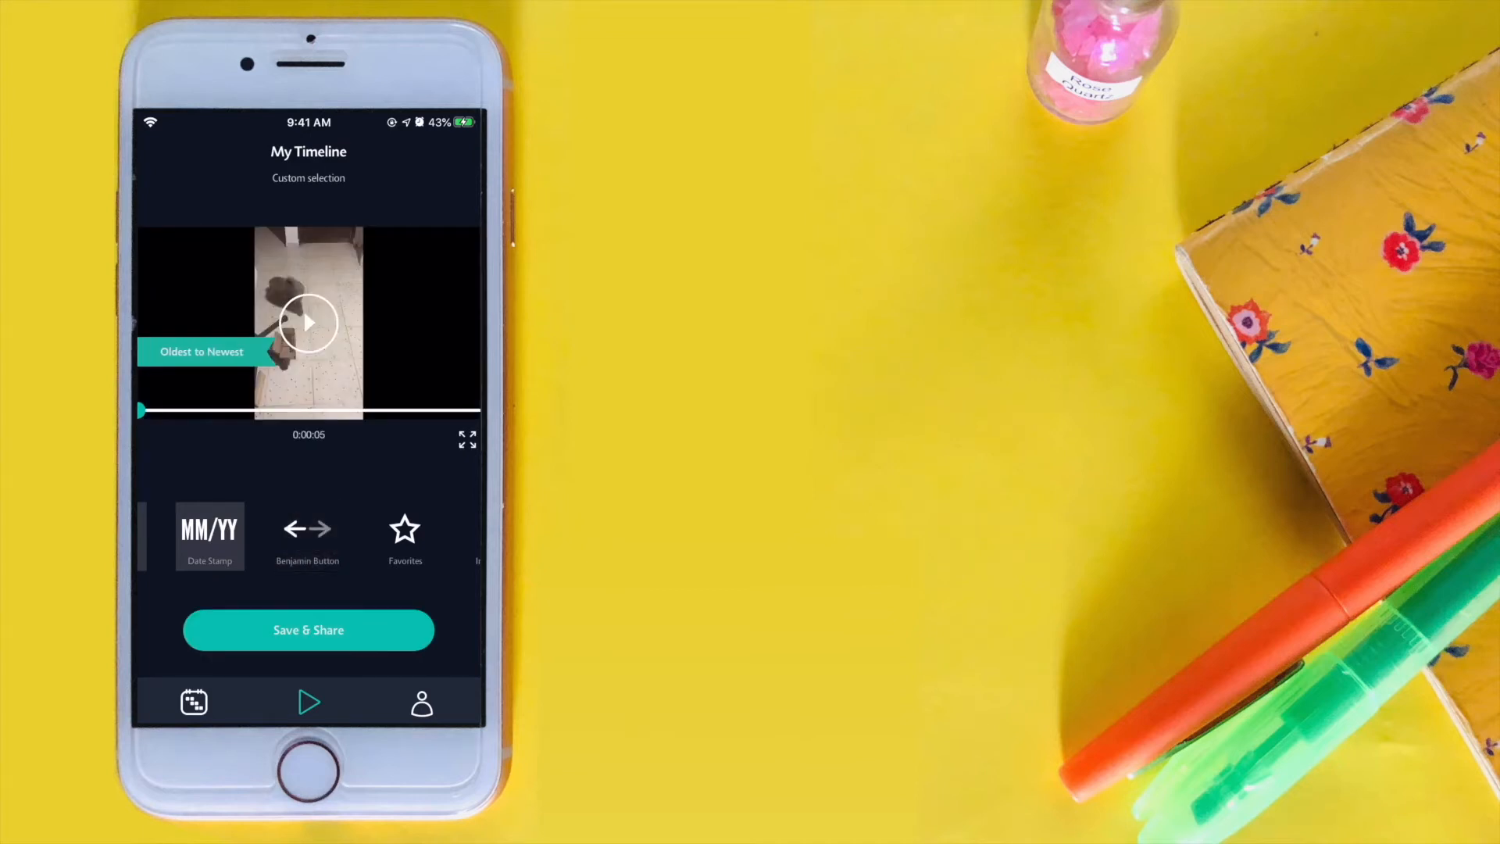
{"action": "scroll", "scroll_direction": "left", "scroll_amount": 3}
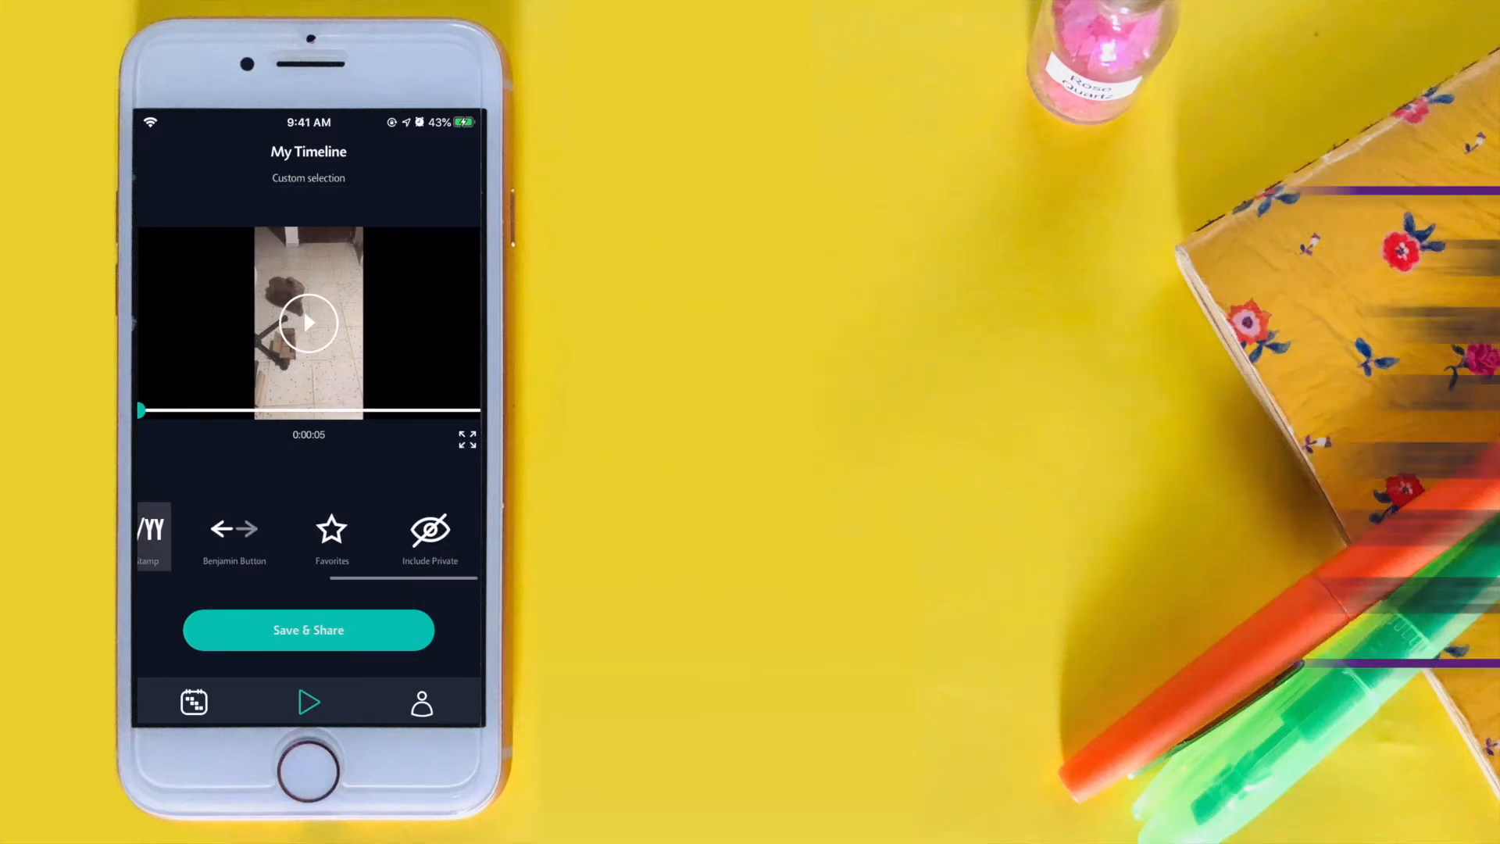
{"action": "left_click", "coordinate": [331, 530]}
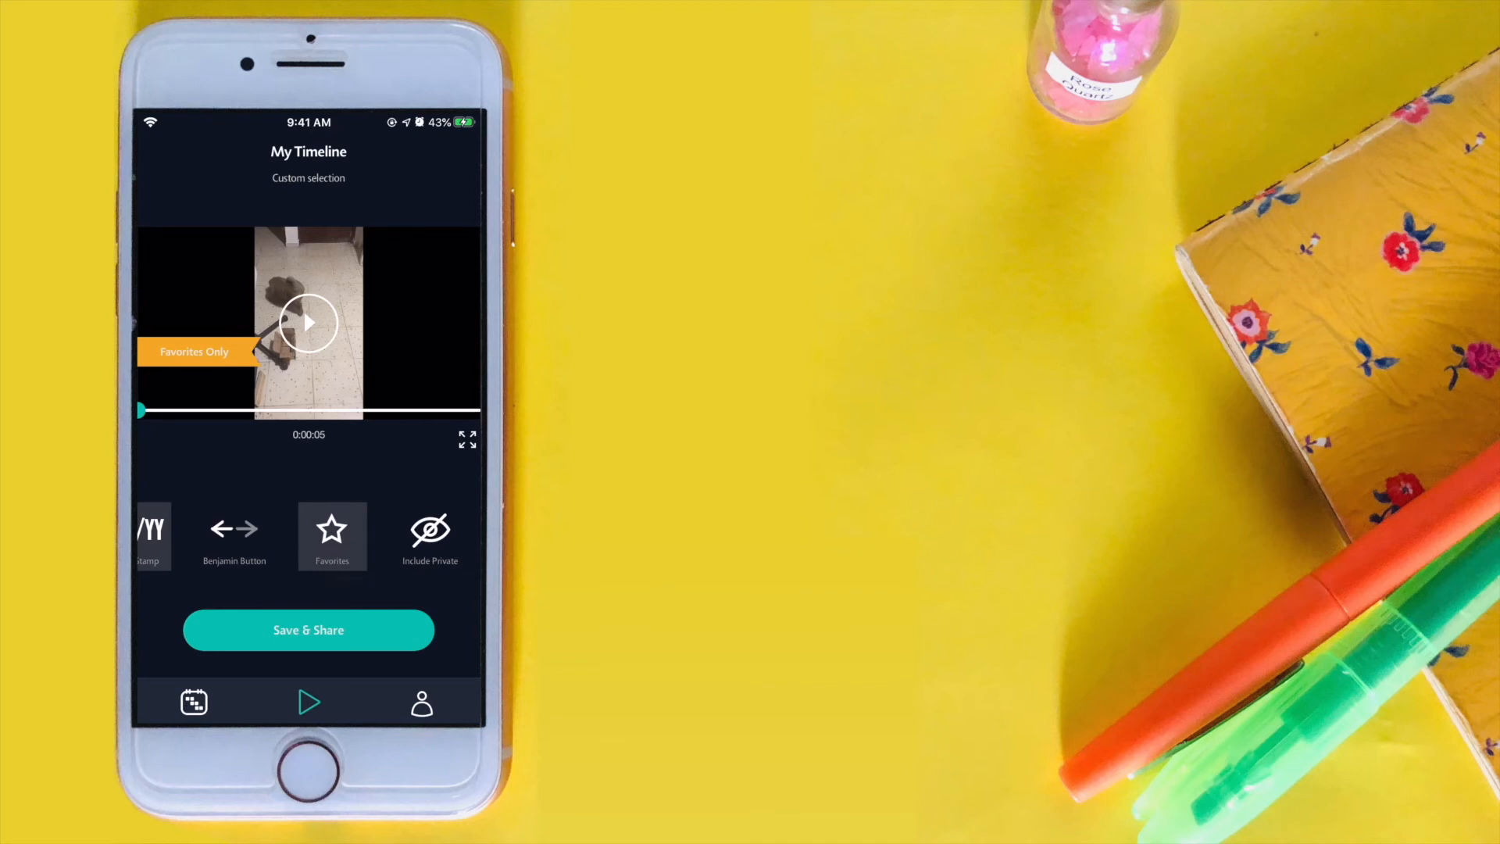
{"action": "left_click", "coordinate": [331, 536]}
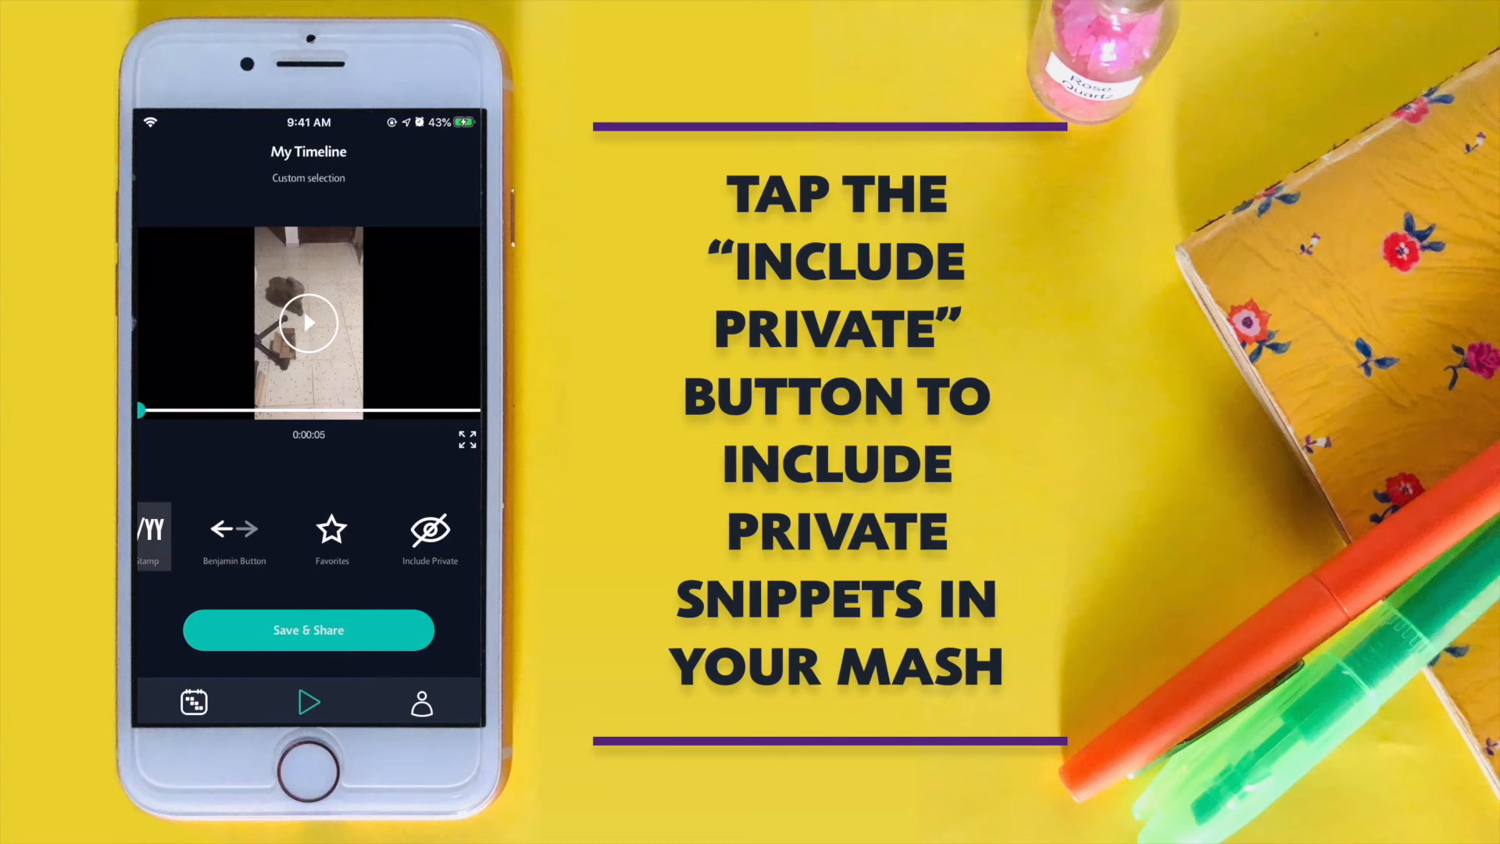
Include private snippets, confirm, and add the selection with the private day to the mash.
{"action": "left_click", "coordinate": [428, 530]}
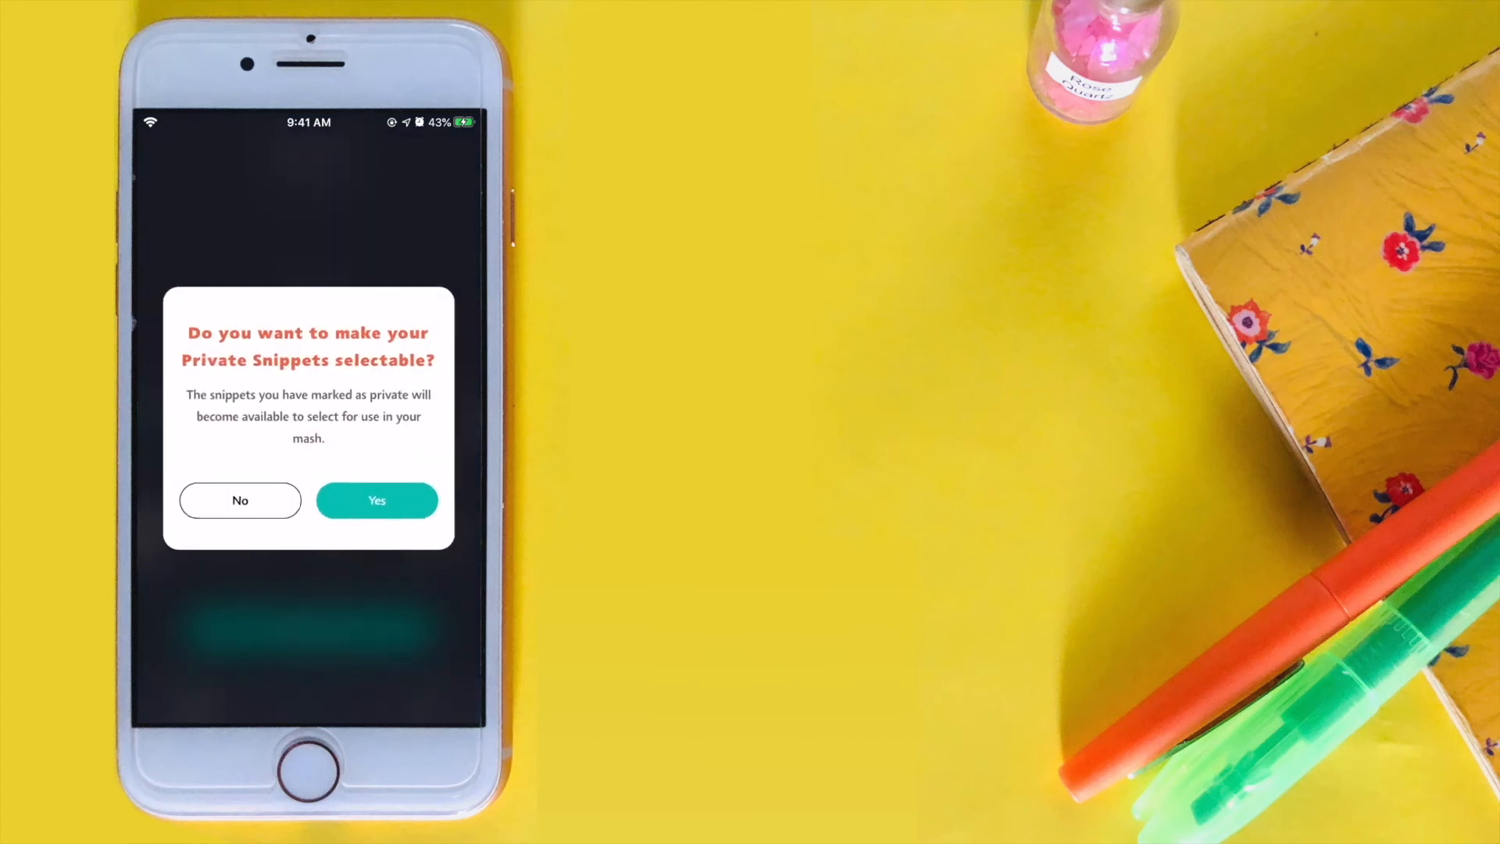
{"action": "left_click", "coordinate": [377, 500]}
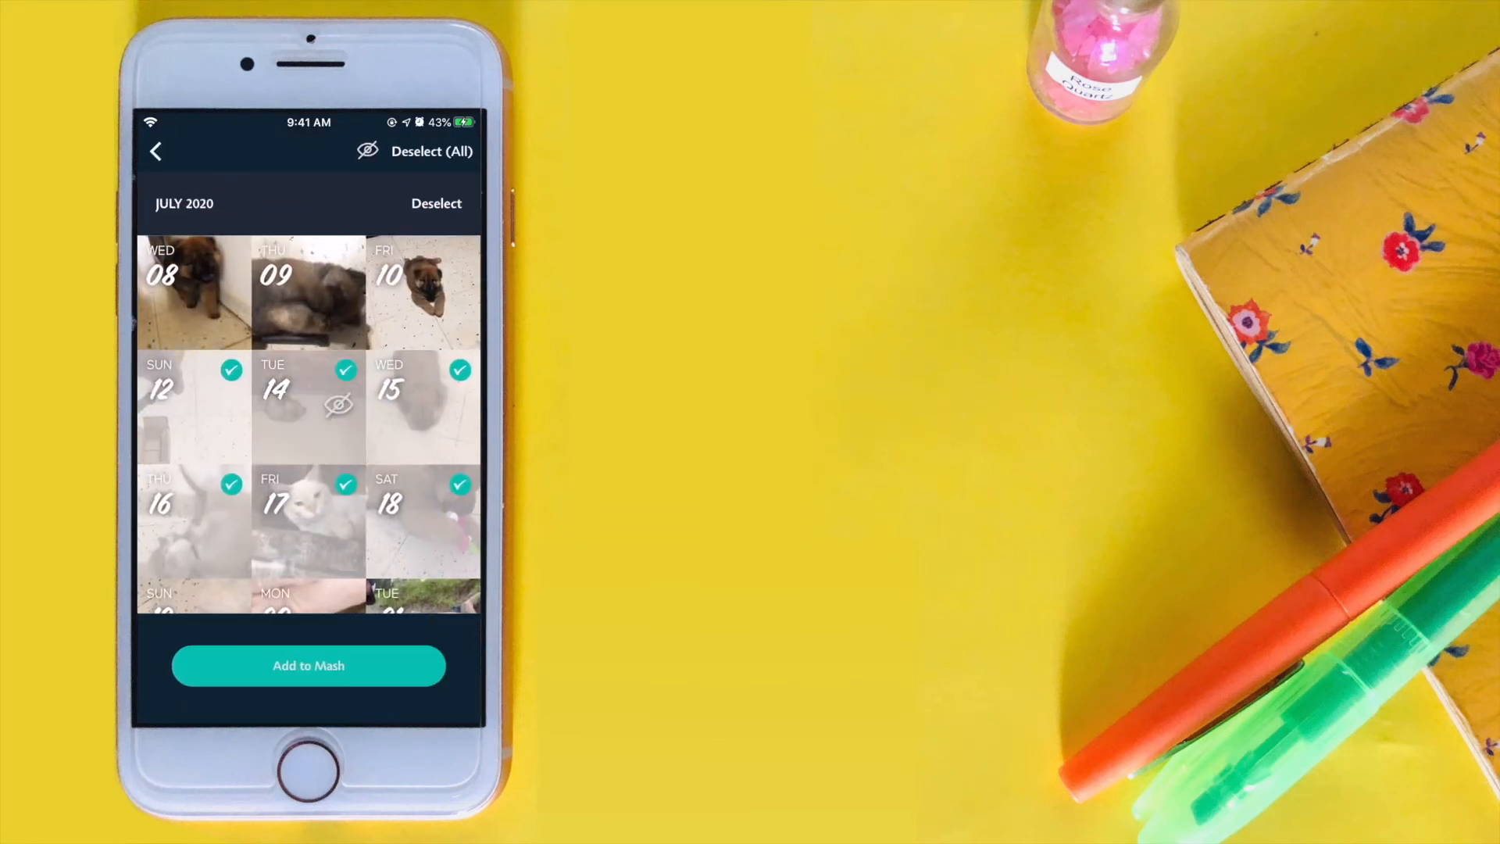
{"action": "left_click", "coordinate": [307, 665]}
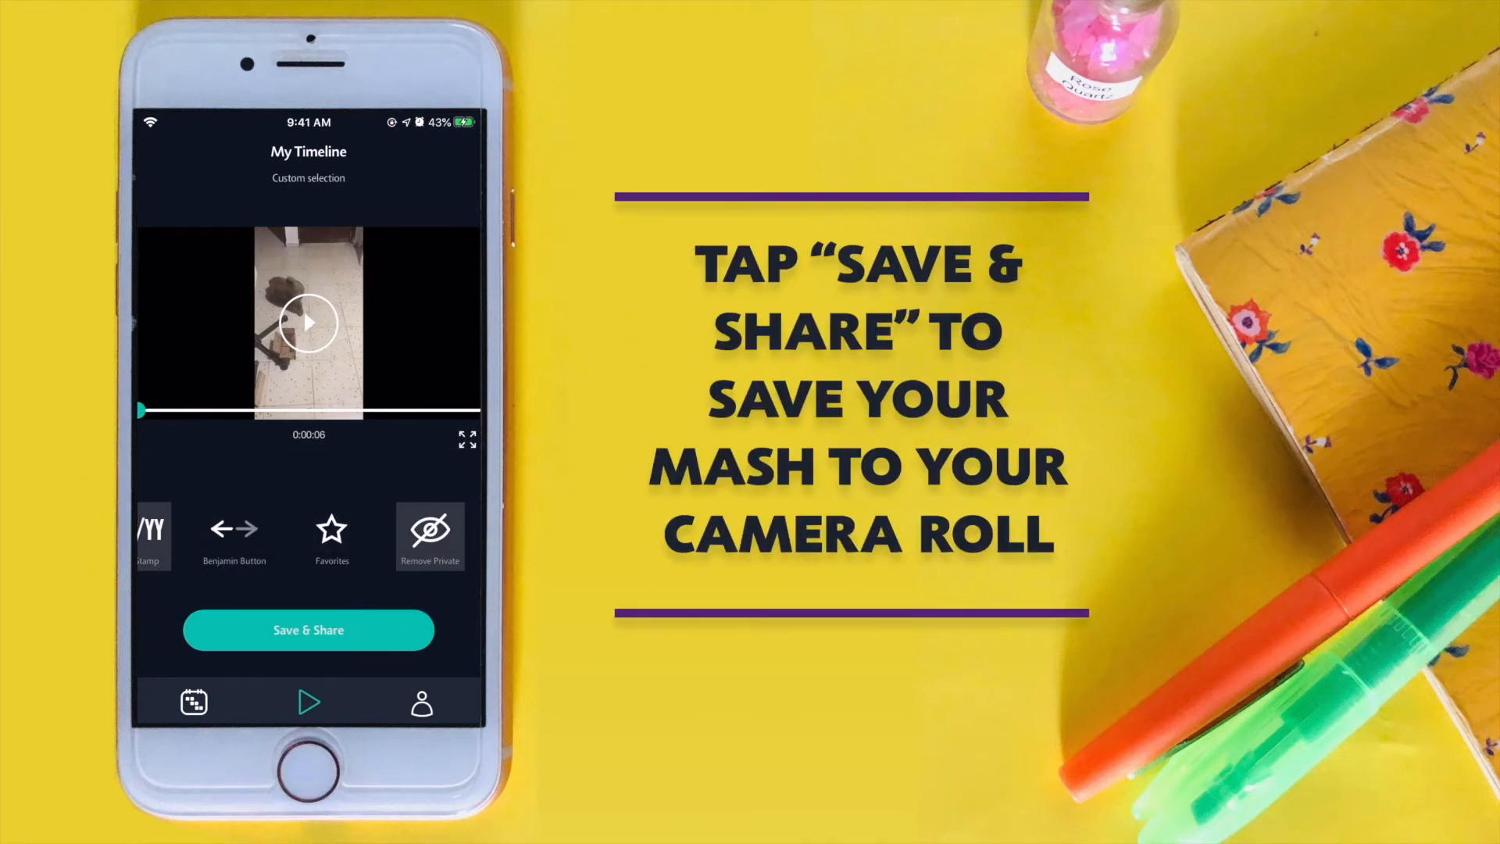
Save the finished movie to the camera roll via Save & Share.
{"action": "left_click", "coordinate": [308, 629]}
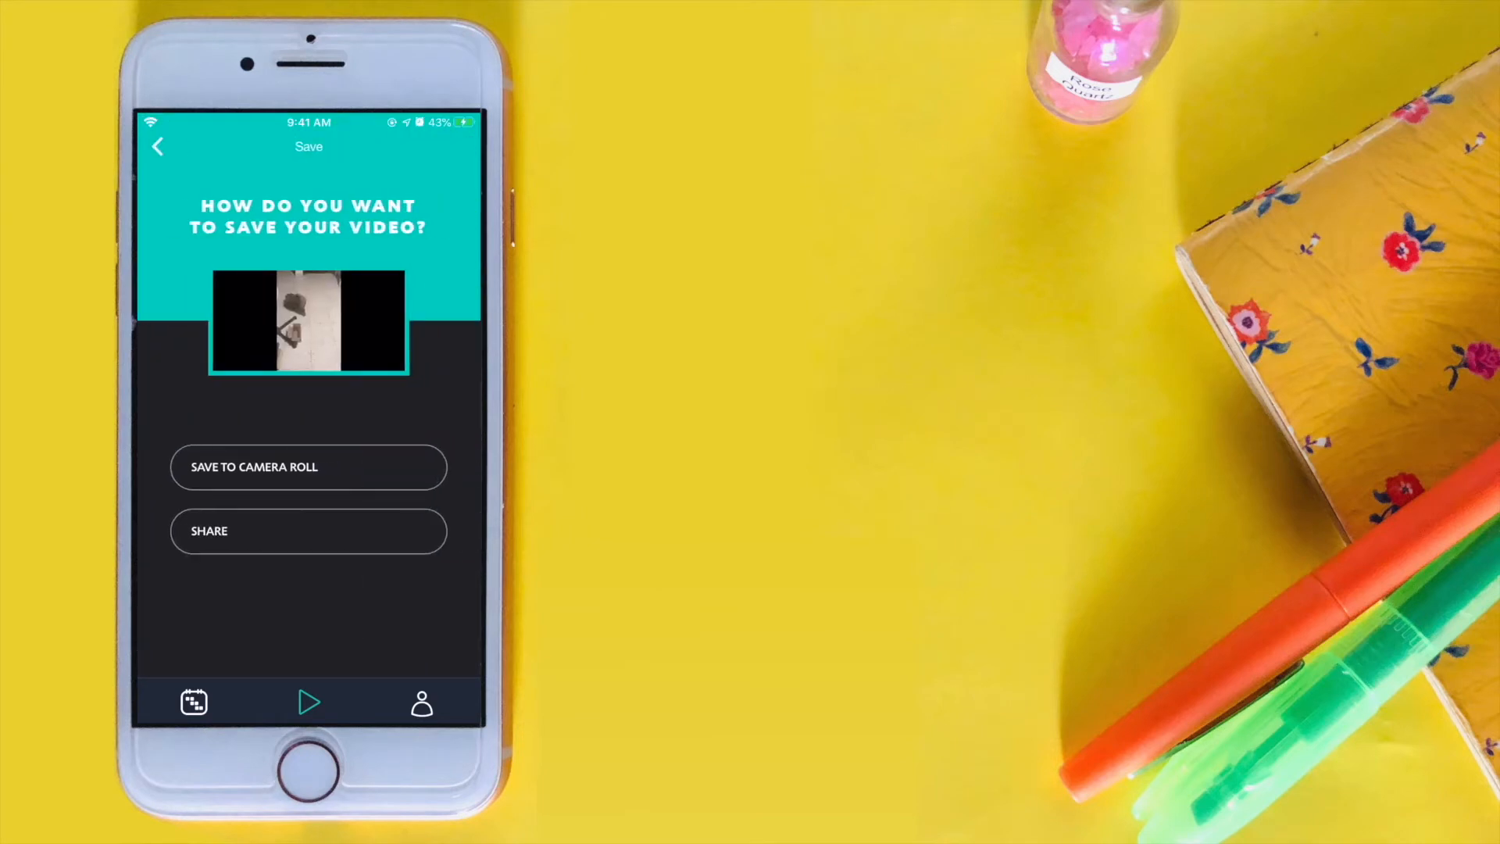
{"action": "left_click", "coordinate": [308, 467]}
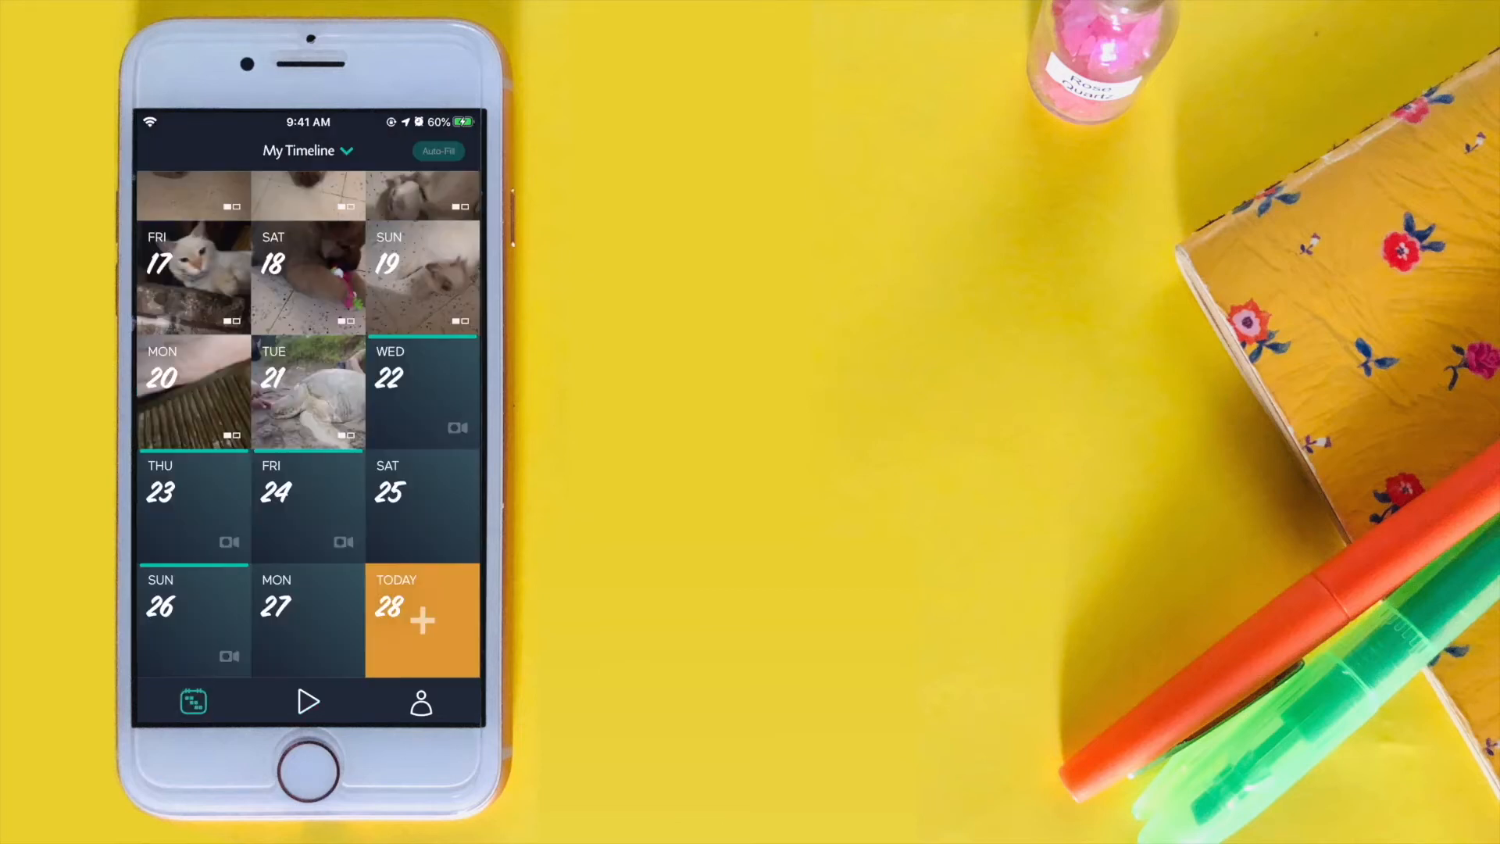
Open today's empty day (28), start adding a snippet and switch from camera roll to the in-app camera.
{"action": "left_click", "coordinate": [420, 620]}
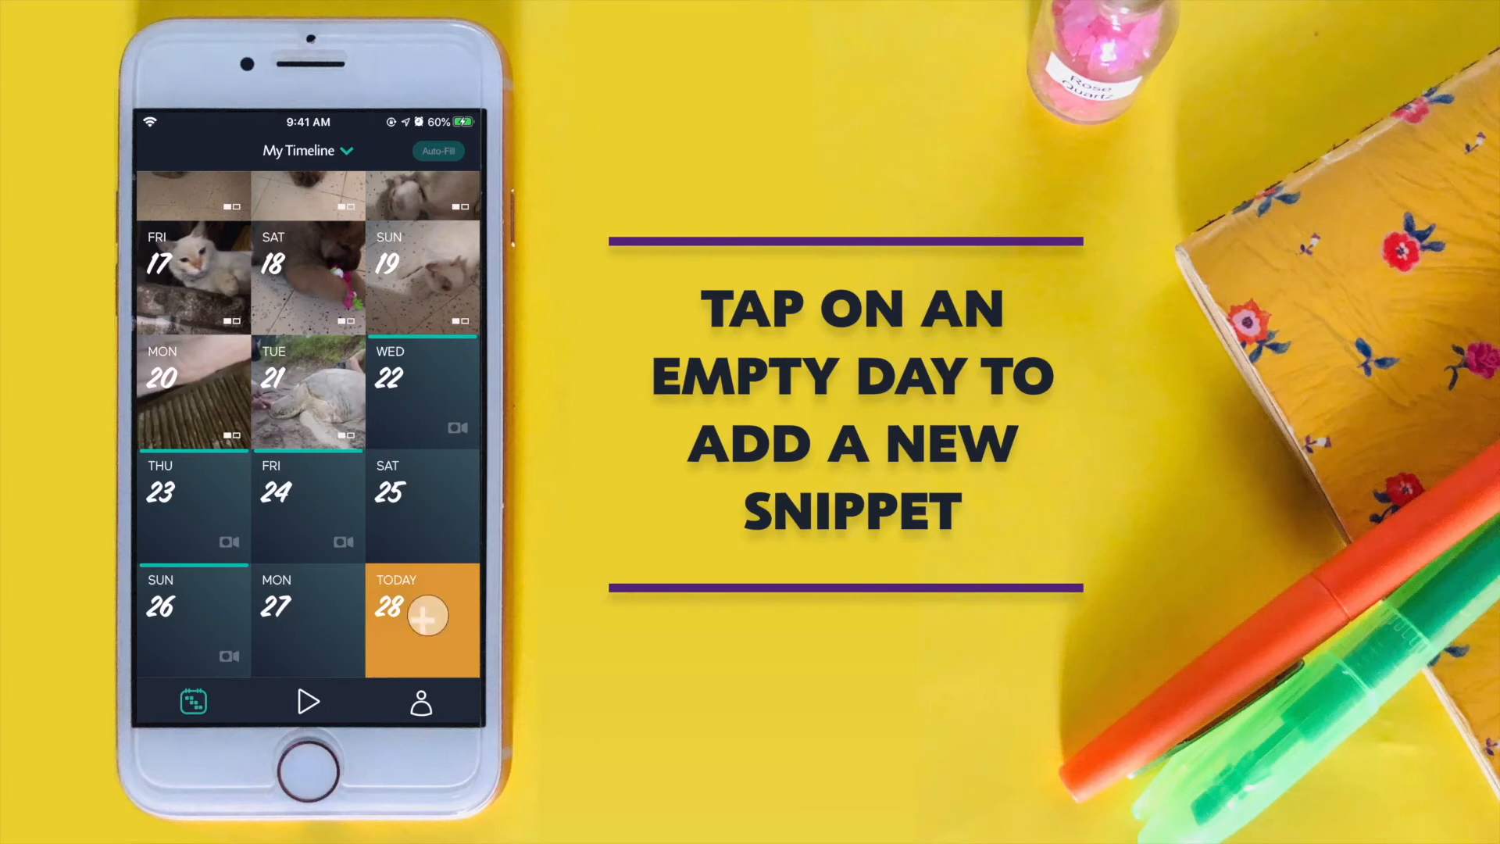
{"action": "left_click", "coordinate": [422, 617]}
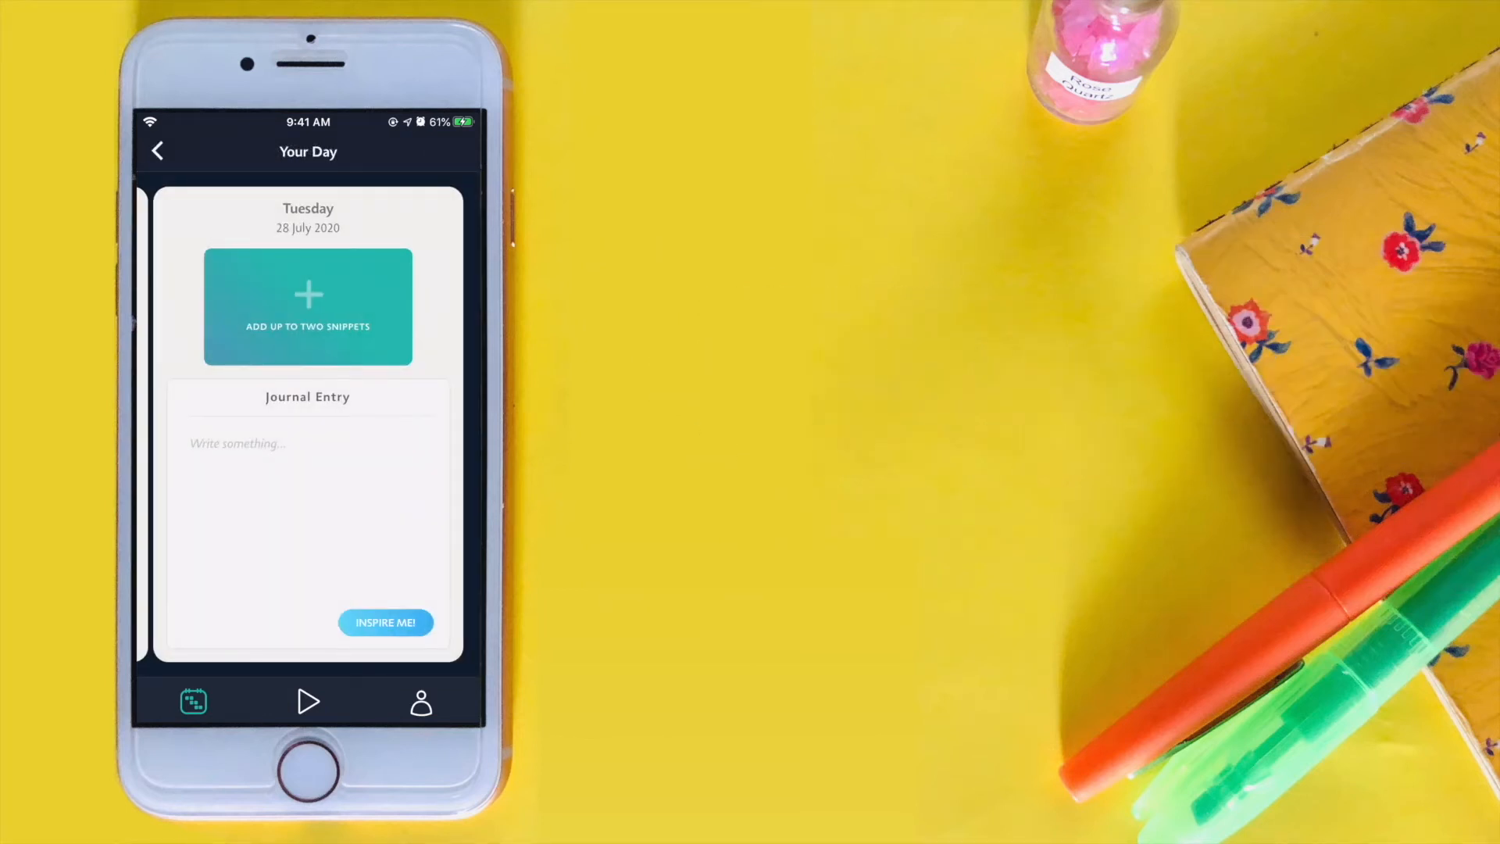
{"action": "left_click", "coordinate": [308, 306]}
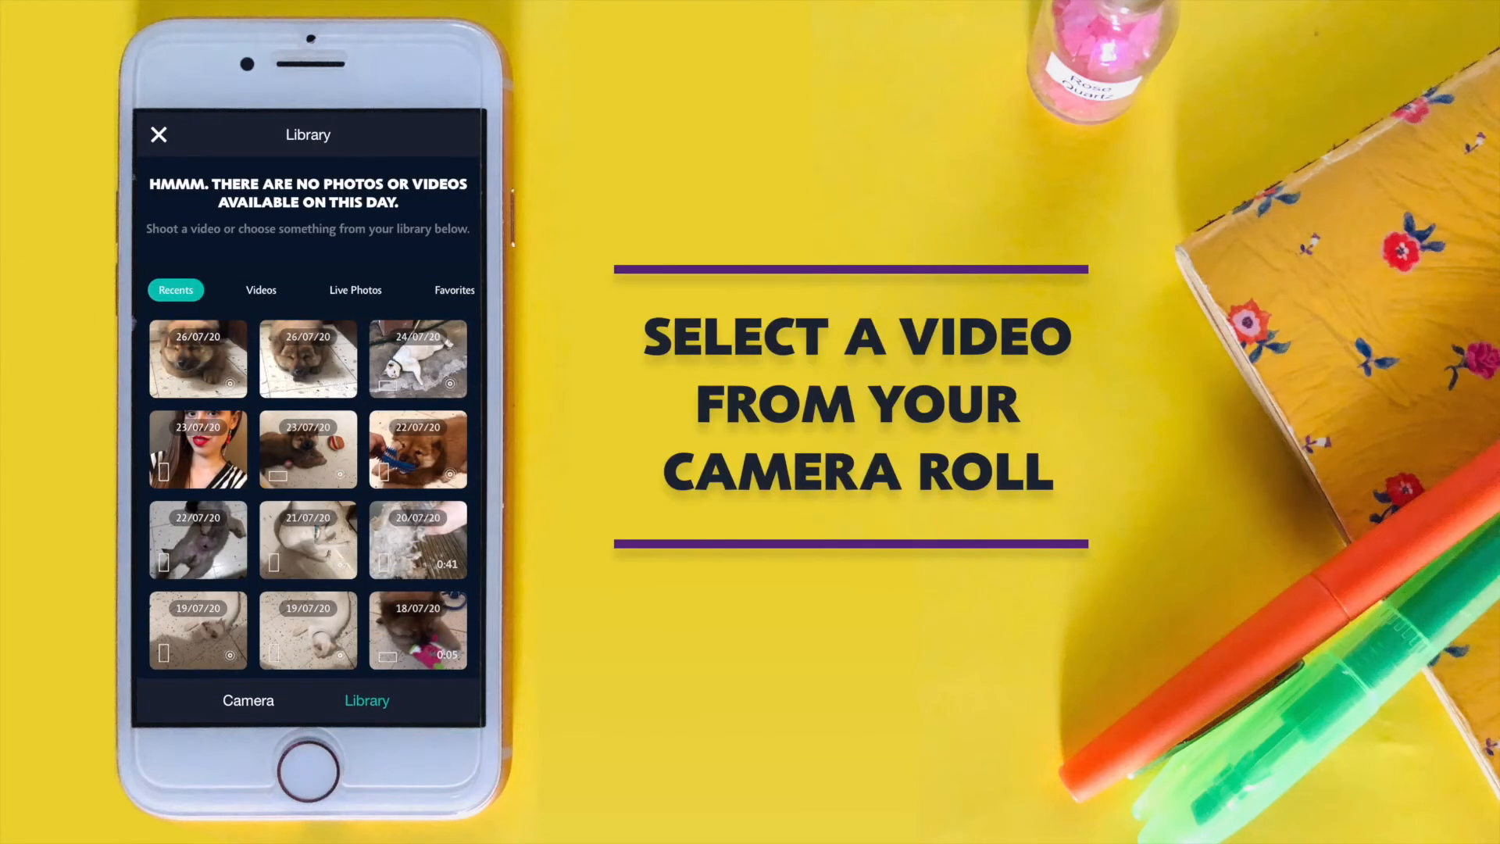
{"action": "left_click", "coordinate": [196, 359]}
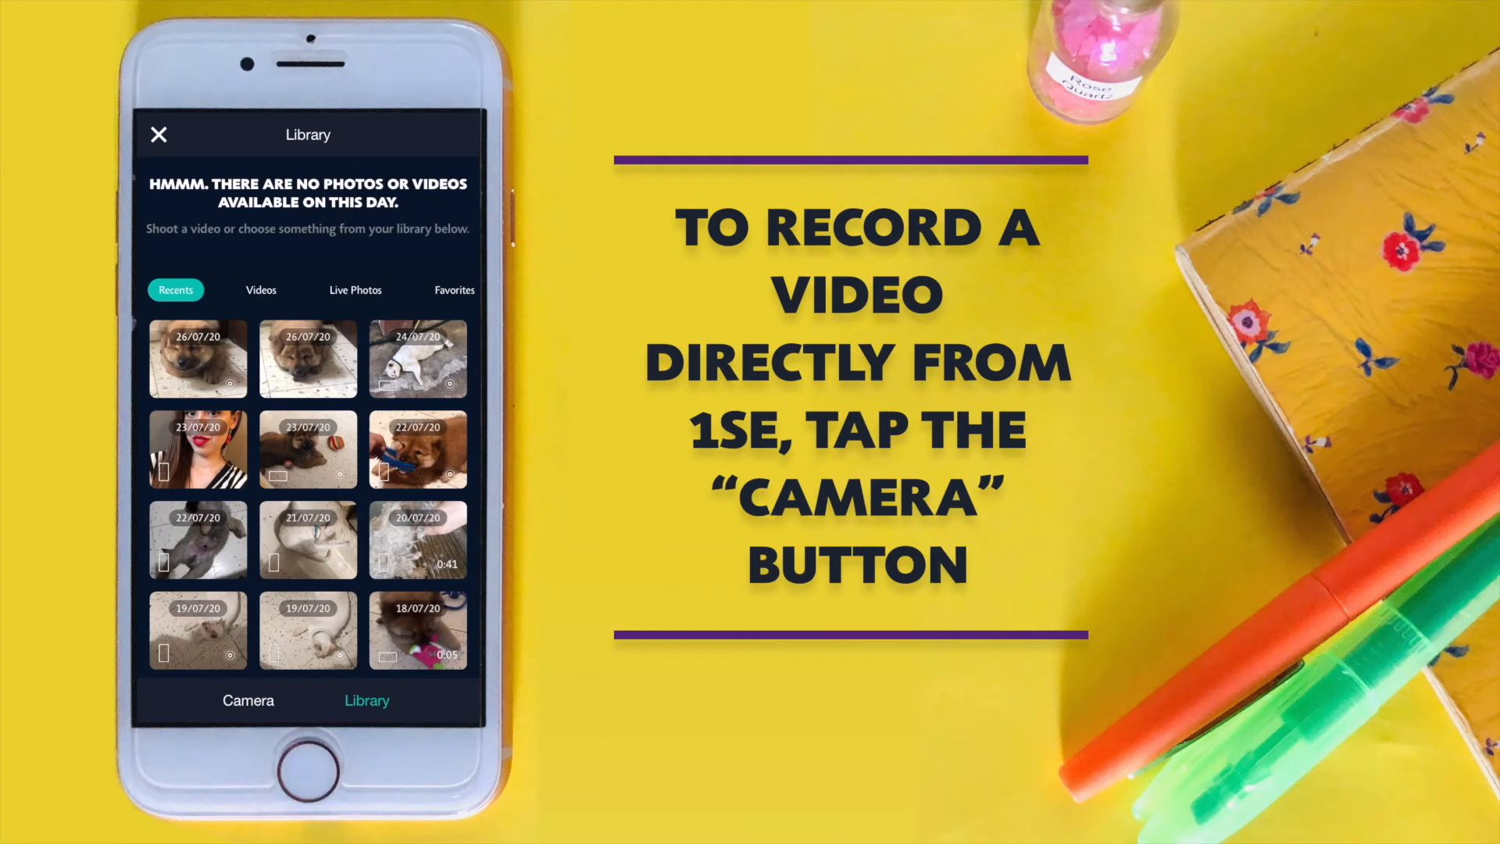
{"action": "left_click", "coordinate": [249, 700]}
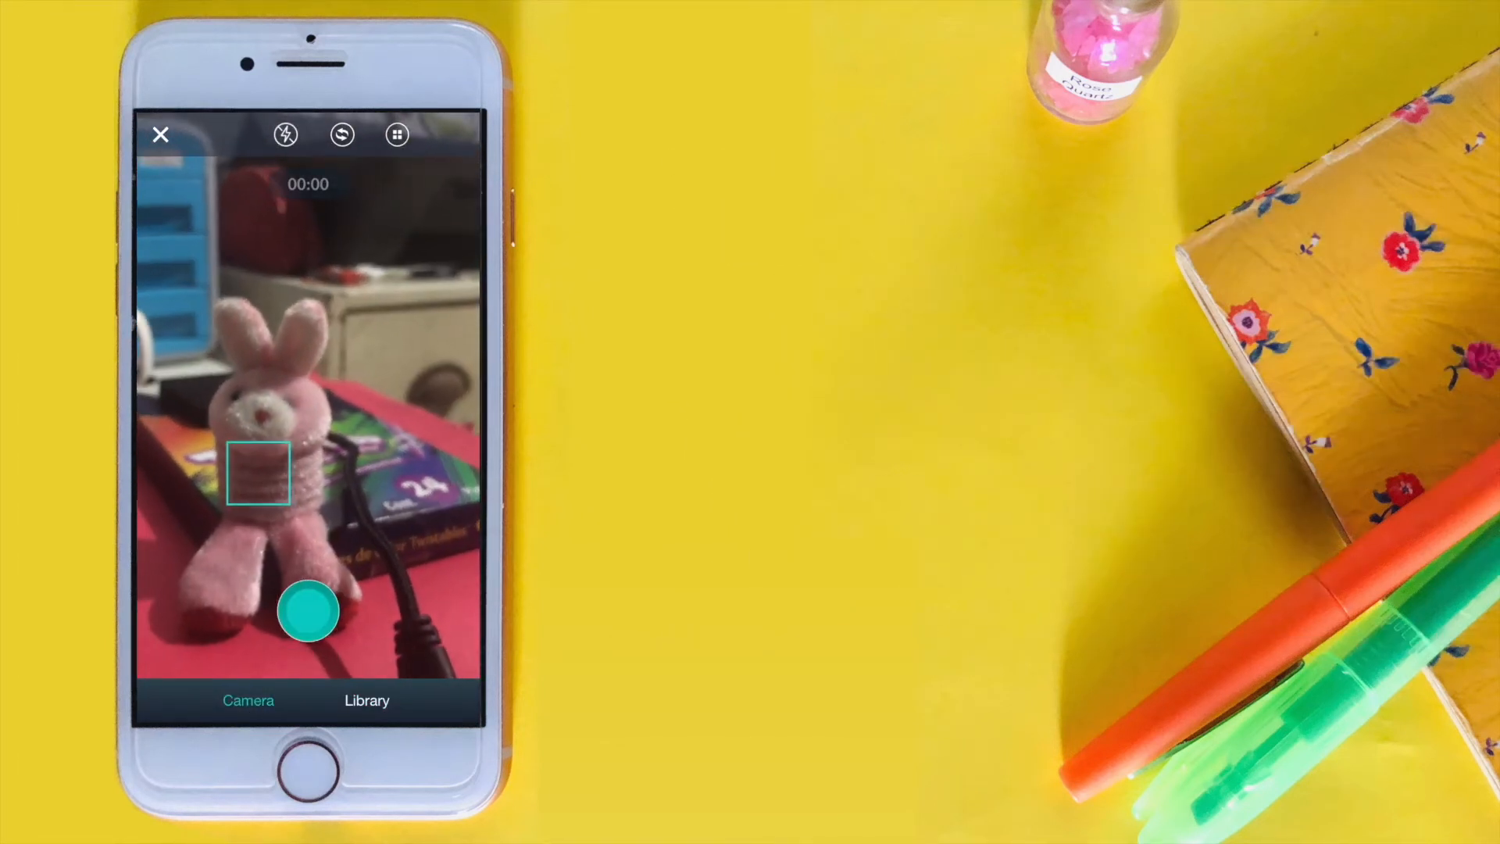
Record the bunny clip, stop, and set its Fit to Frame to Landscape.
{"action": "left_click", "coordinate": [308, 610]}
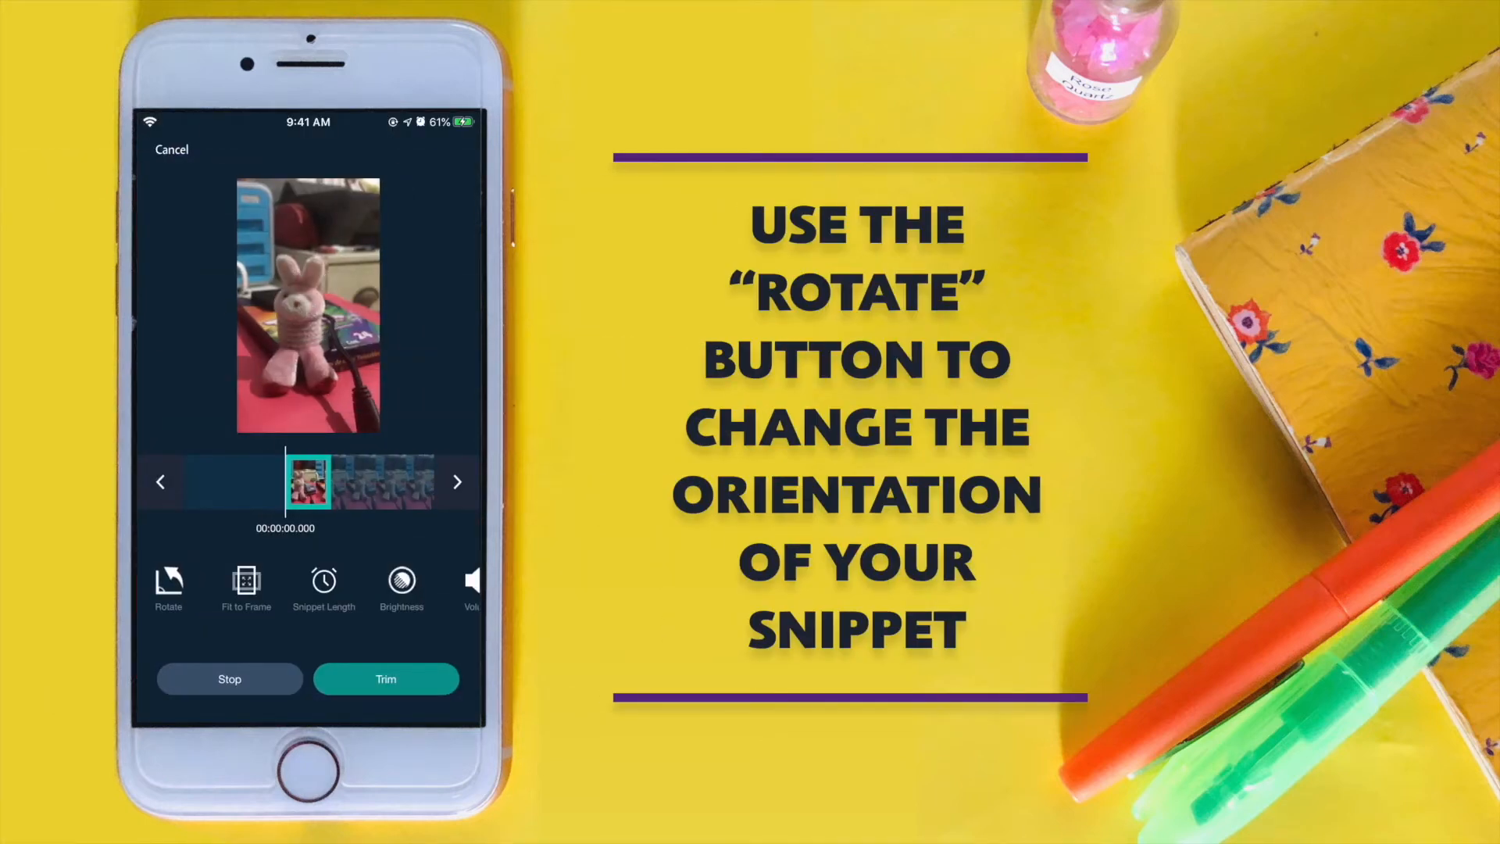
{"action": "left_click", "coordinate": [168, 583]}
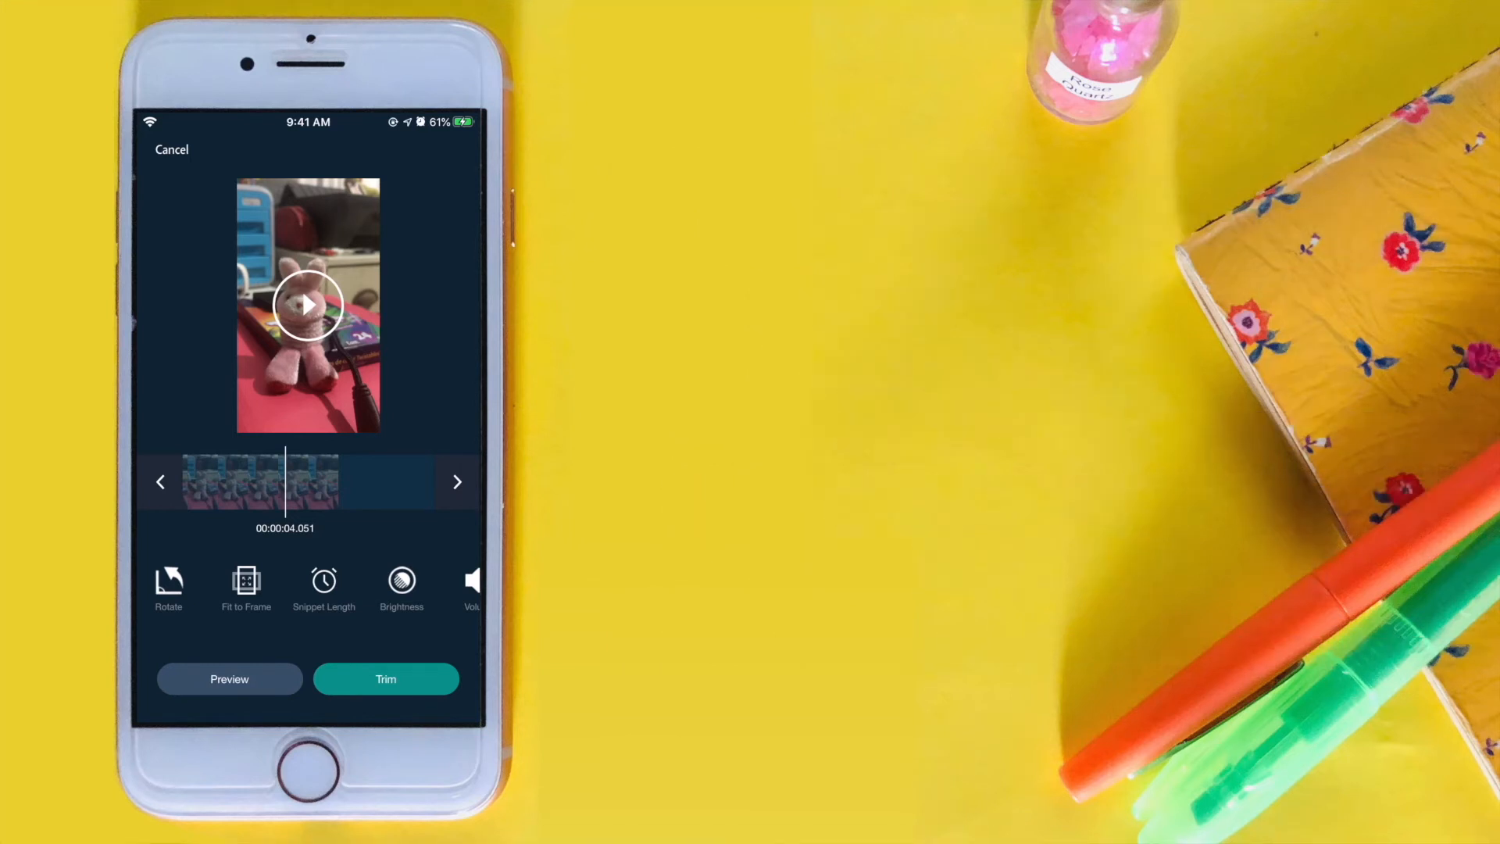
{"action": "left_click", "coordinate": [246, 583]}
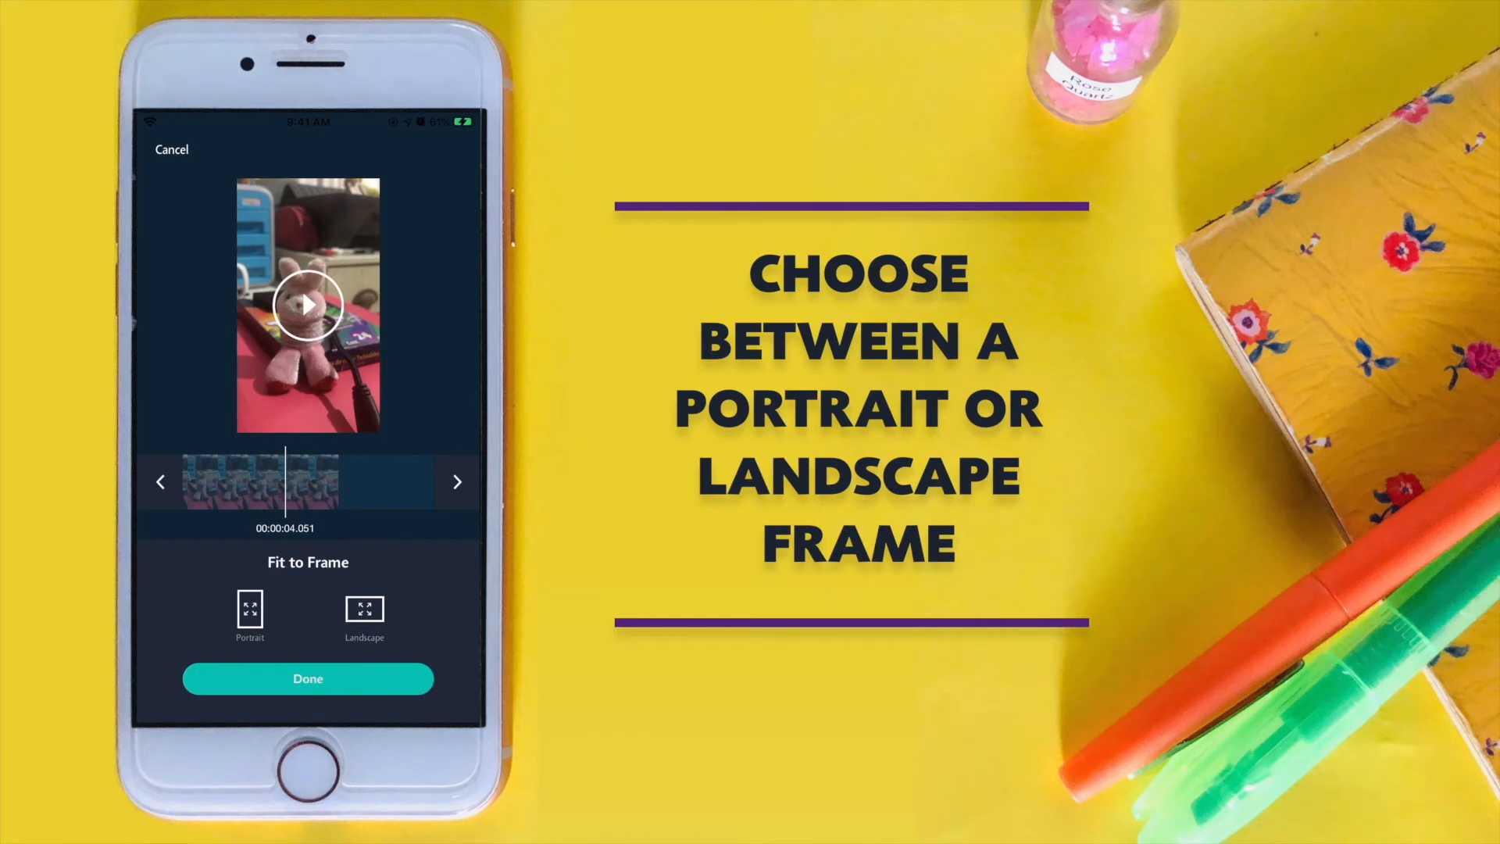
{"action": "left_click", "coordinate": [248, 612]}
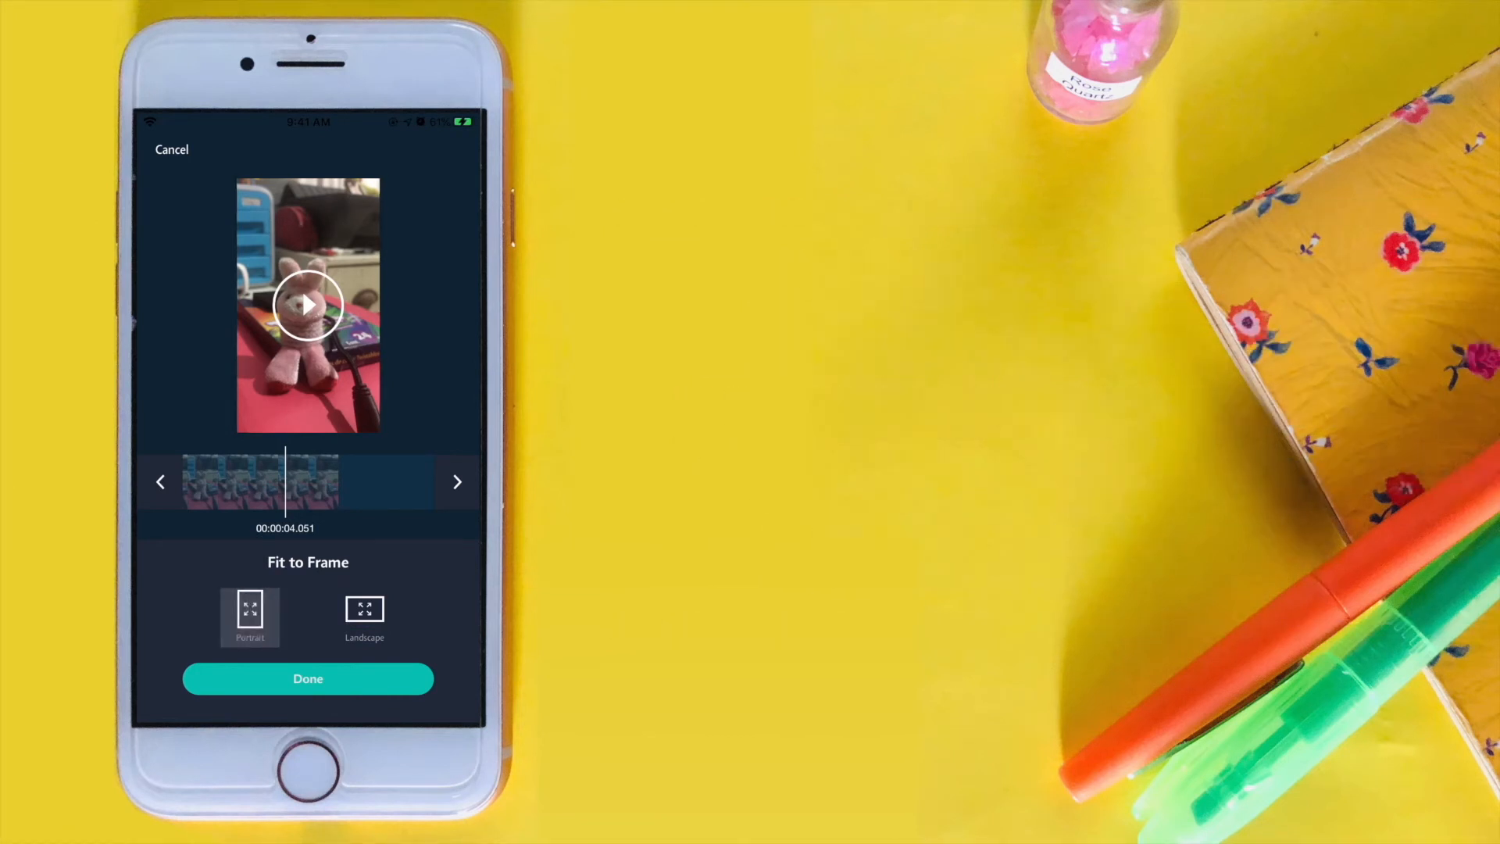
{"action": "left_click", "coordinate": [364, 617]}
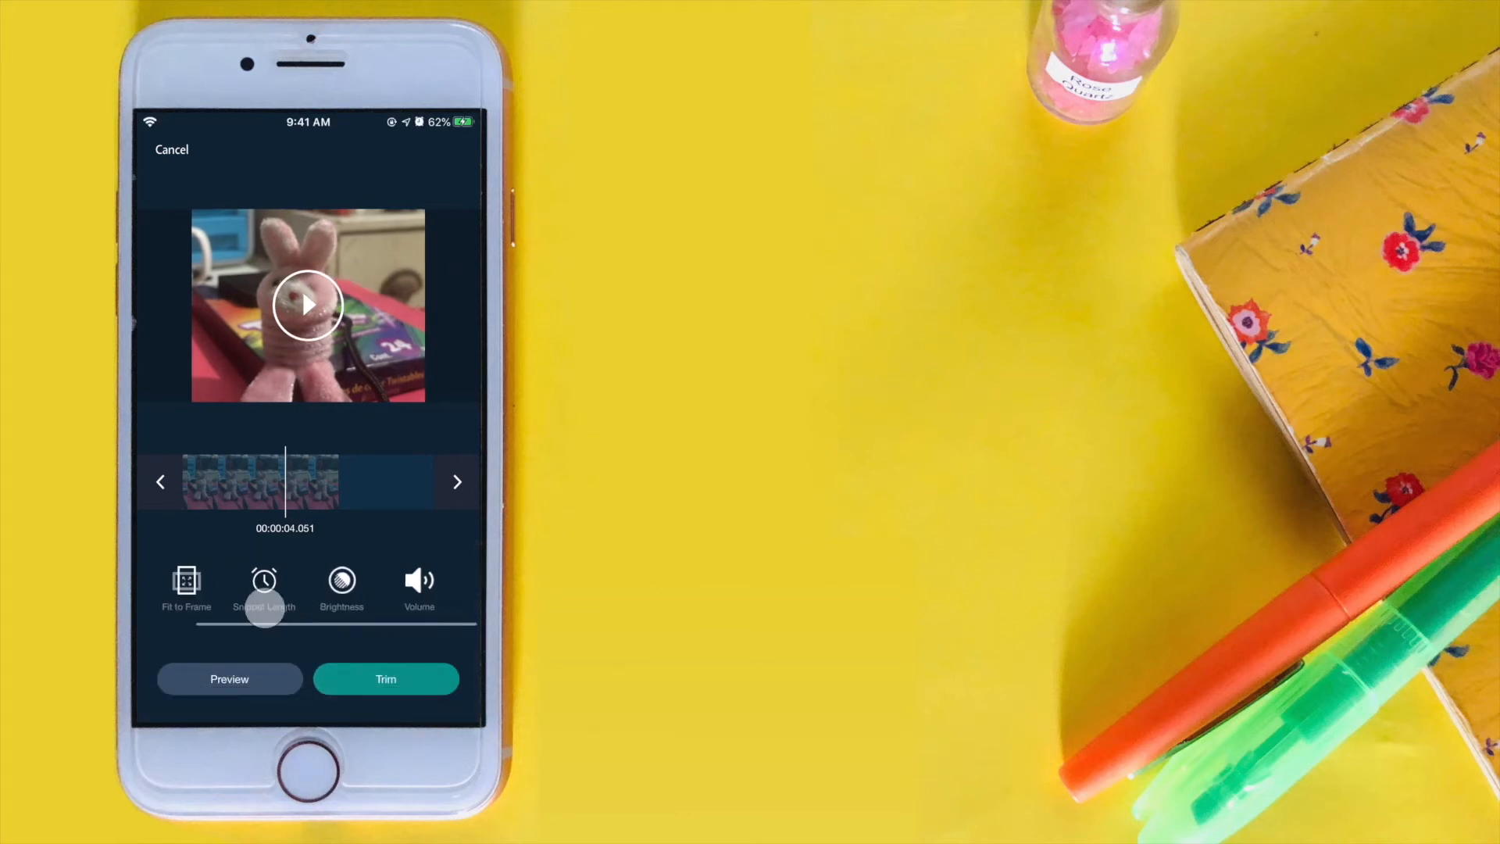
Raise the bunny snippet's brightness to about 71.
{"action": "left_click", "coordinate": [343, 581]}
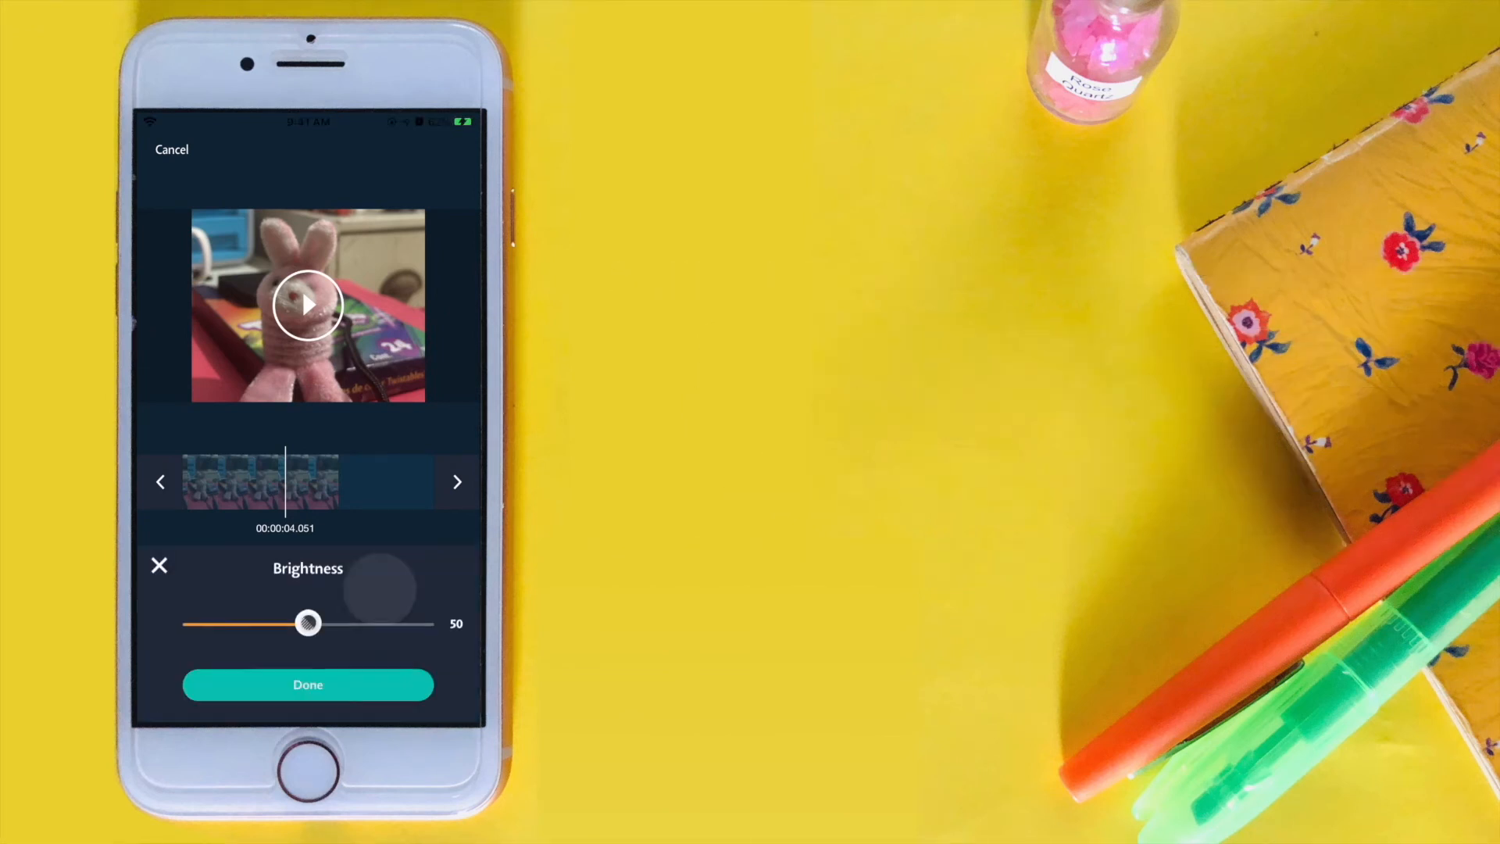
{"action": "left_click_drag", "start_coordinate": [307, 623], "coordinate": [370, 617]}
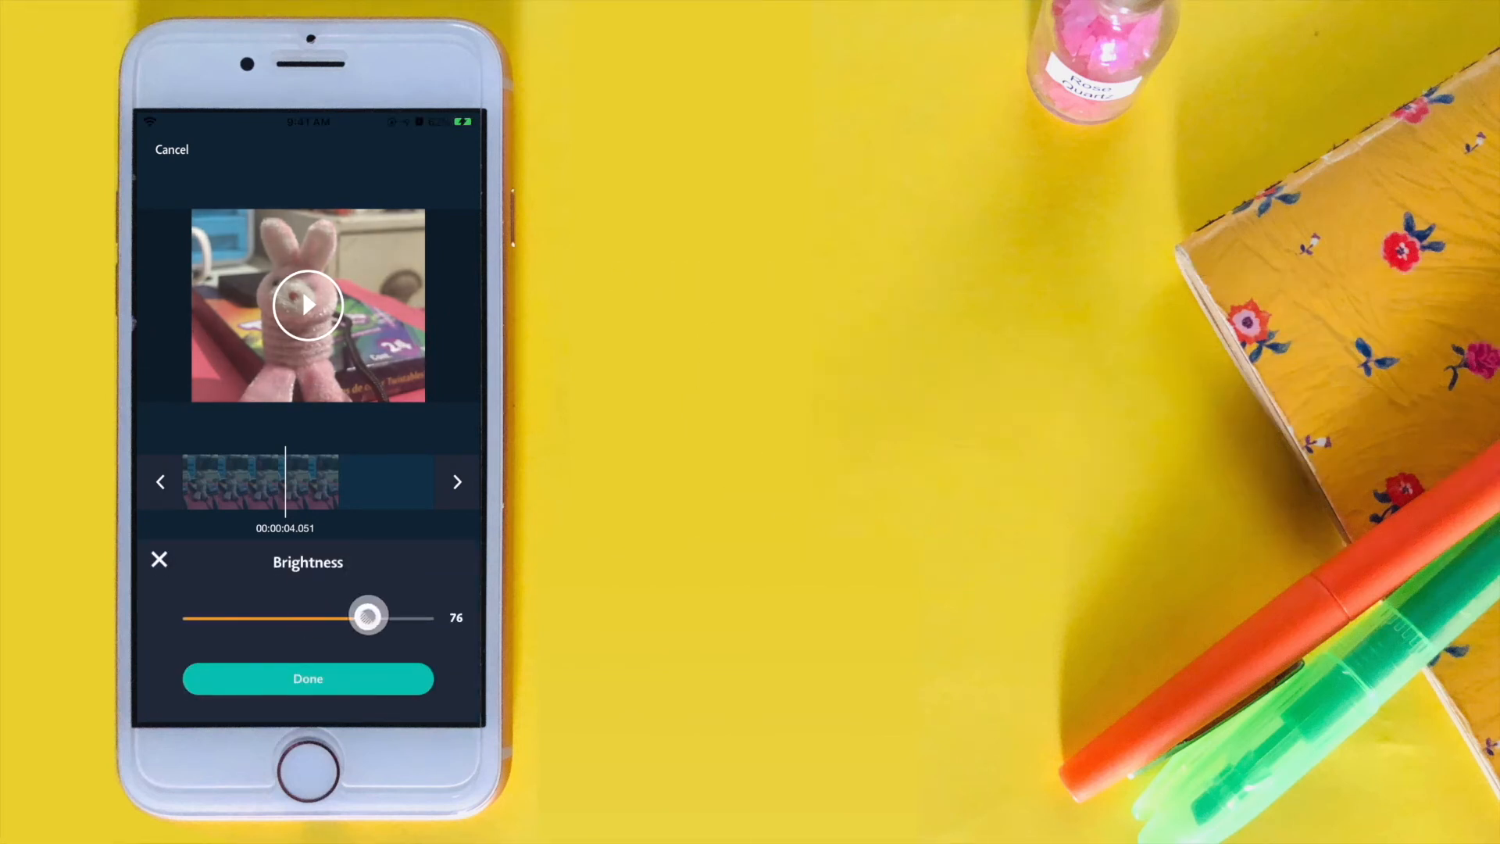
{"action": "left_click_drag", "start_coordinate": [369, 617], "coordinate": [357, 619]}
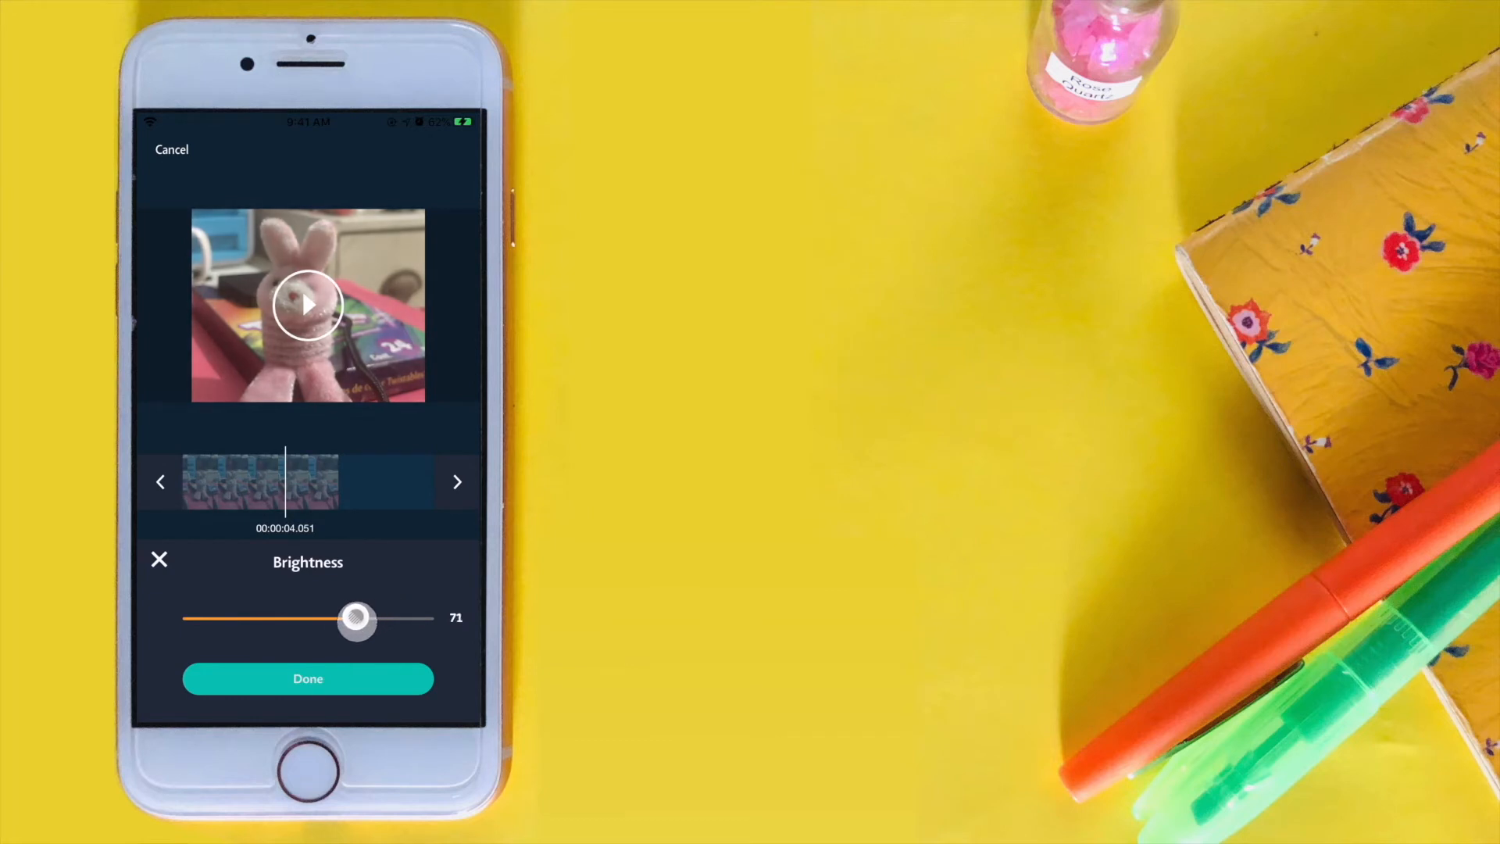
{"action": "left_click_drag", "start_coordinate": [356, 617], "coordinate": [306, 617]}
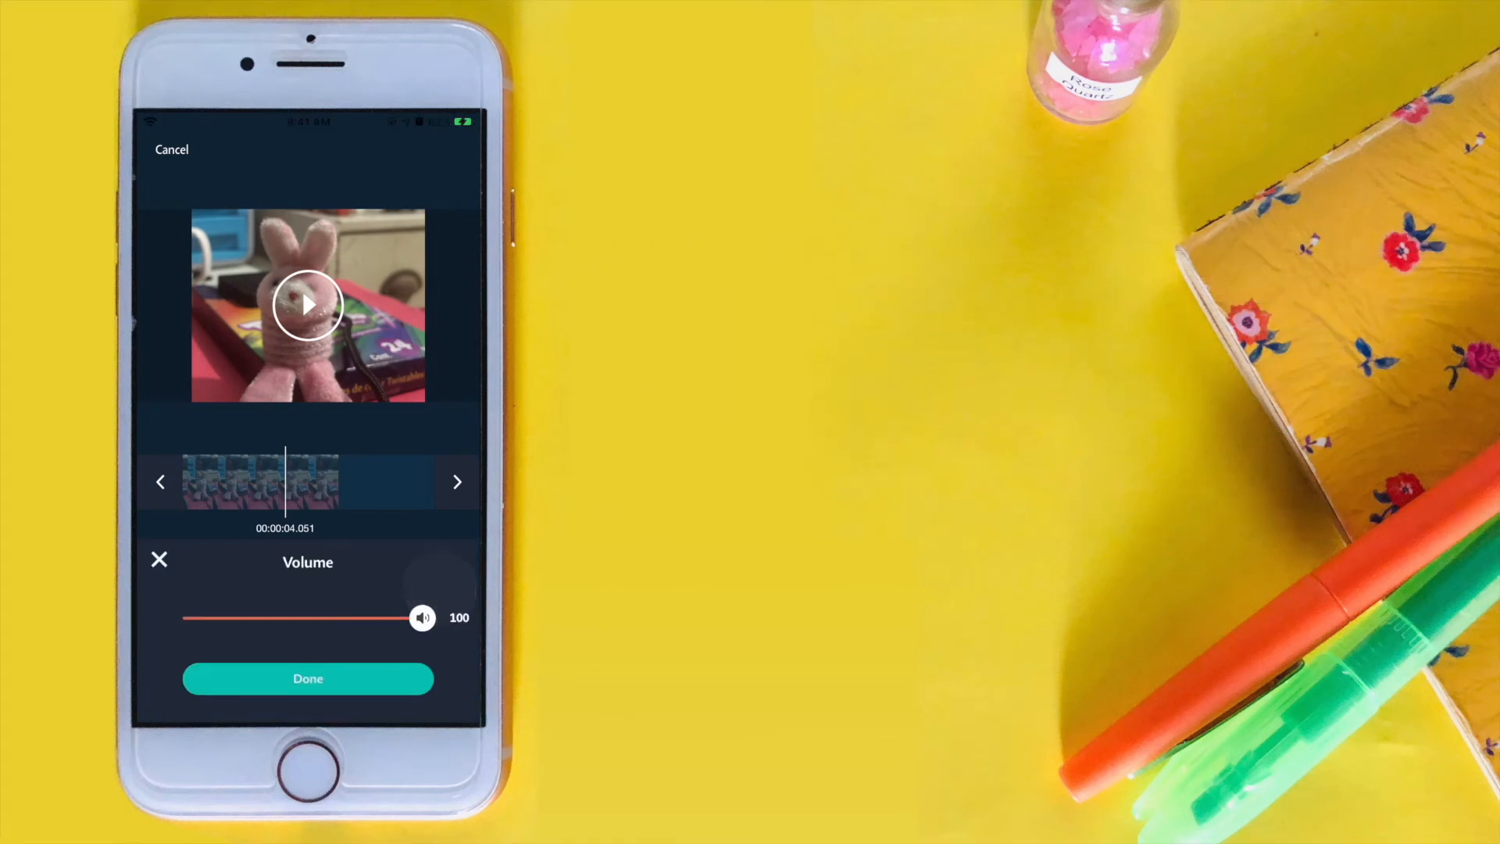
Lower the bunny snippet's volume to about 66.
{"action": "left_click_drag", "start_coordinate": [422, 617], "coordinate": [333, 617]}
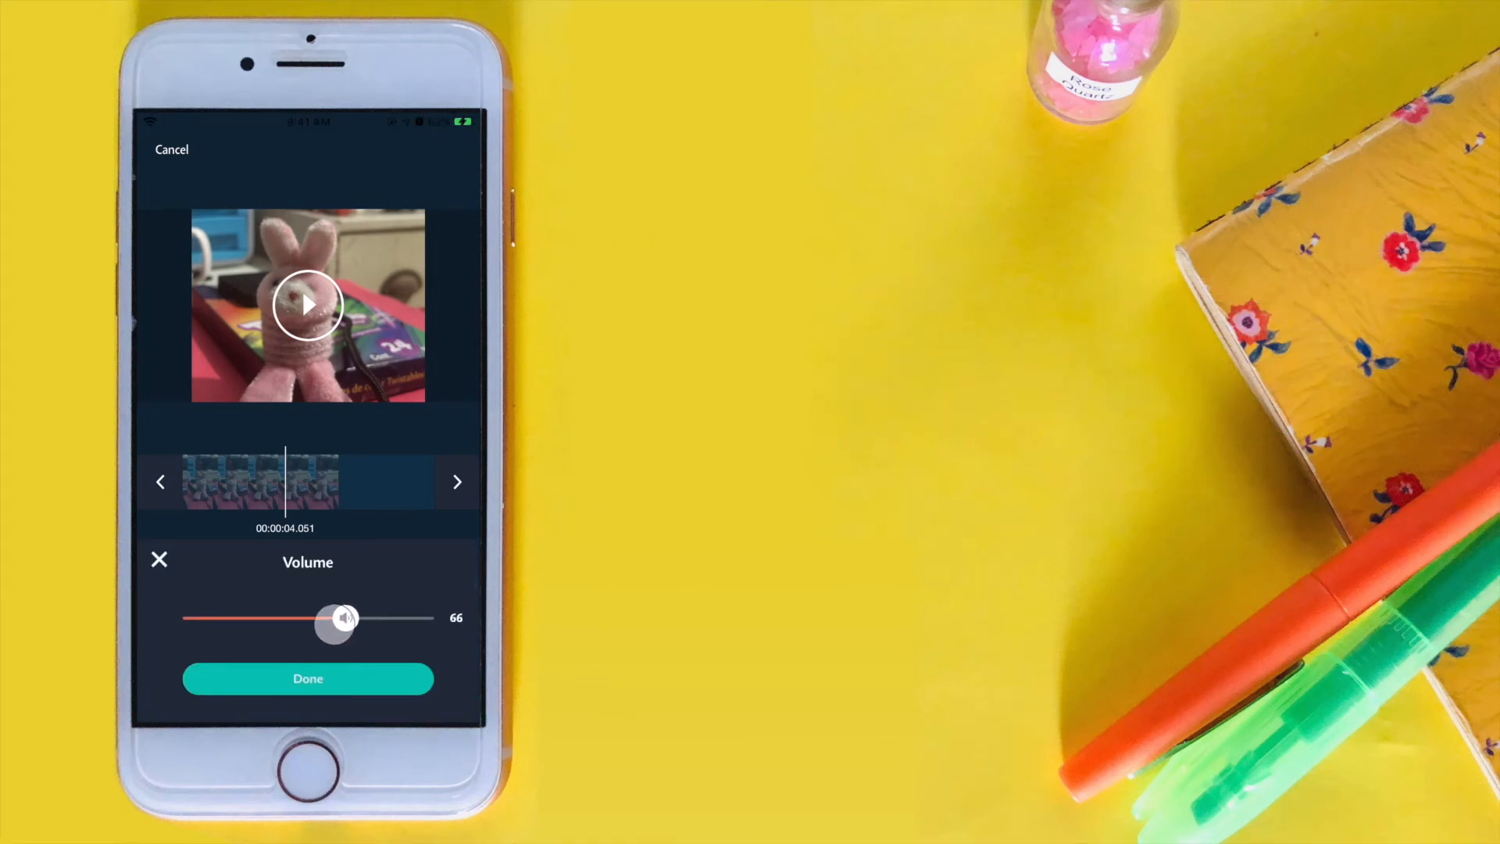
{"action": "left_click_drag", "start_coordinate": [344, 619], "coordinate": [302, 619]}
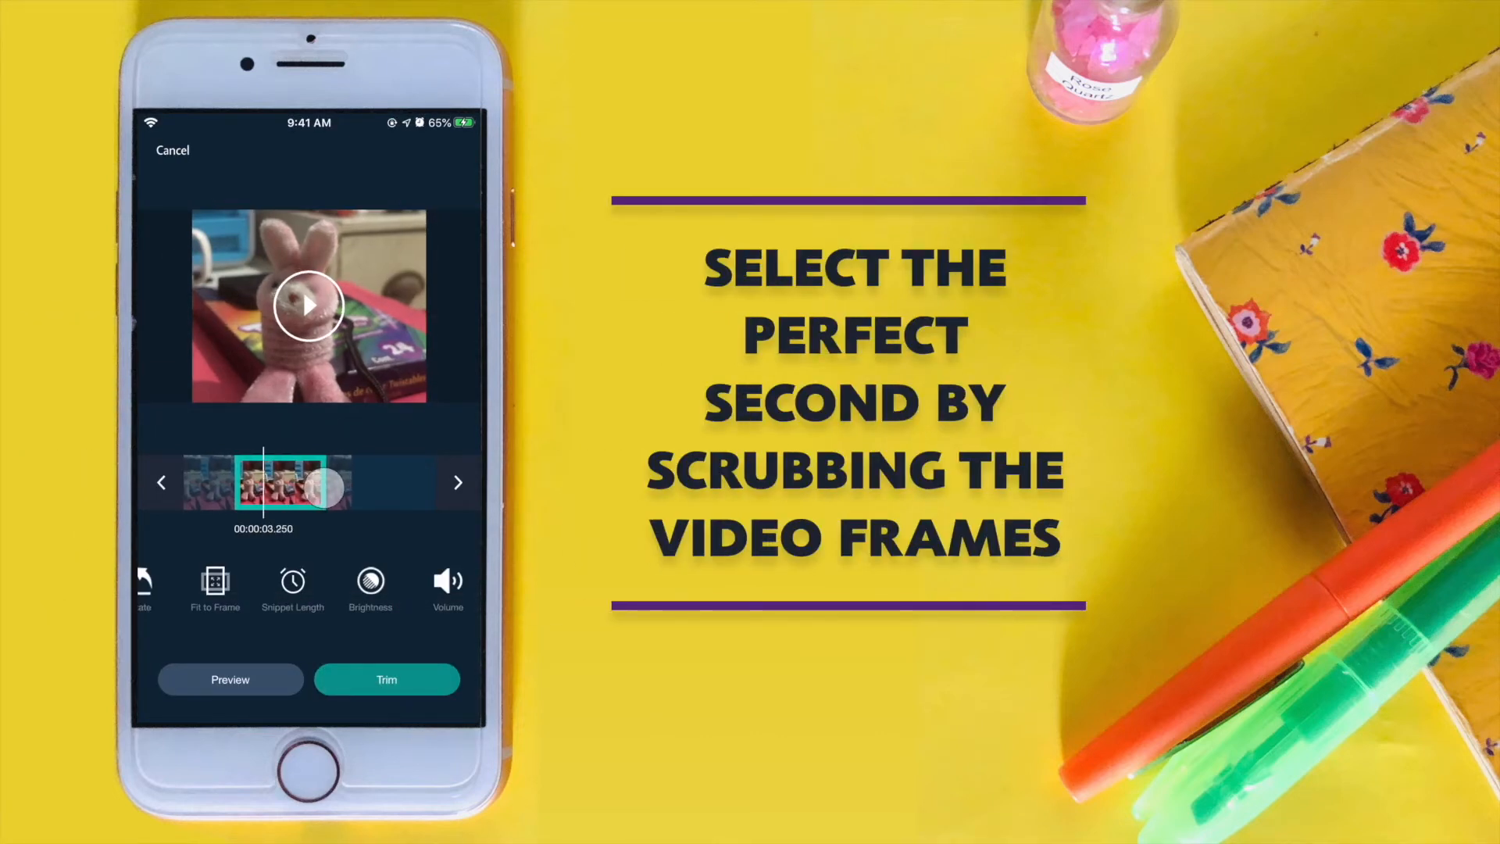
Move the chosen second of the bunny clip to start about 1.2 s in, stepping frame by frame.
{"action": "left_click_drag", "start_coordinate": [306, 482], "coordinate": [267, 482]}
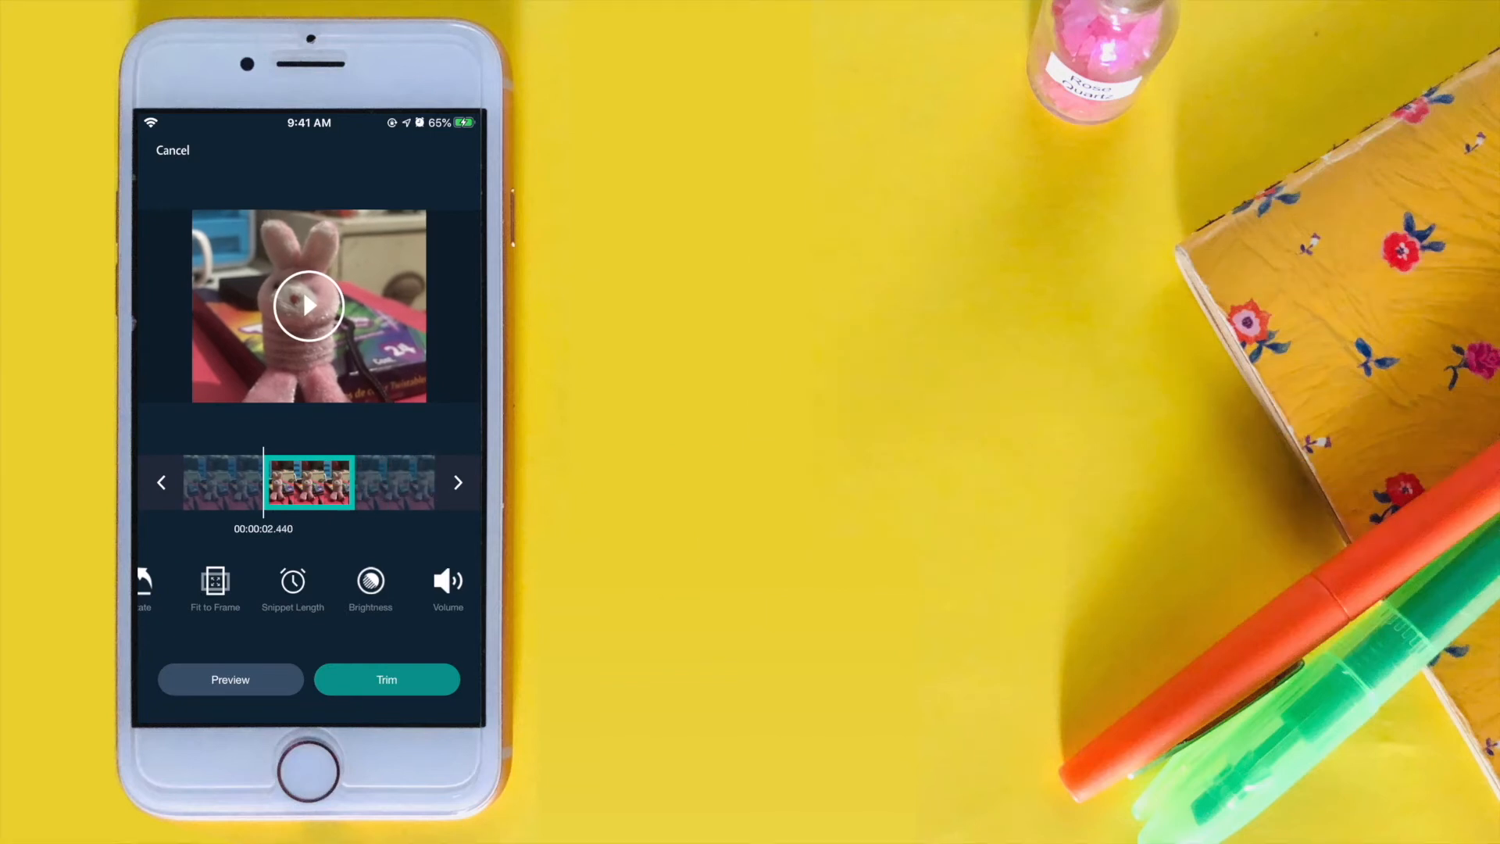
{"action": "left_click_drag", "start_coordinate": [292, 483], "coordinate": [263, 486]}
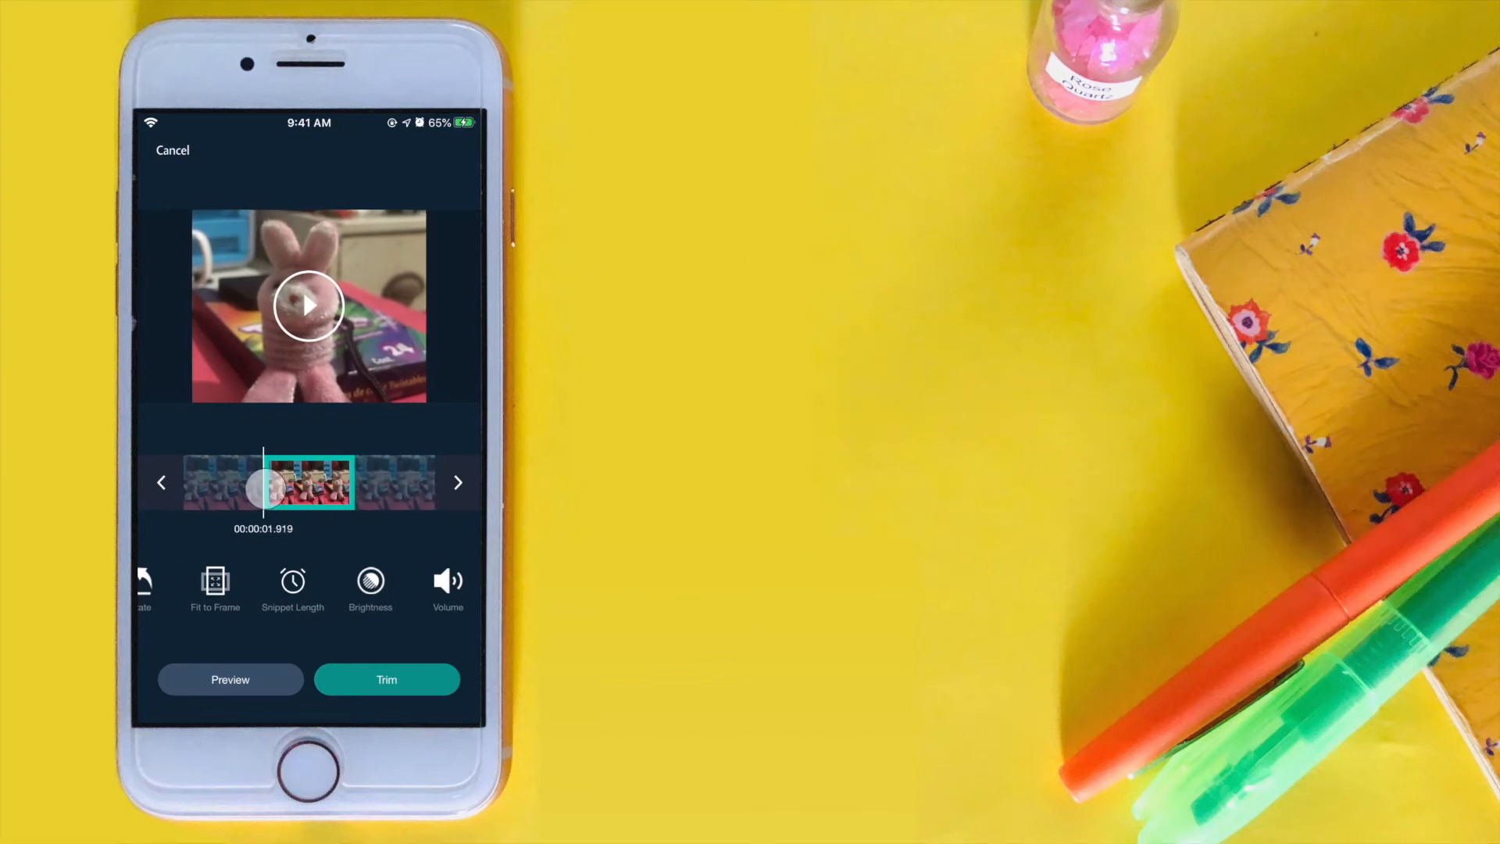
{"action": "left_click_drag", "start_coordinate": [306, 482], "coordinate": [265, 482]}
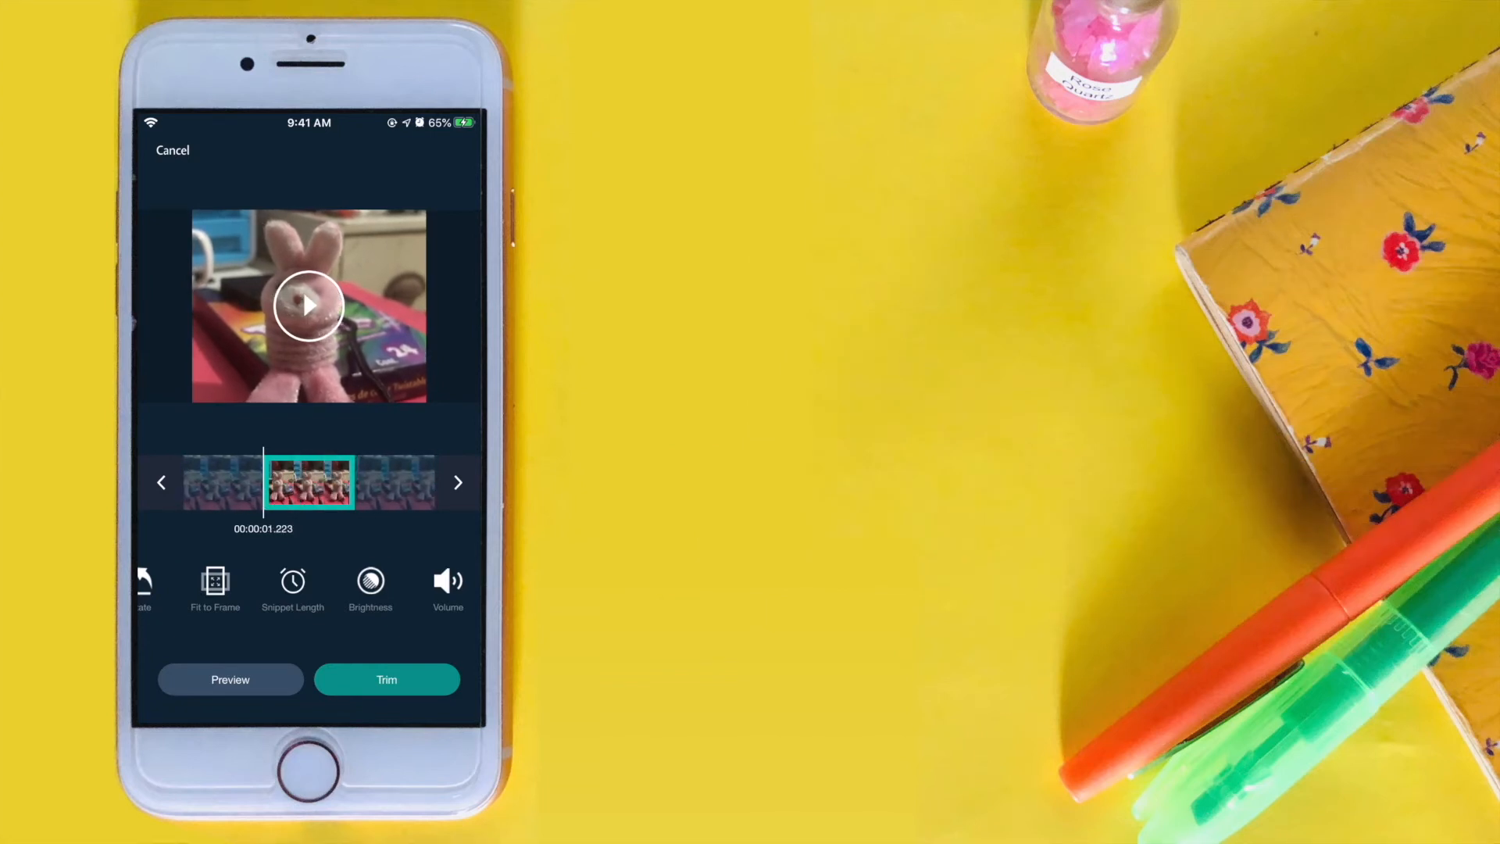
{"action": "left_click", "coordinate": [458, 483]}
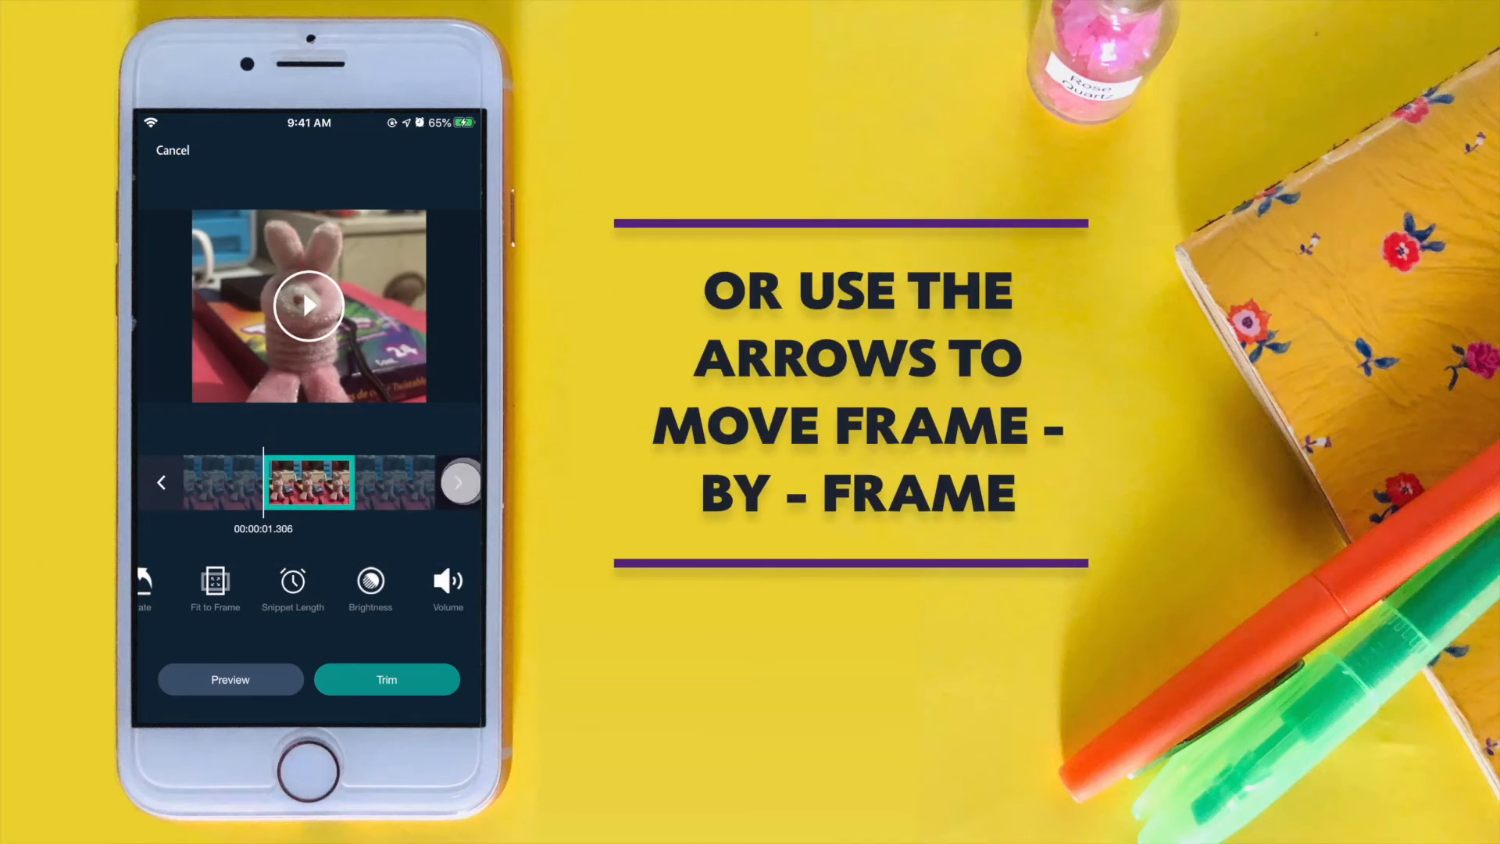
{"action": "left_click", "coordinate": [457, 483]}
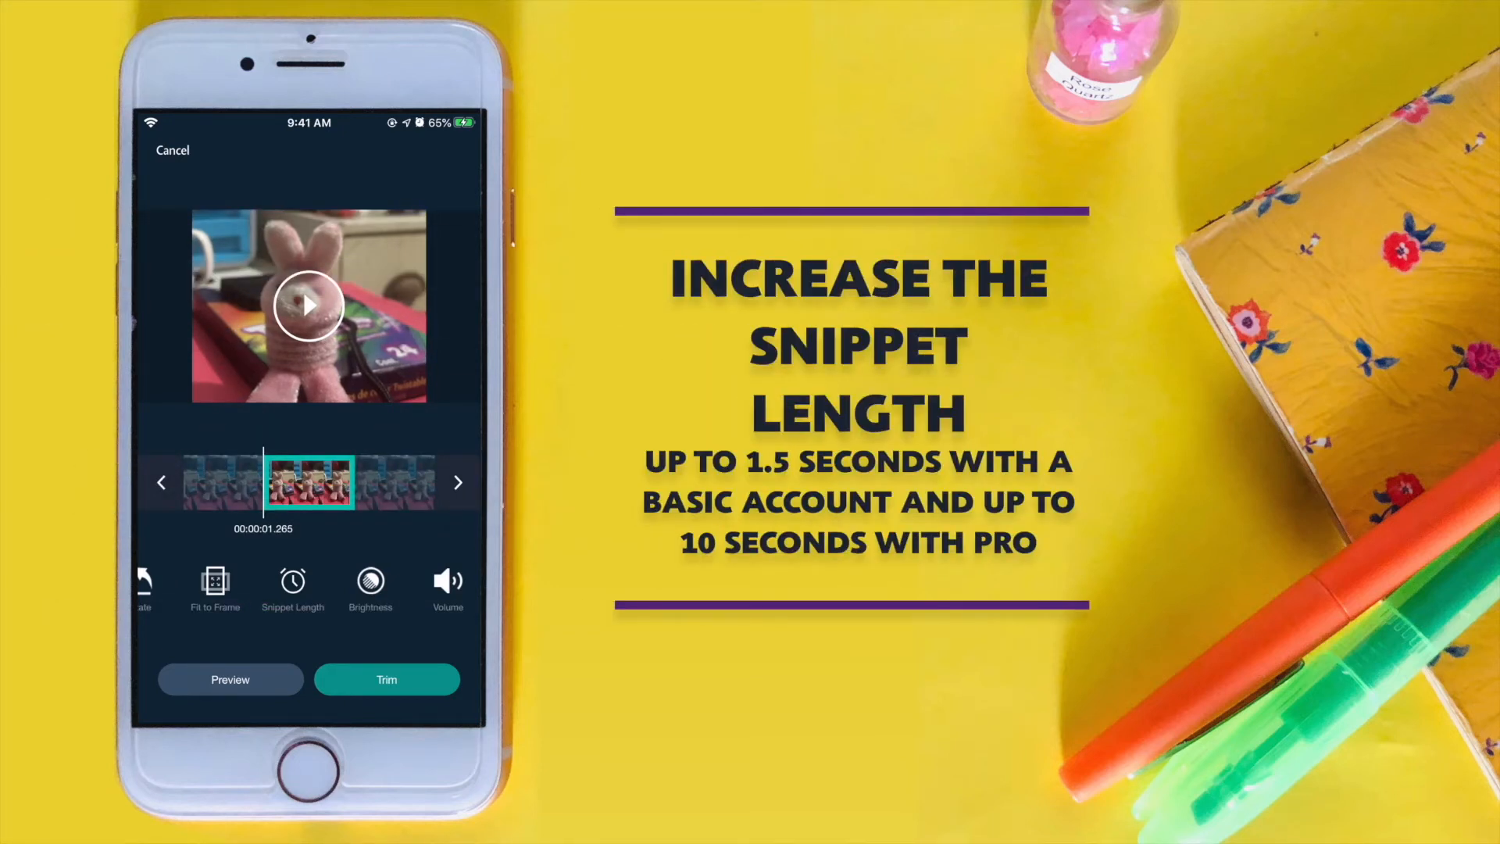
Lengthen the bunny snippet to 3.0 seconds and confirm it onto 28 July beside the puppy clip.
{"action": "left_click", "coordinate": [292, 583]}
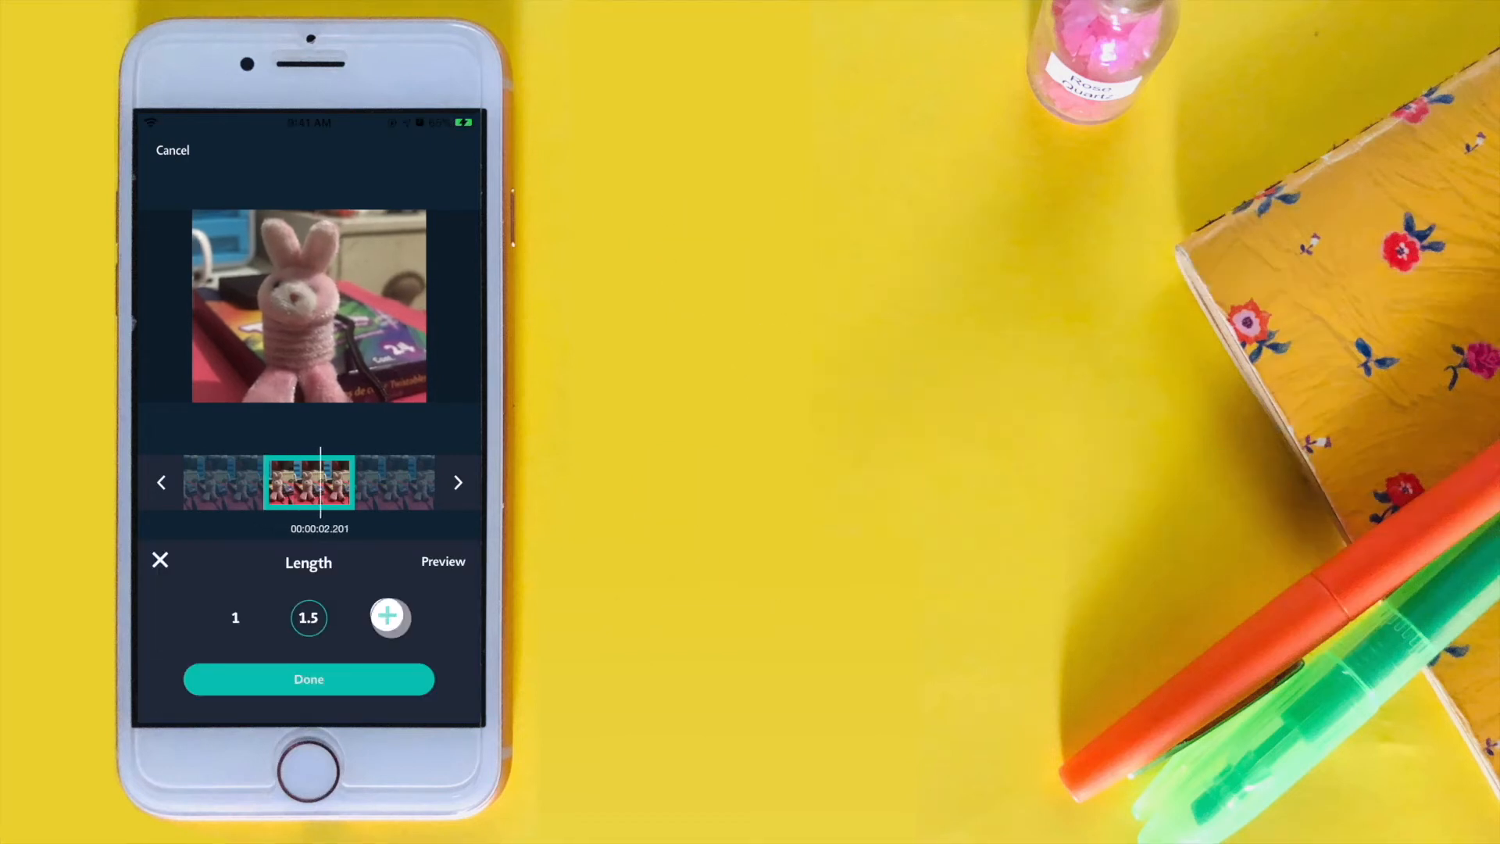
{"action": "left_click", "coordinate": [389, 616]}
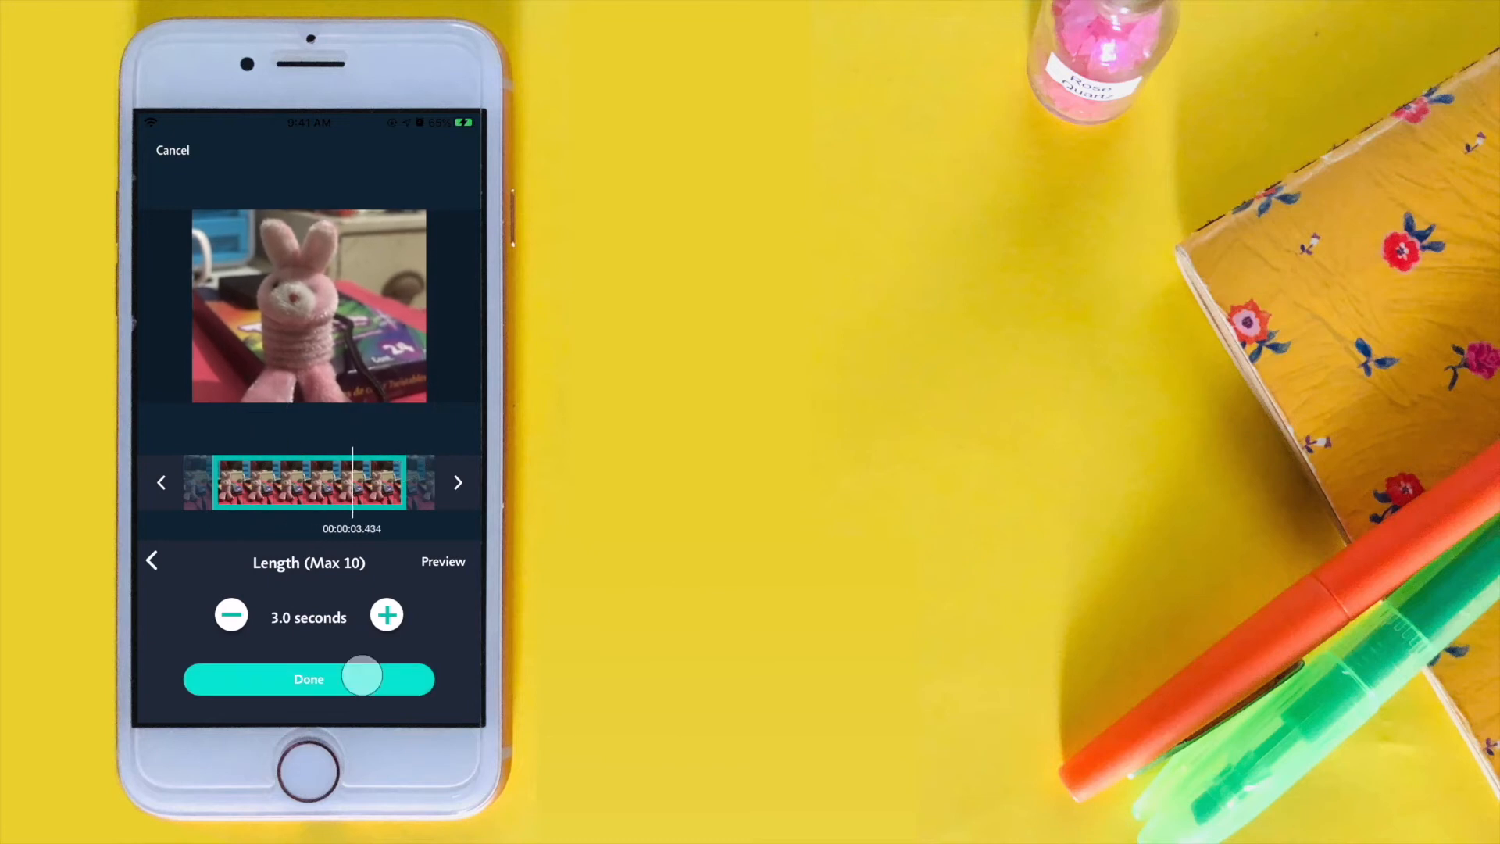
{"action": "left_click", "coordinate": [308, 678]}
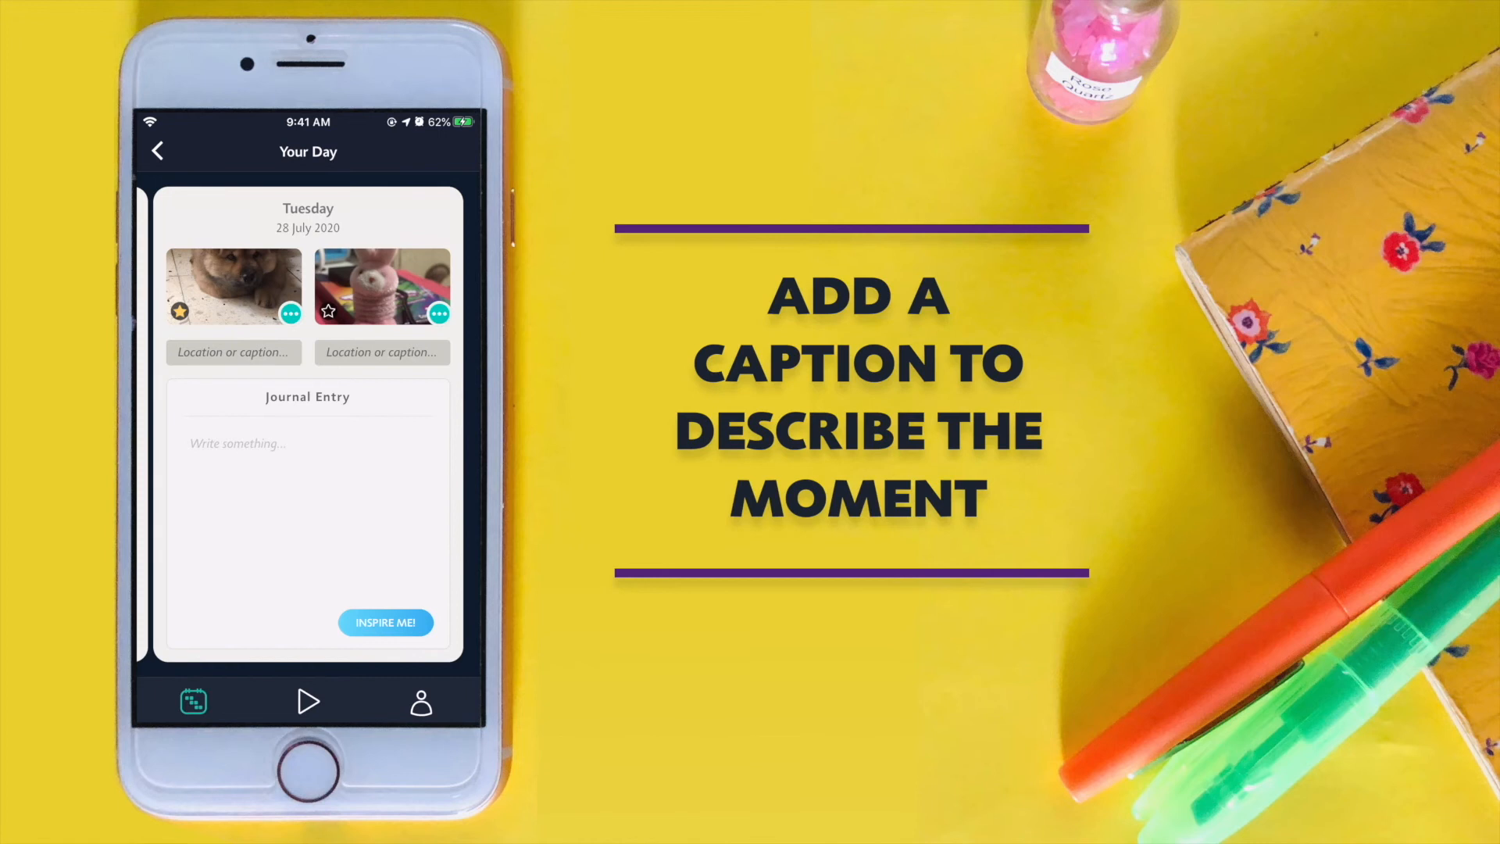
Caption the bunny snippet "Bunny".
{"action": "left_click", "coordinate": [381, 351]}
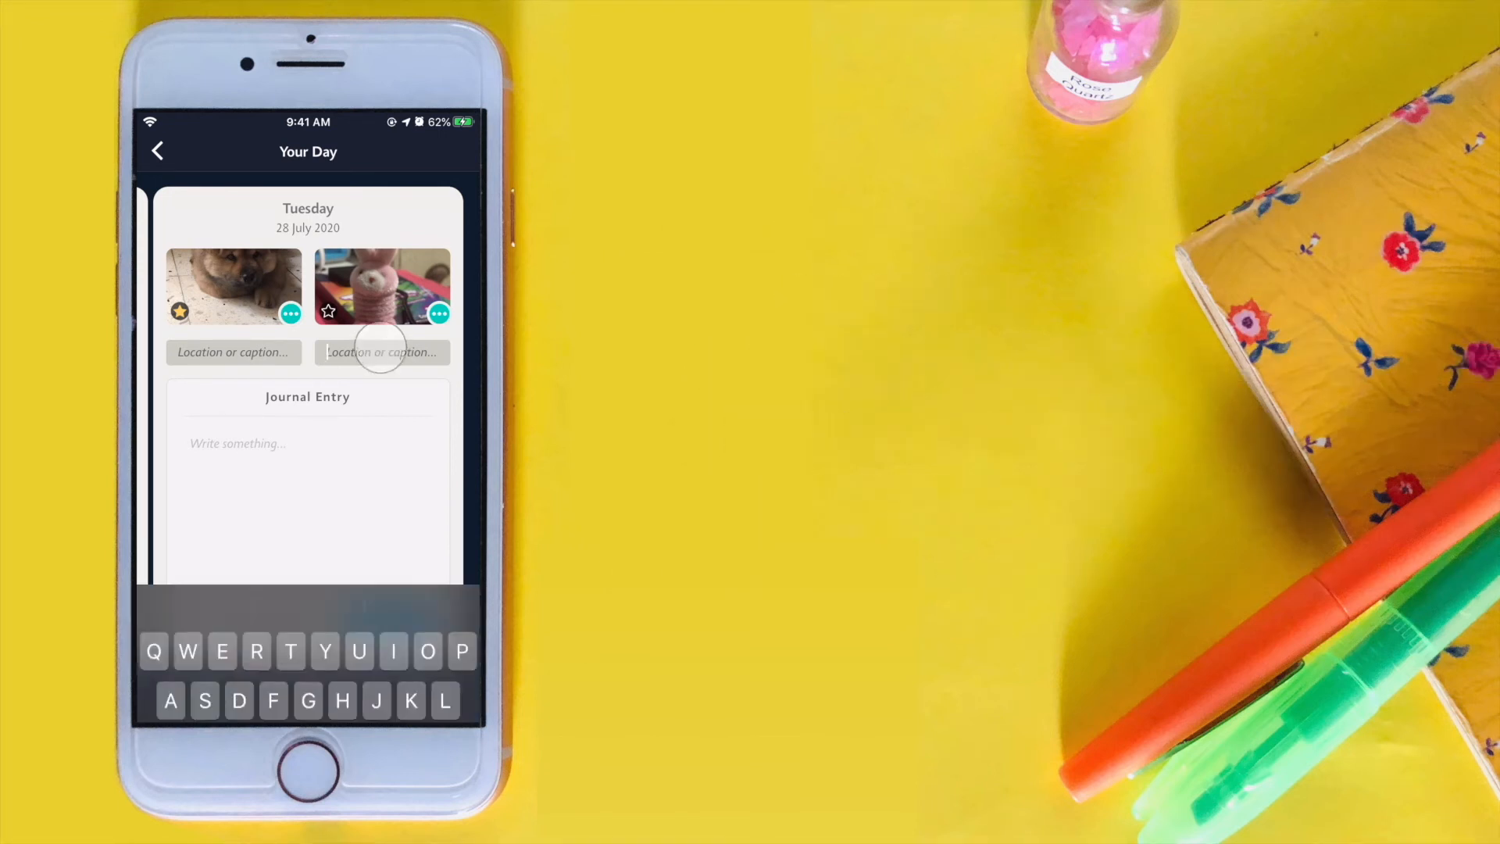
{"action": "type", "text": "Bunny"}
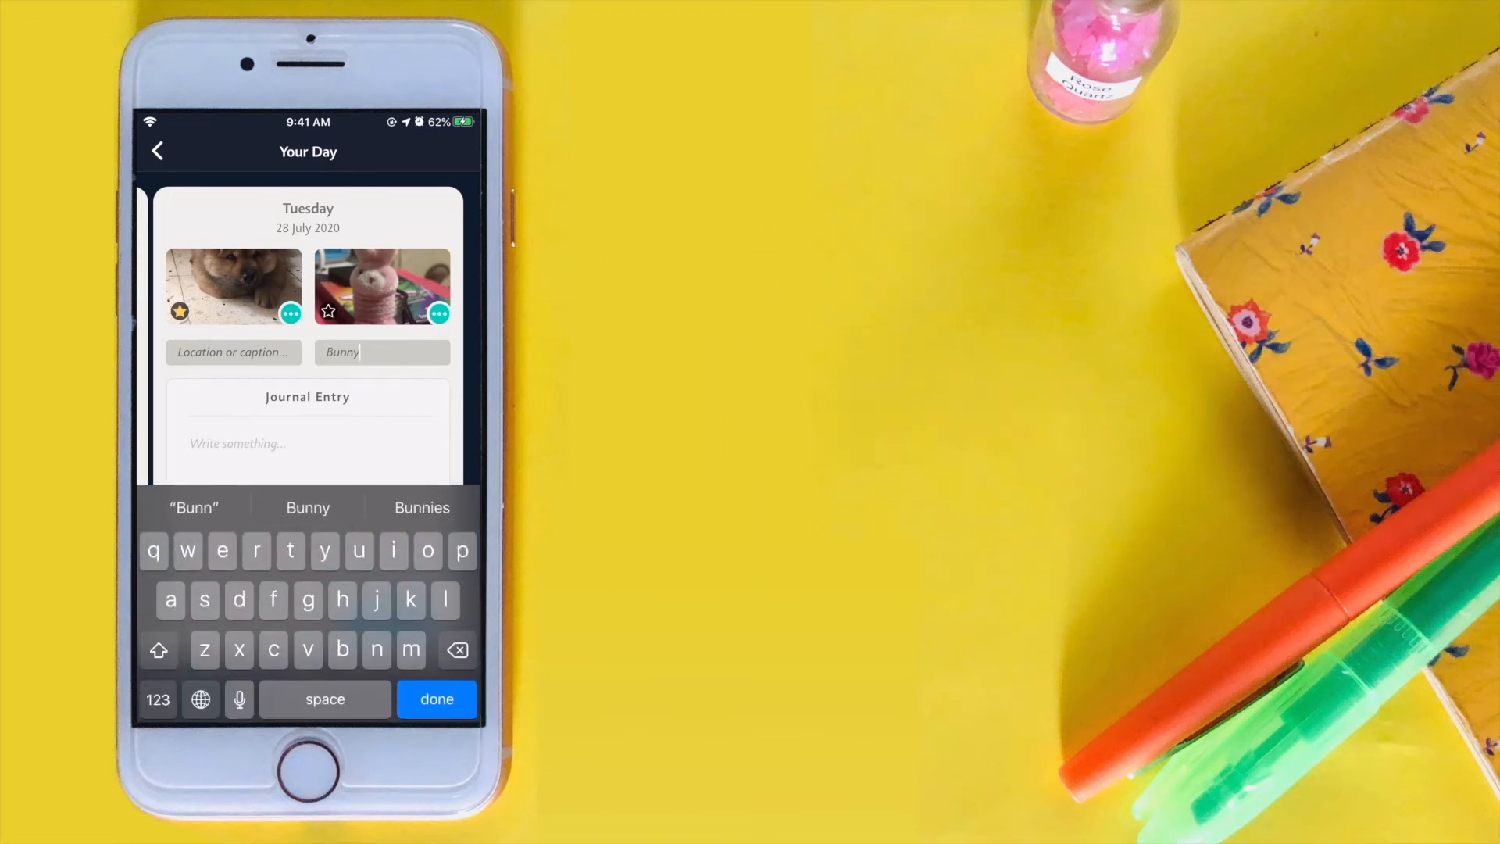
{"action": "left_click", "coordinate": [436, 699]}
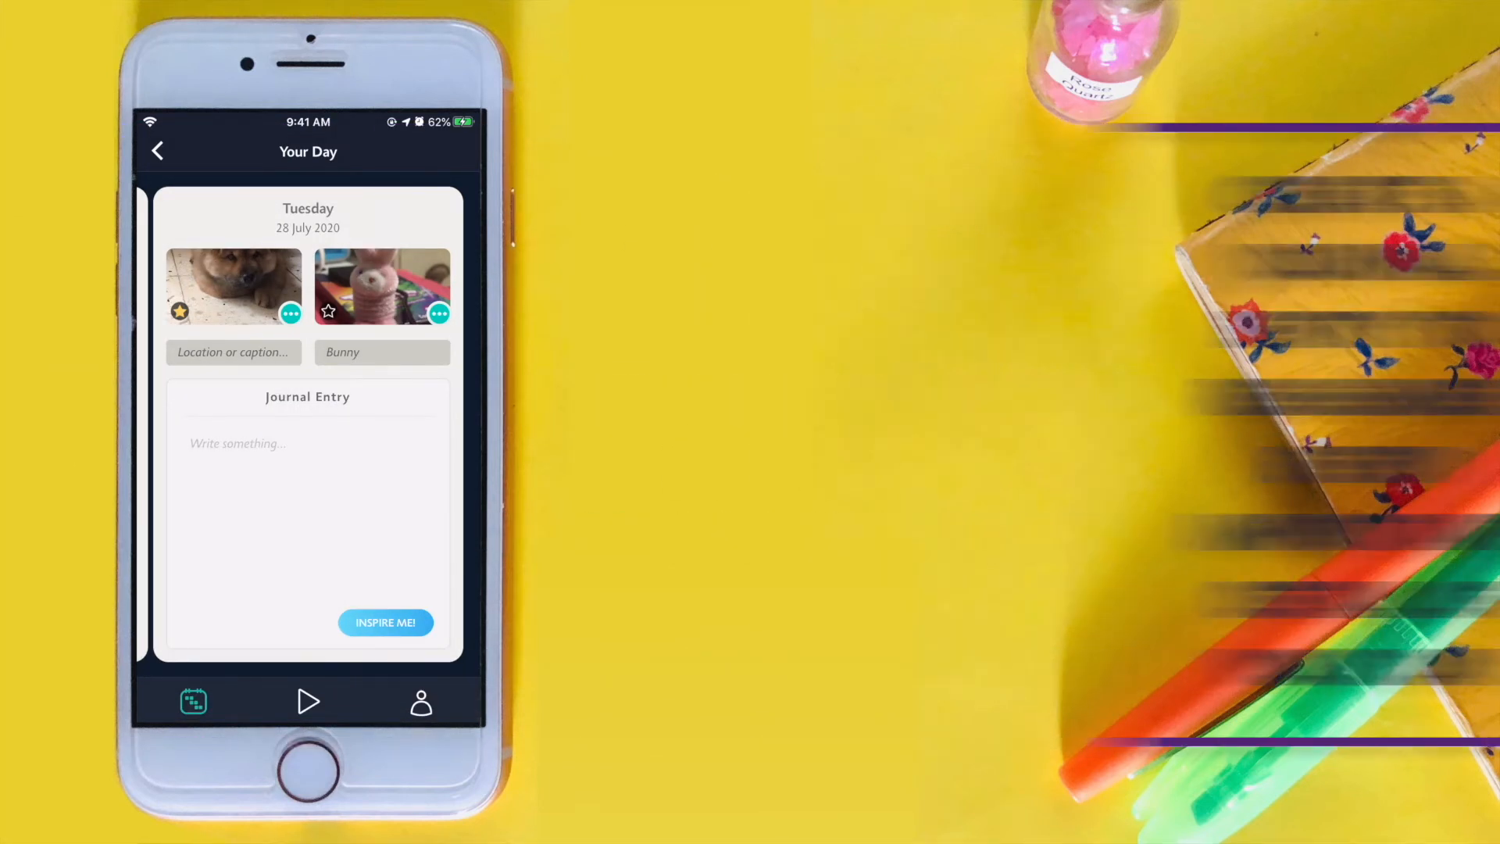
Write the day's journal entry "Rainy day".
{"action": "left_click", "coordinate": [306, 442]}
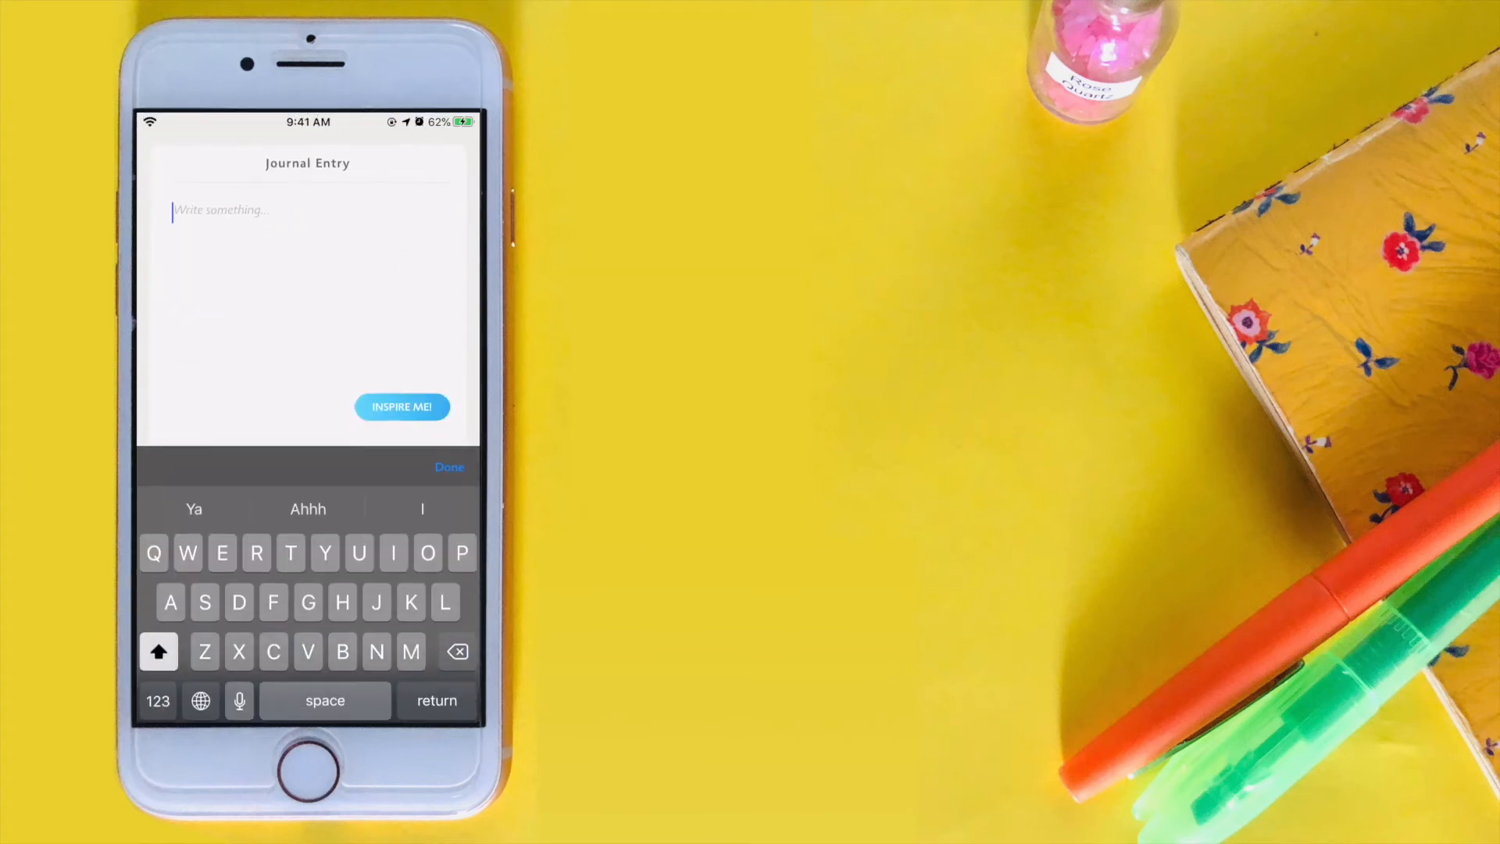
{"action": "type", "text": "Rainy day"}
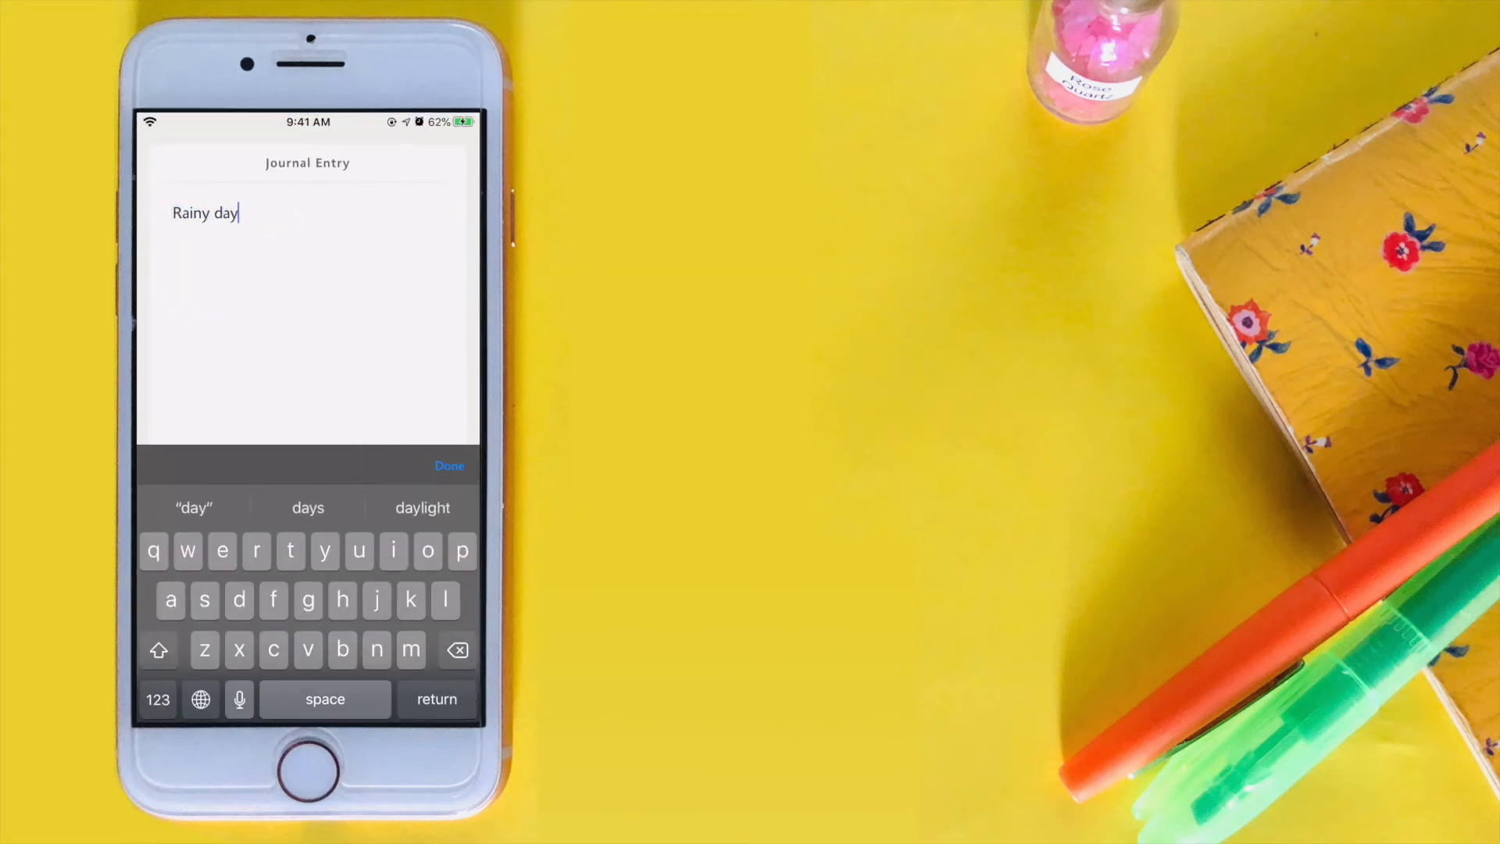
{"action": "left_click", "coordinate": [448, 466]}
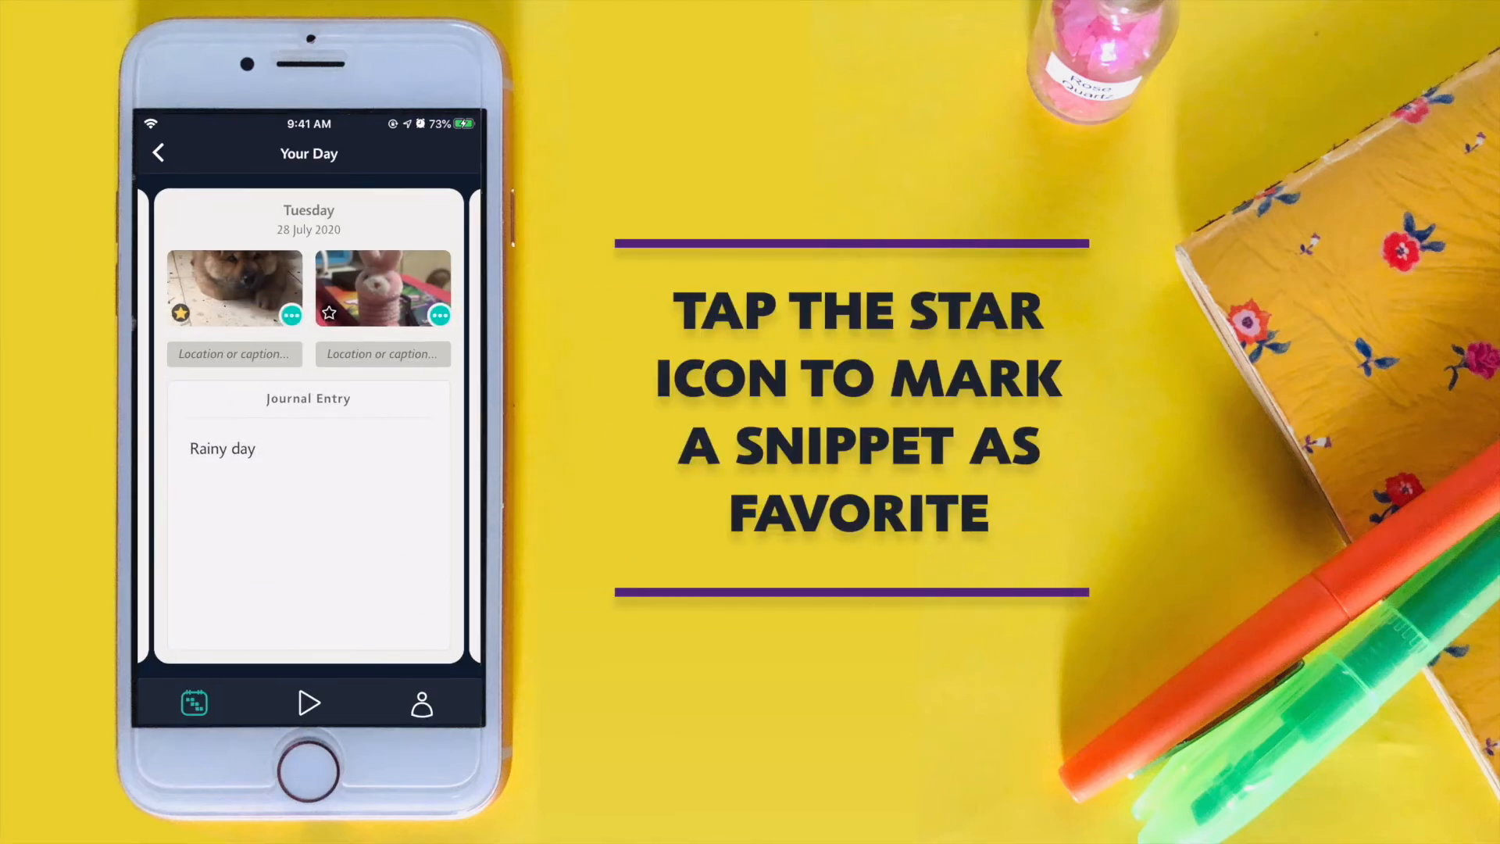
{"action": "left_click", "coordinate": [328, 314]}
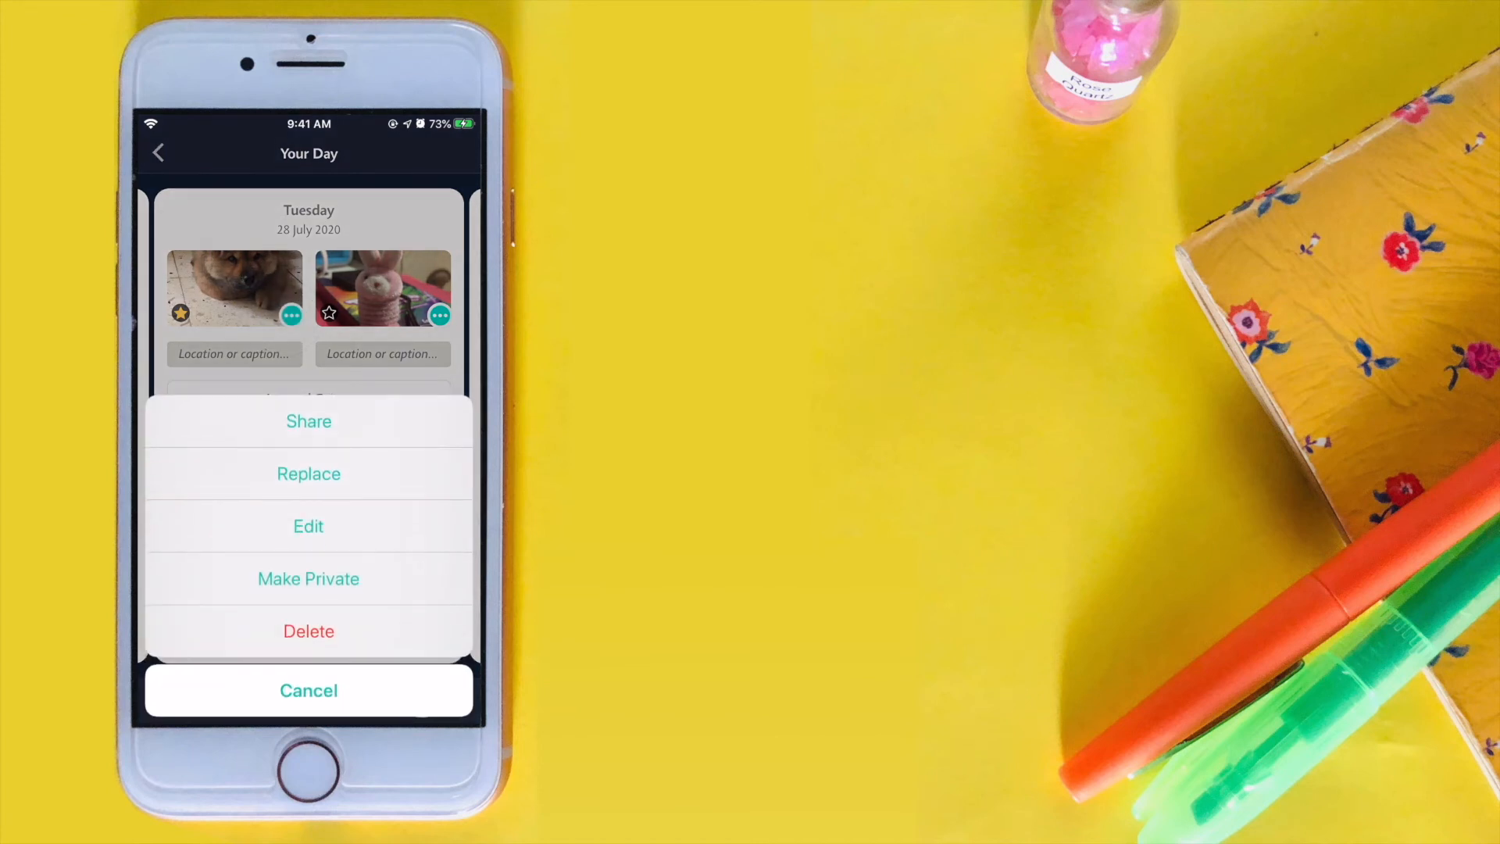
{"action": "left_click", "coordinate": [308, 420]}
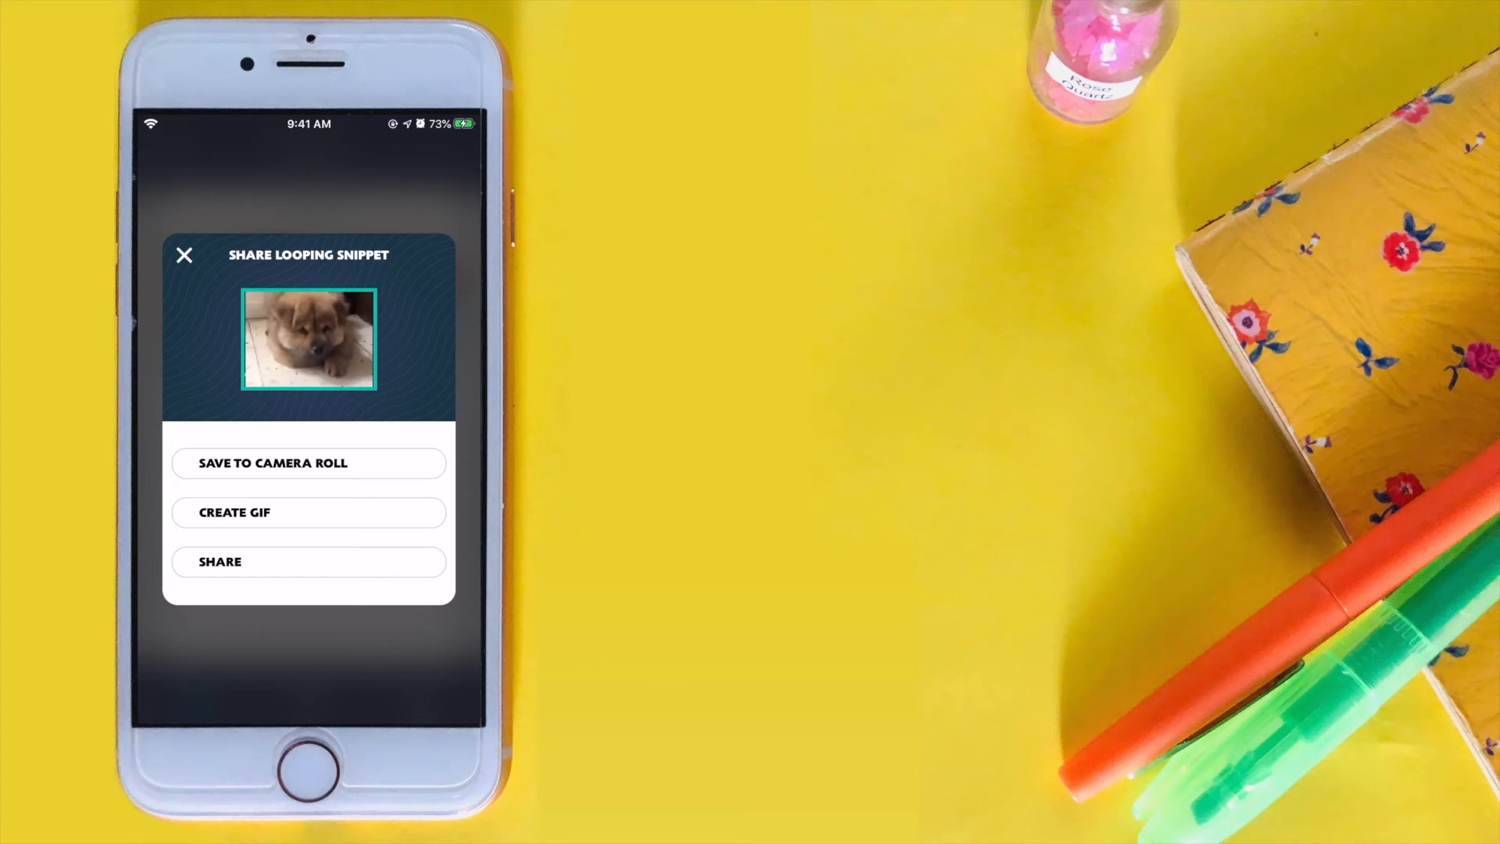
{"action": "left_click", "coordinate": [184, 255]}
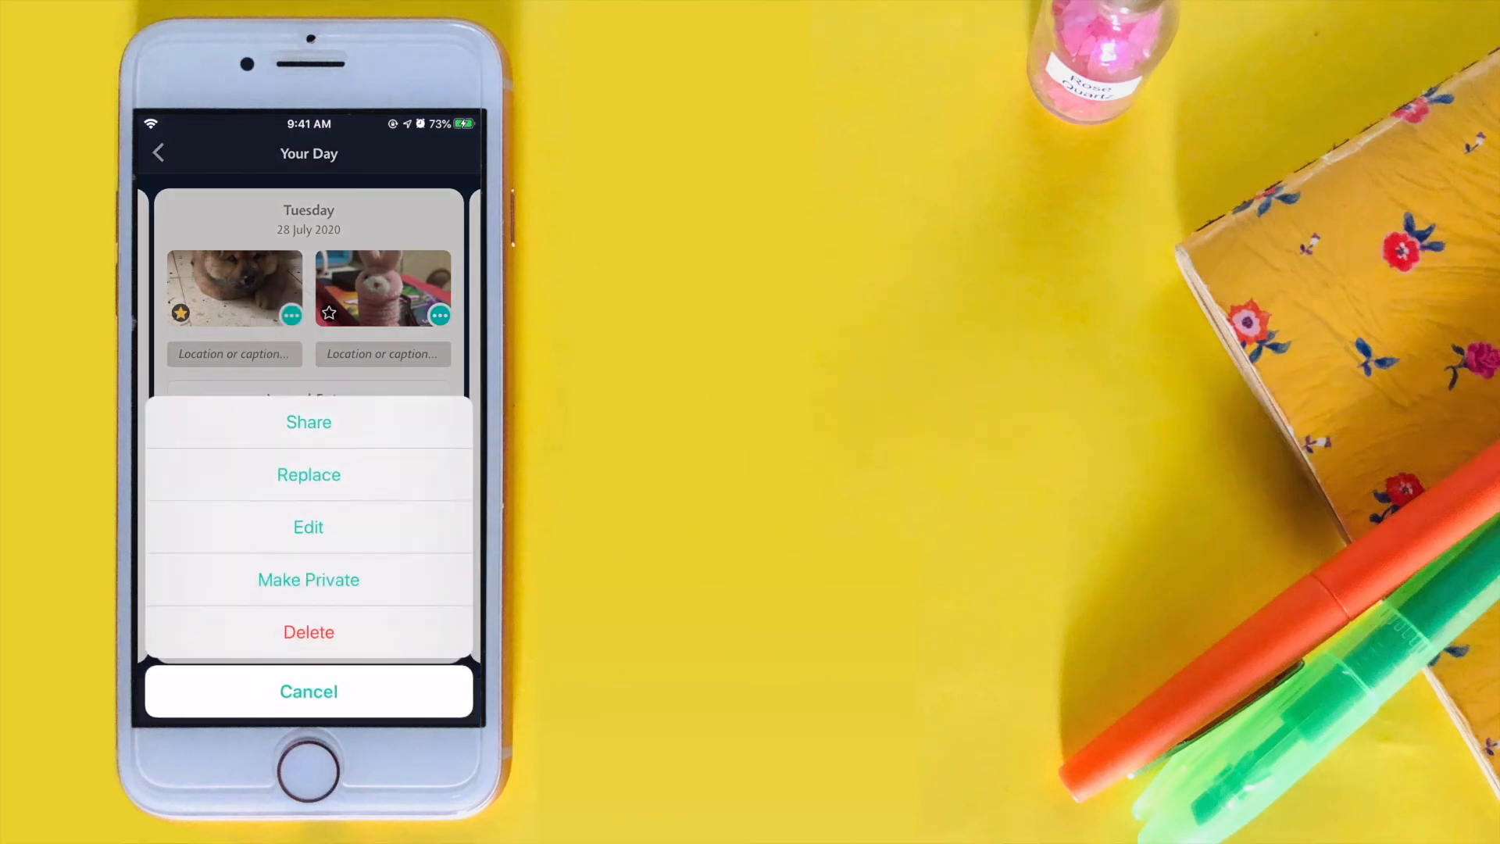
{"action": "left_click", "coordinate": [308, 475]}
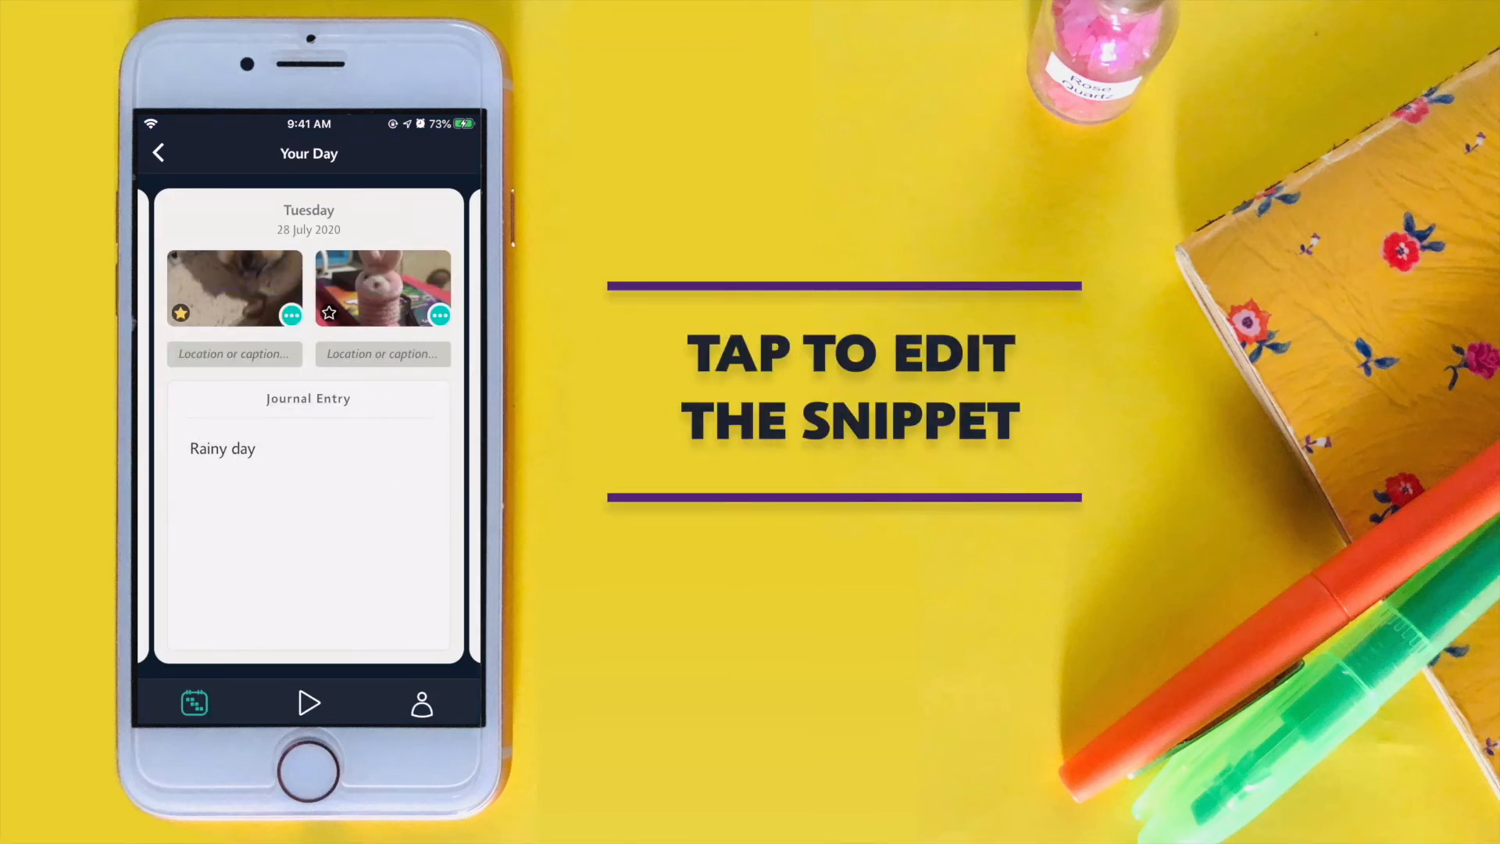
Try editing the puppy snippet, cancel, then make it private.
{"action": "left_click", "coordinate": [292, 314]}
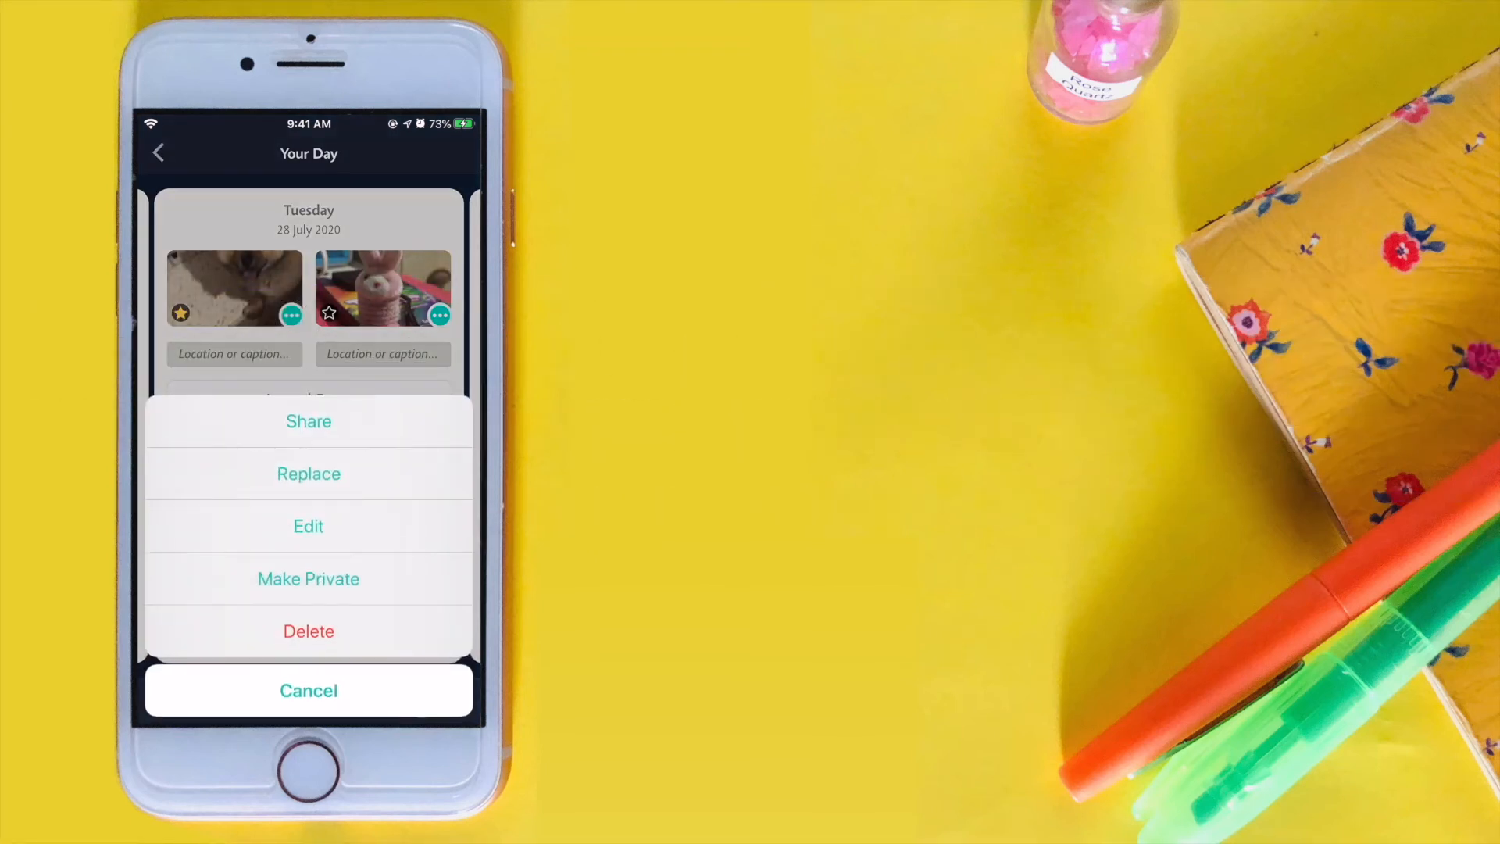
{"action": "left_click", "coordinate": [308, 527]}
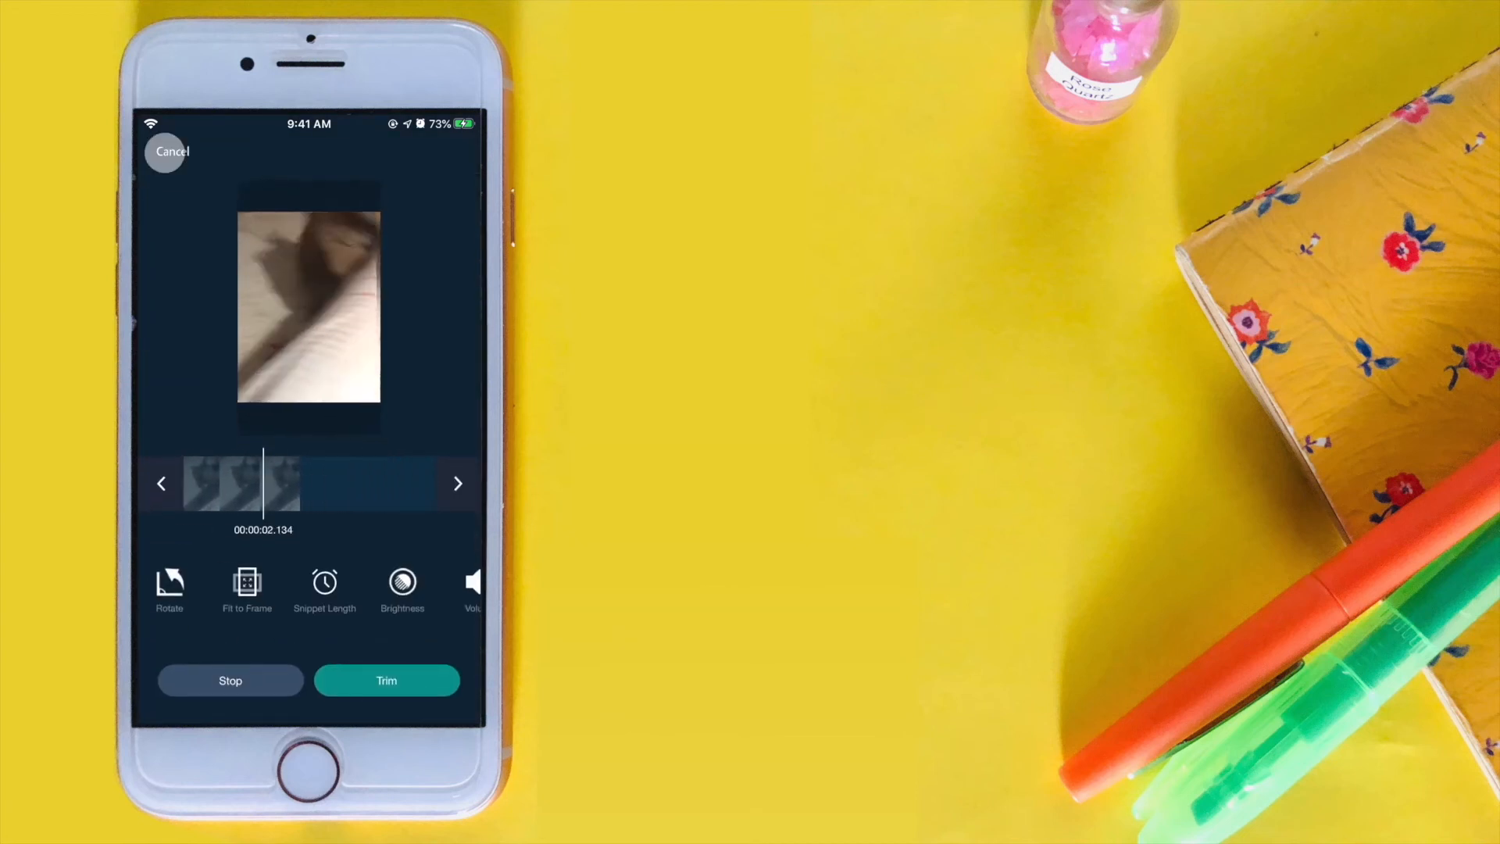
{"action": "left_click", "coordinate": [386, 679]}
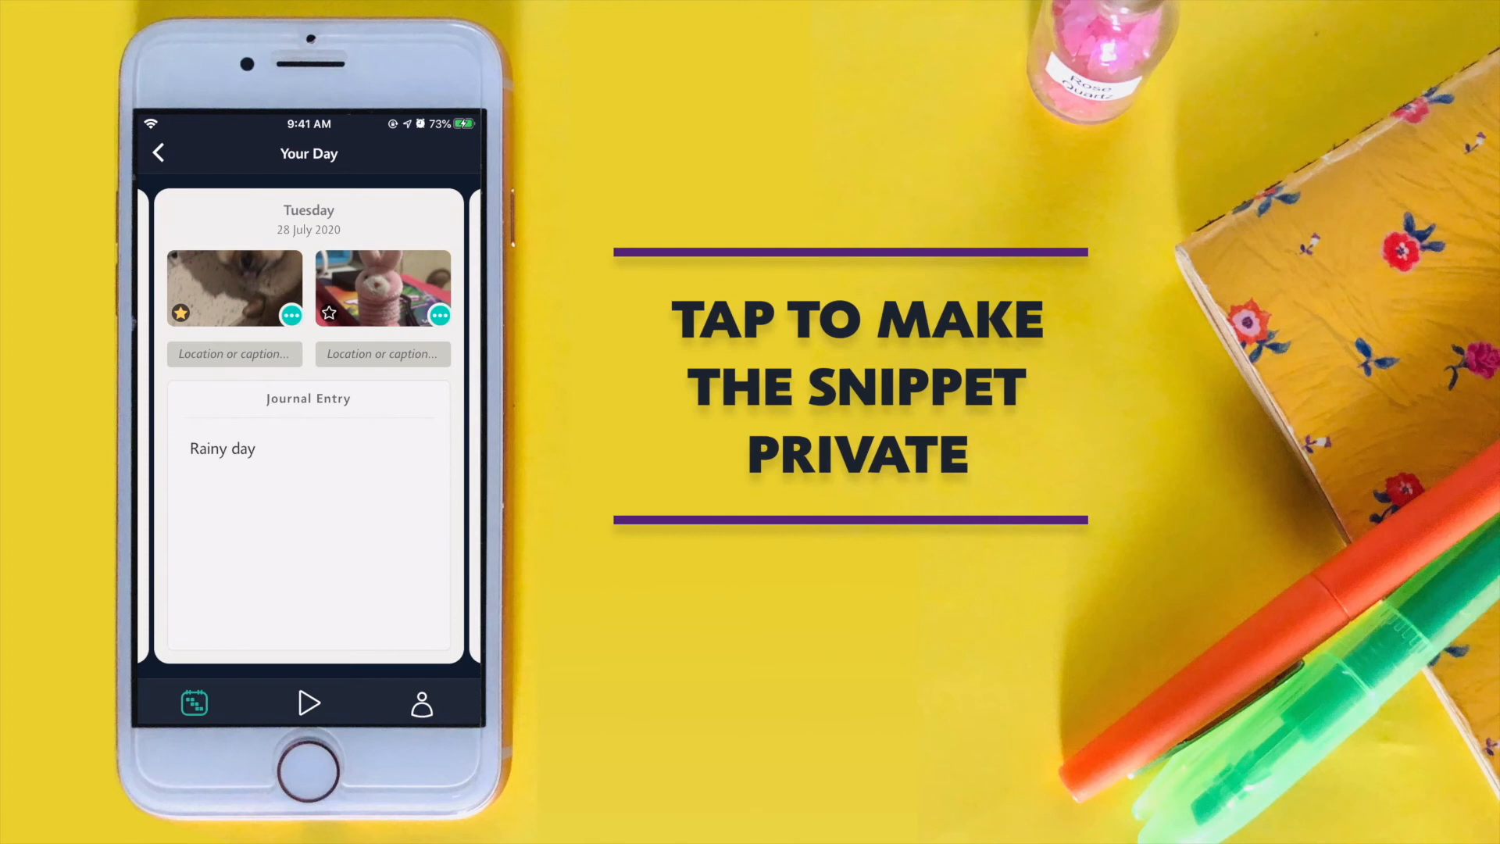
{"action": "left_click", "coordinate": [292, 314]}
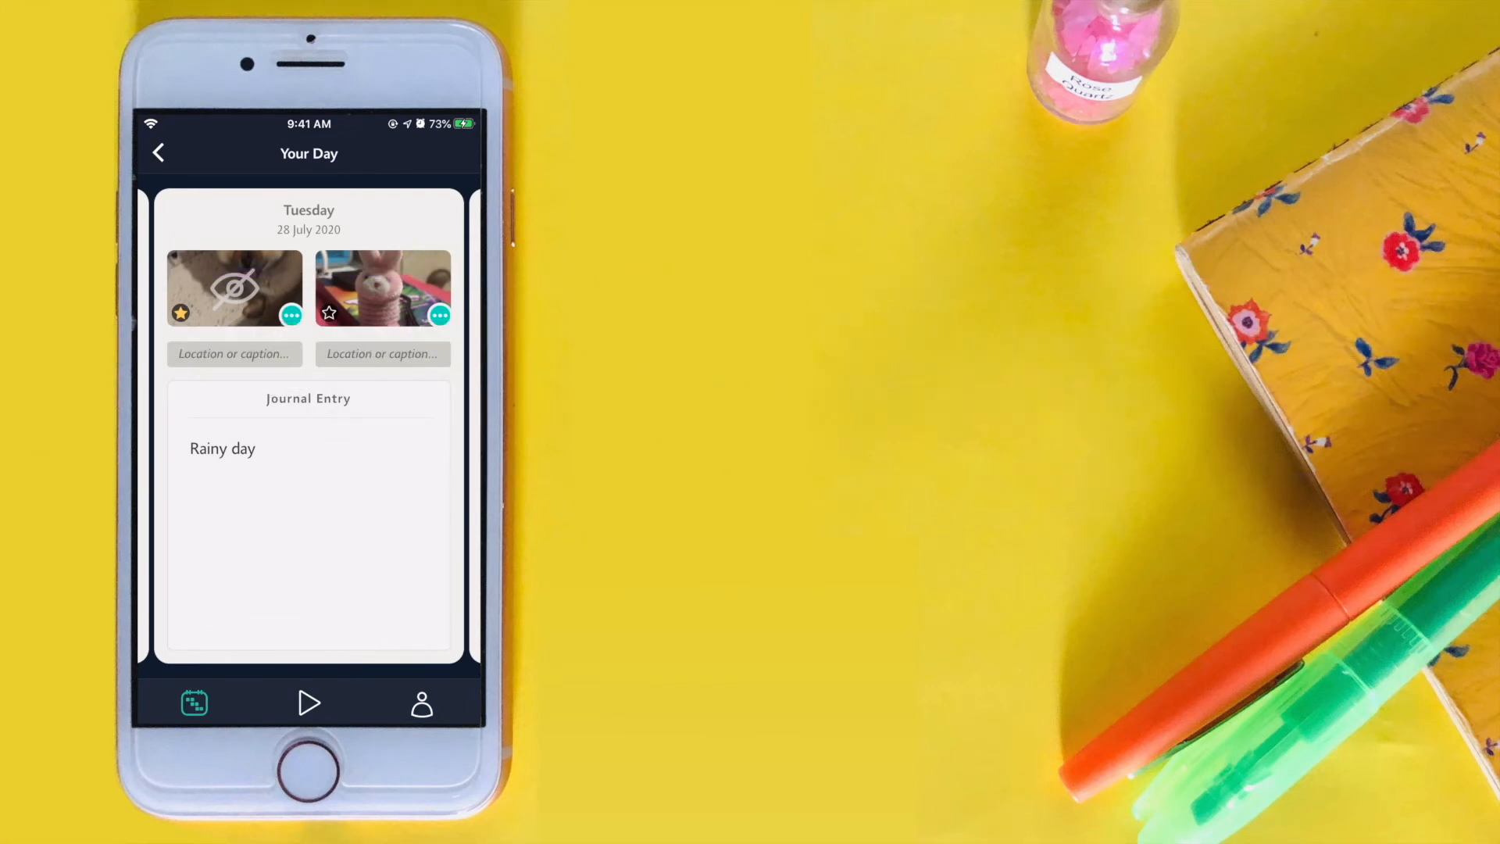
Delete the toy-rabbit snippet and return to the My Timeline calendar.
{"action": "left_click", "coordinate": [438, 314]}
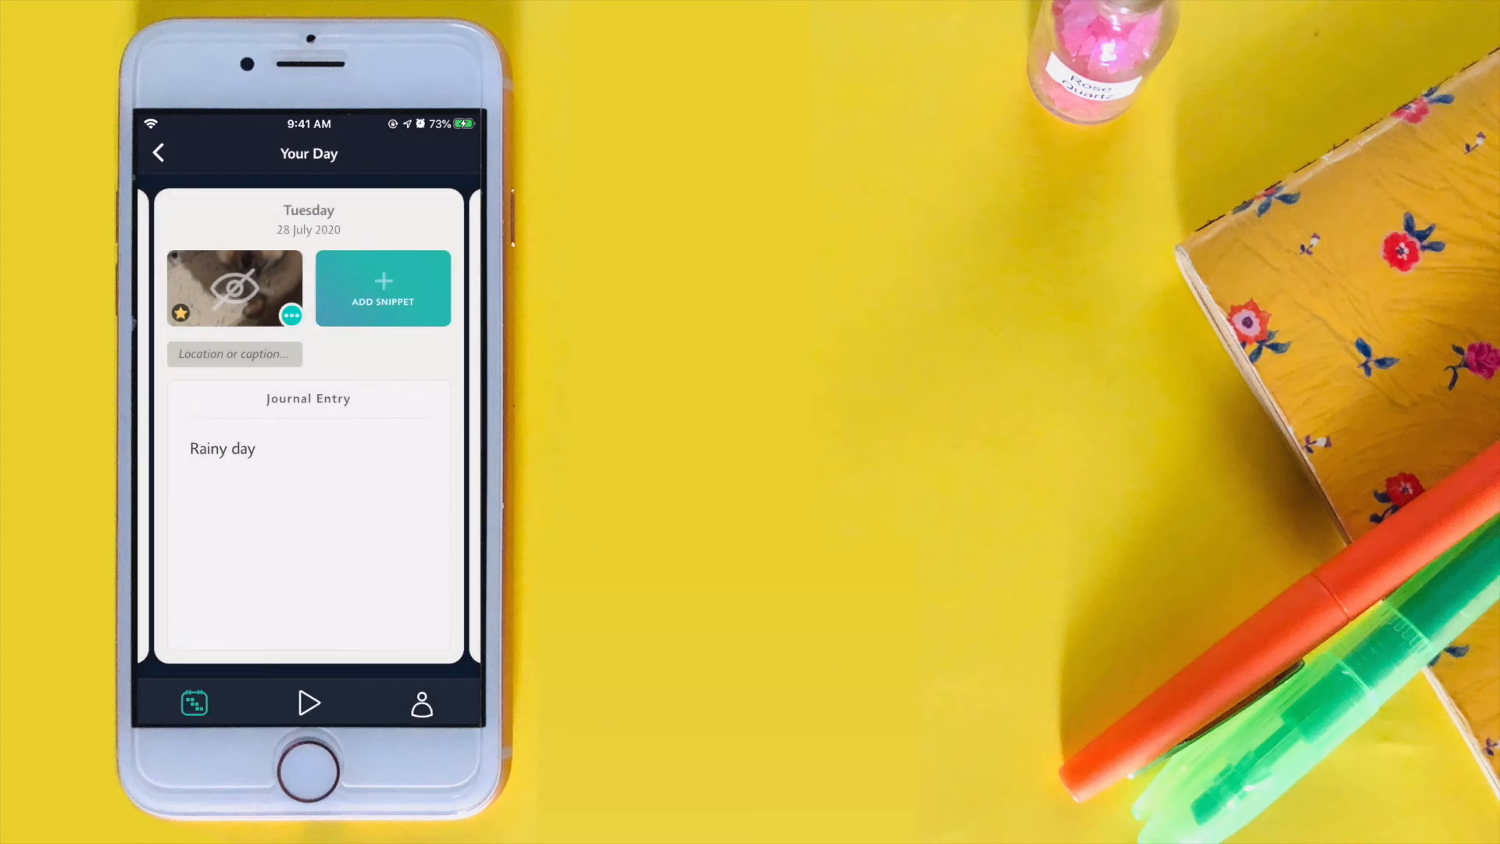
{"action": "left_click", "coordinate": [159, 152]}
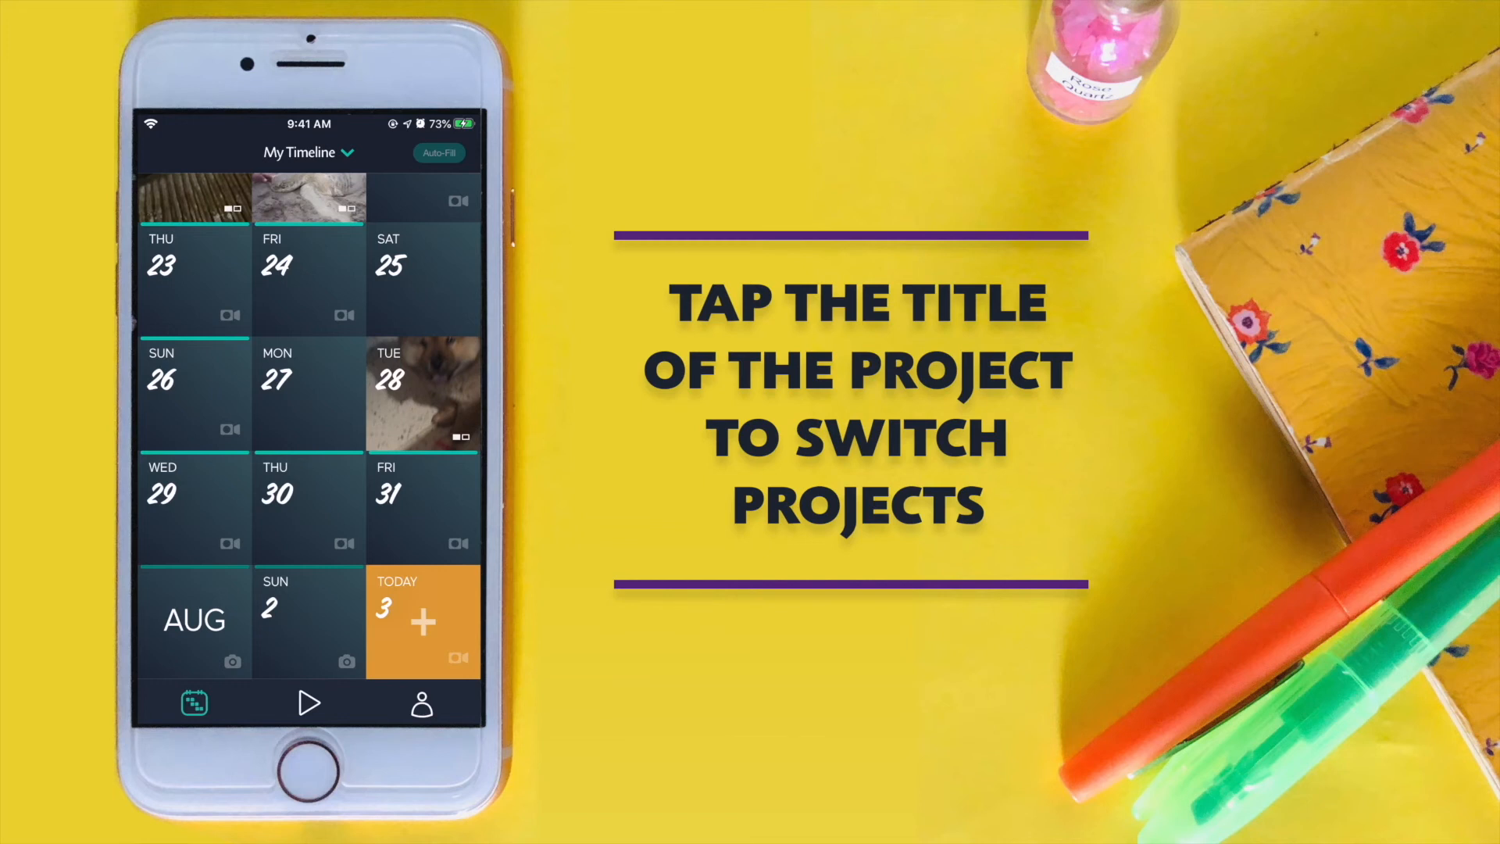
Create a new freestyle project named Demo with location turned on.
{"action": "left_click", "coordinate": [300, 151]}
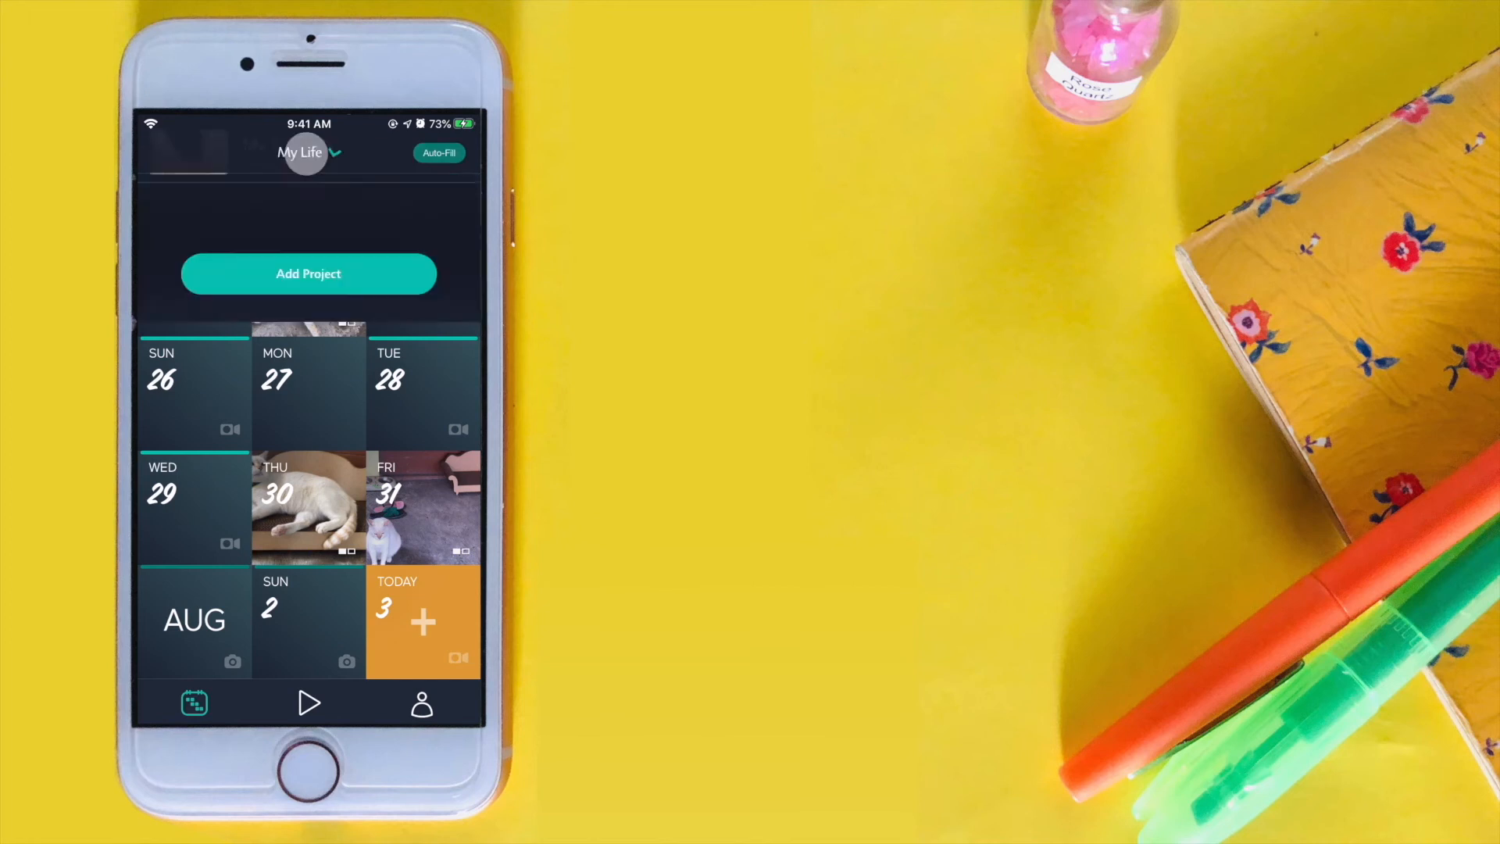
{"action": "left_click", "coordinate": [307, 151]}
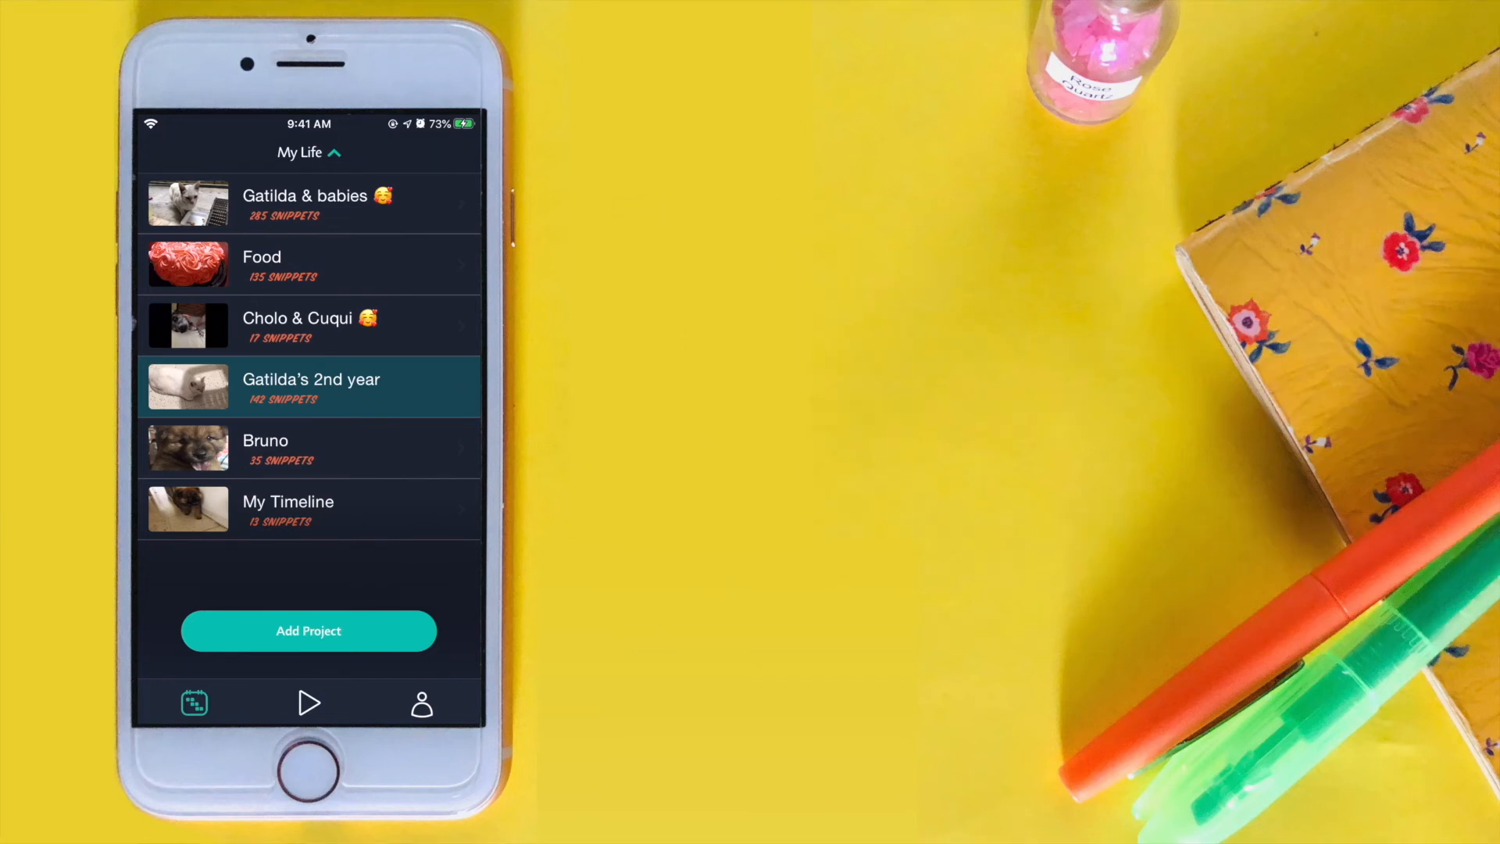
{"action": "left_click", "coordinate": [308, 630]}
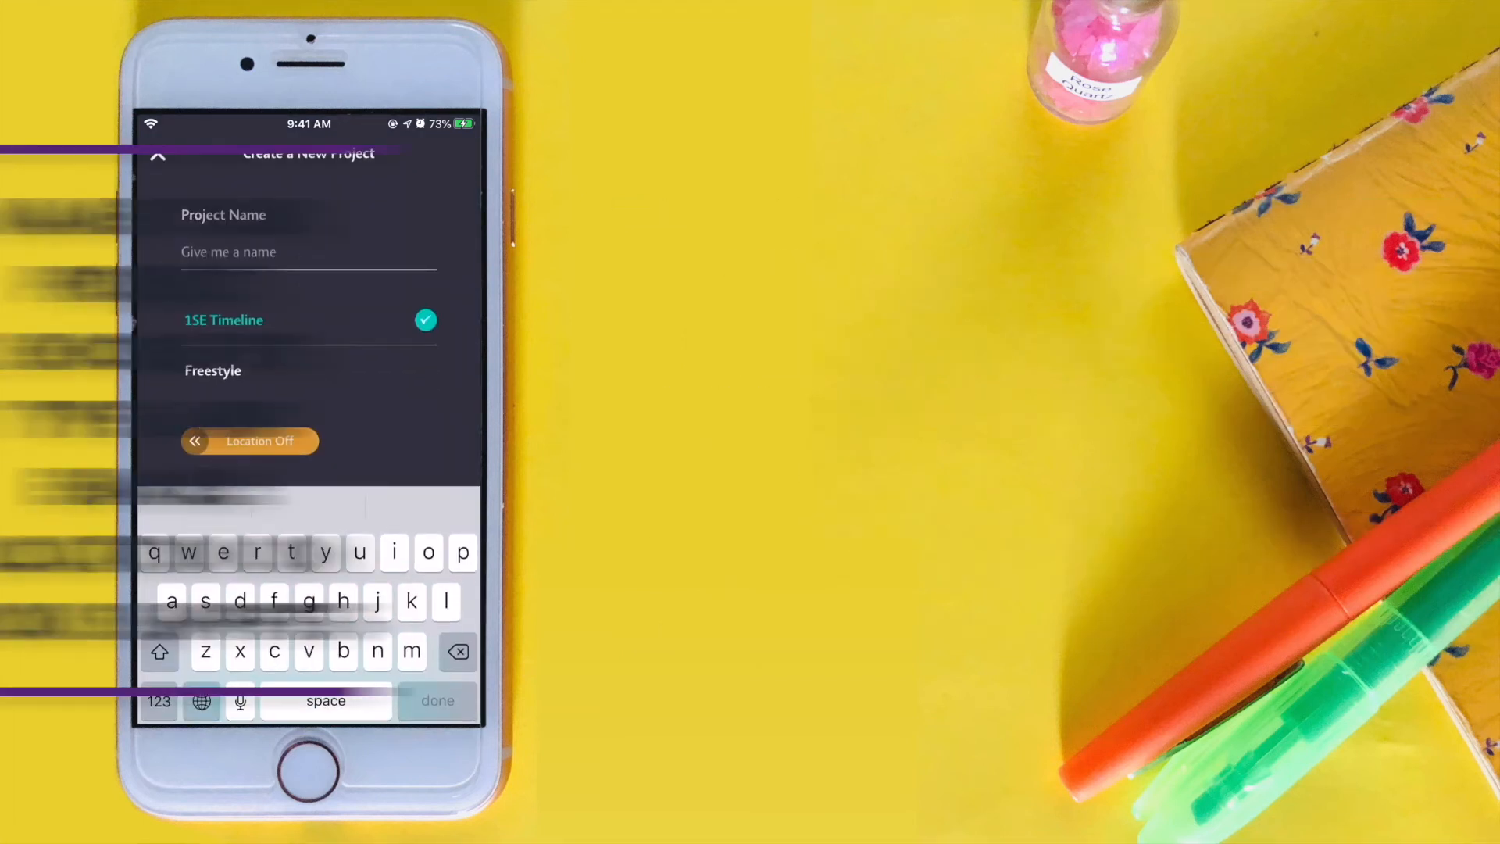
{"action": "type", "text": "Demo"}
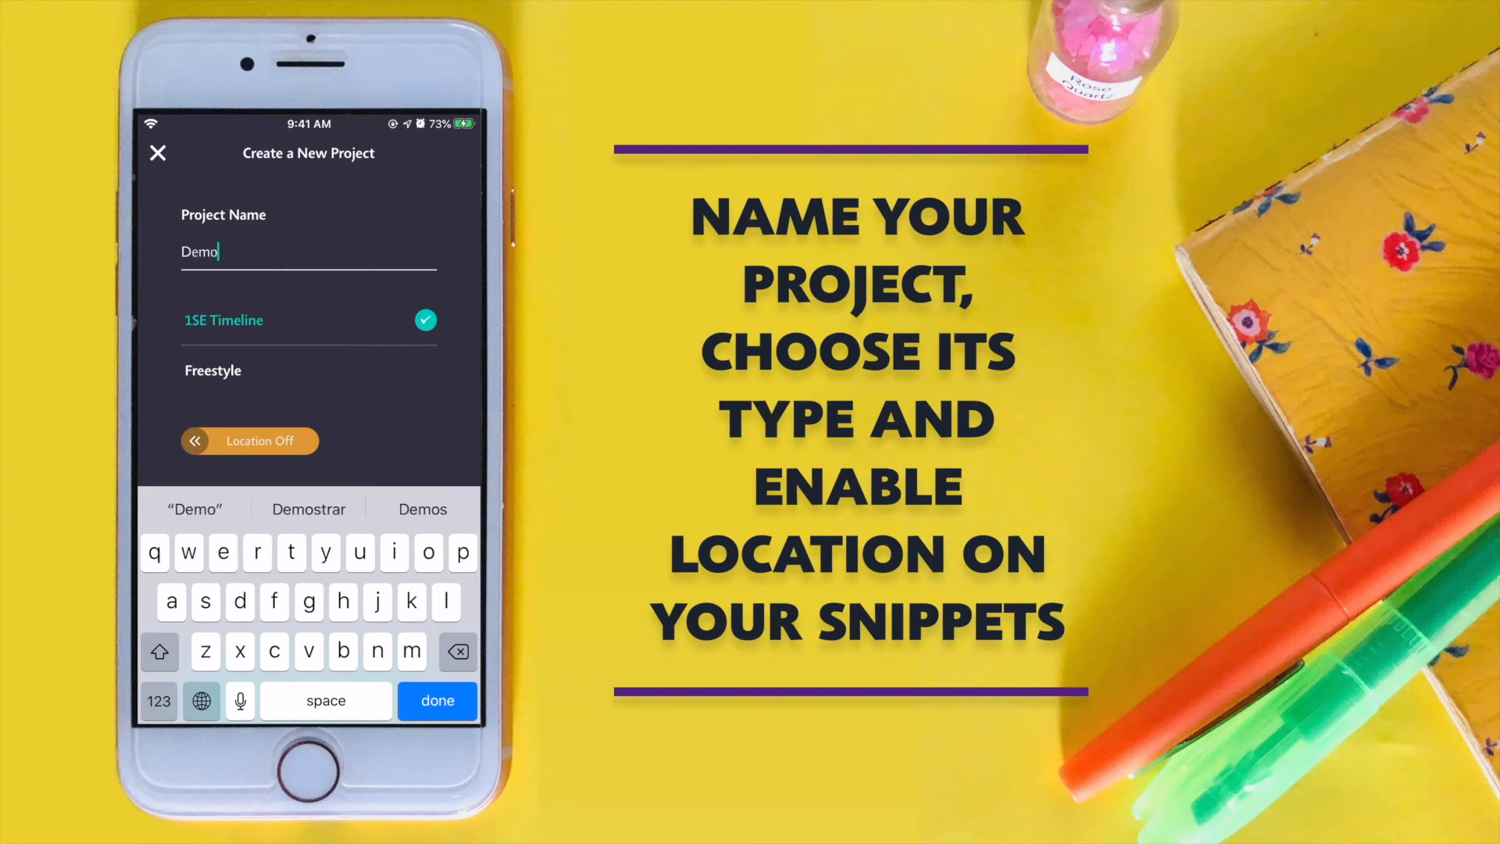
{"action": "left_click", "coordinate": [308, 371]}
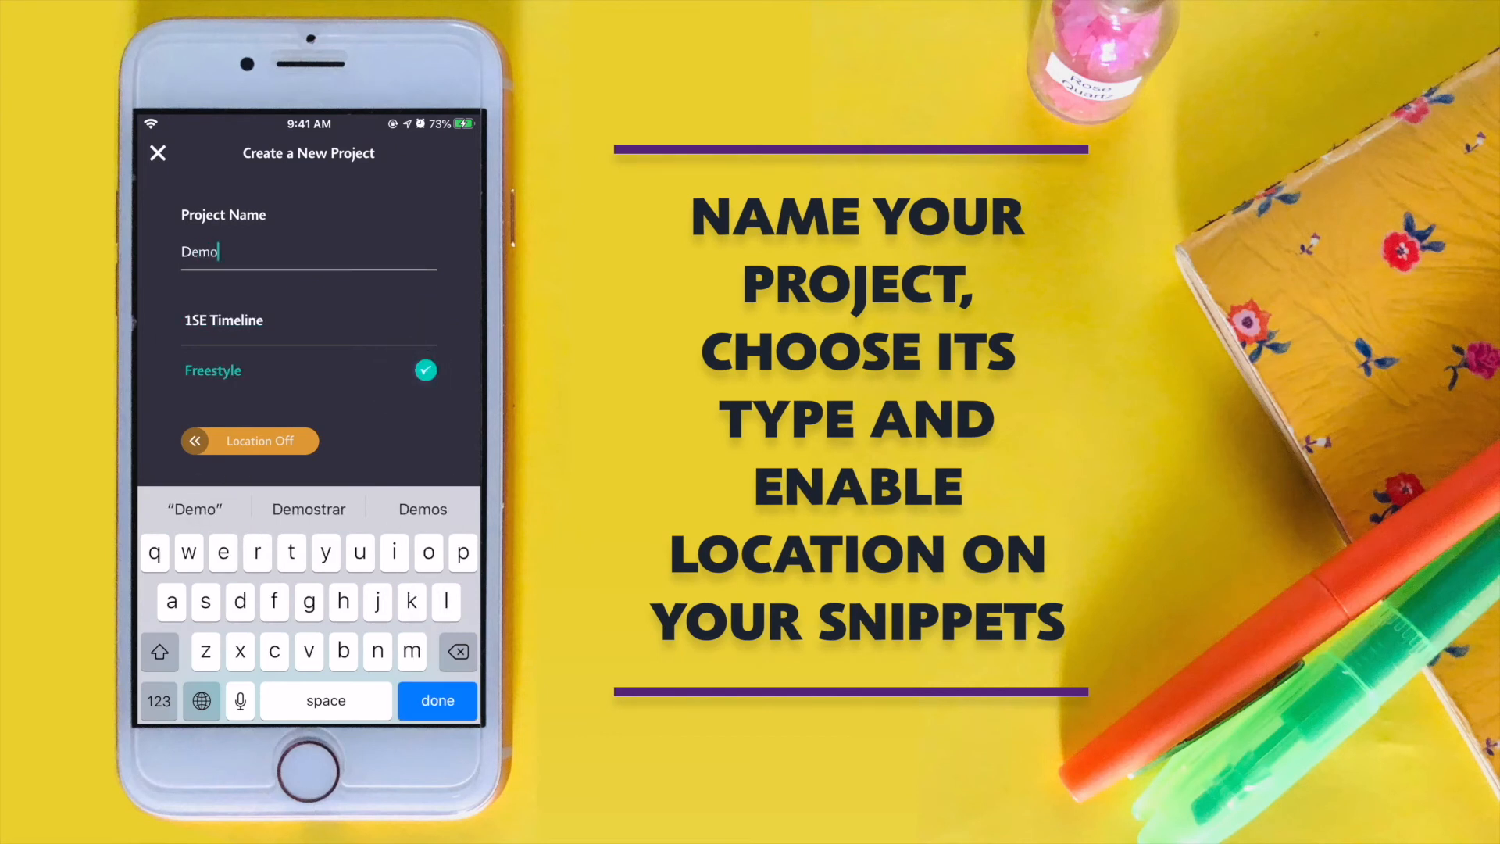
{"action": "left_click", "coordinate": [250, 441]}
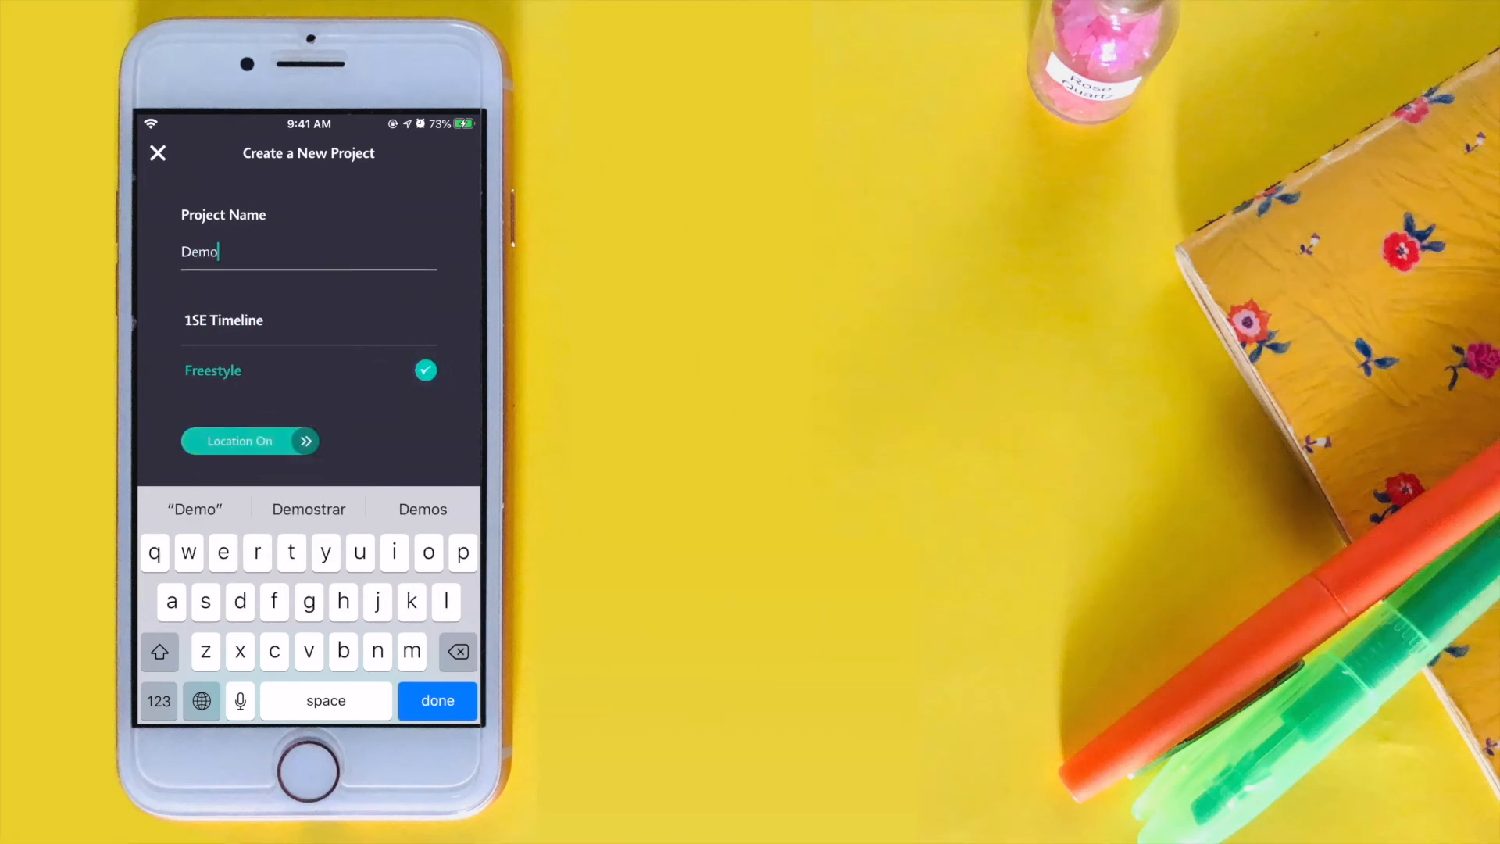
{"action": "left_click", "coordinate": [437, 700]}
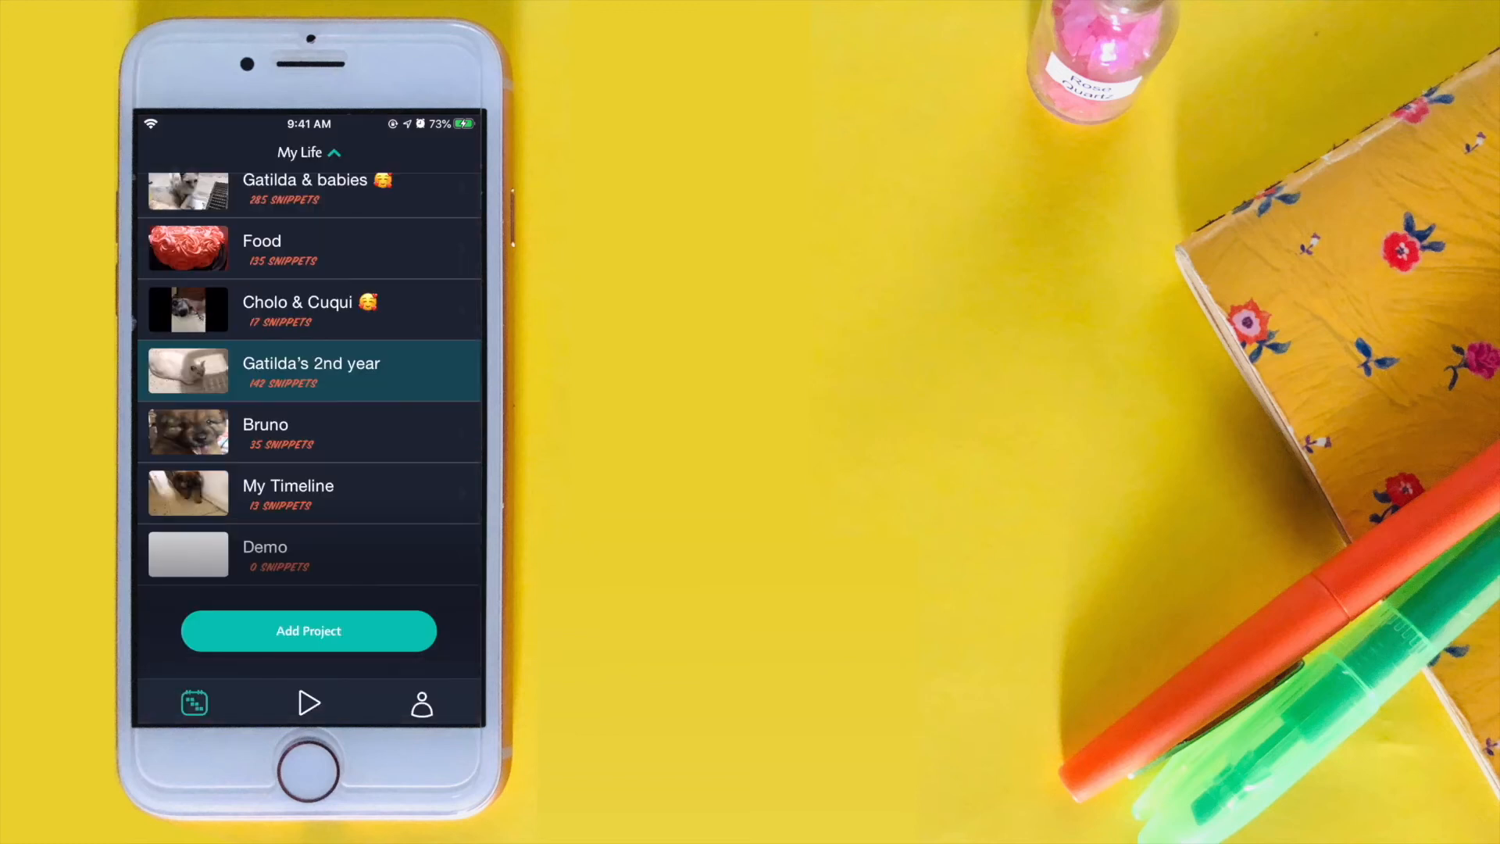
Look into the empty Demo project and return to the project list.
{"action": "left_click", "coordinate": [265, 553]}
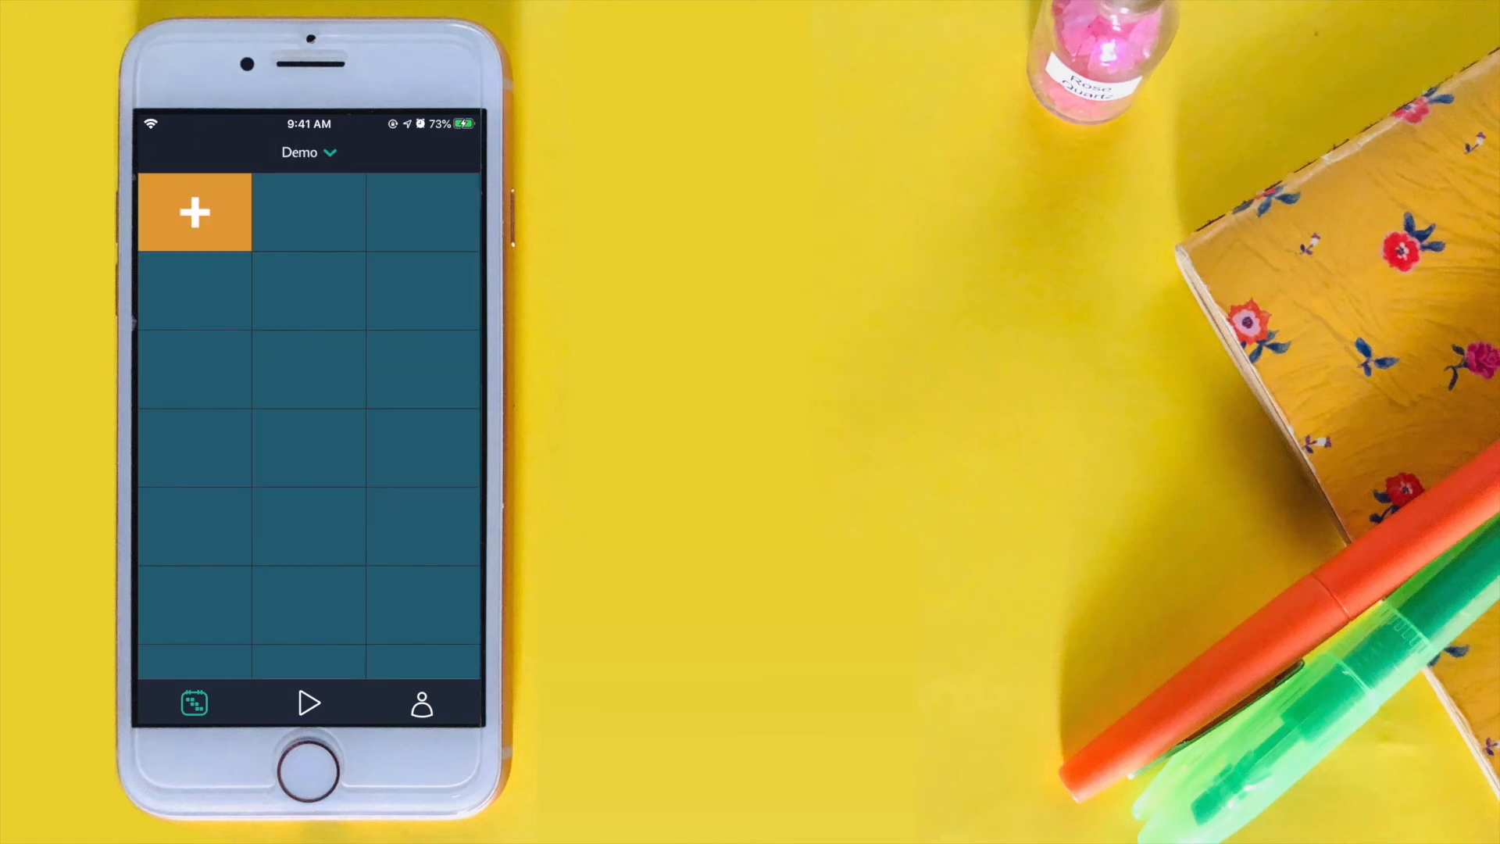
{"action": "left_click", "coordinate": [308, 152]}
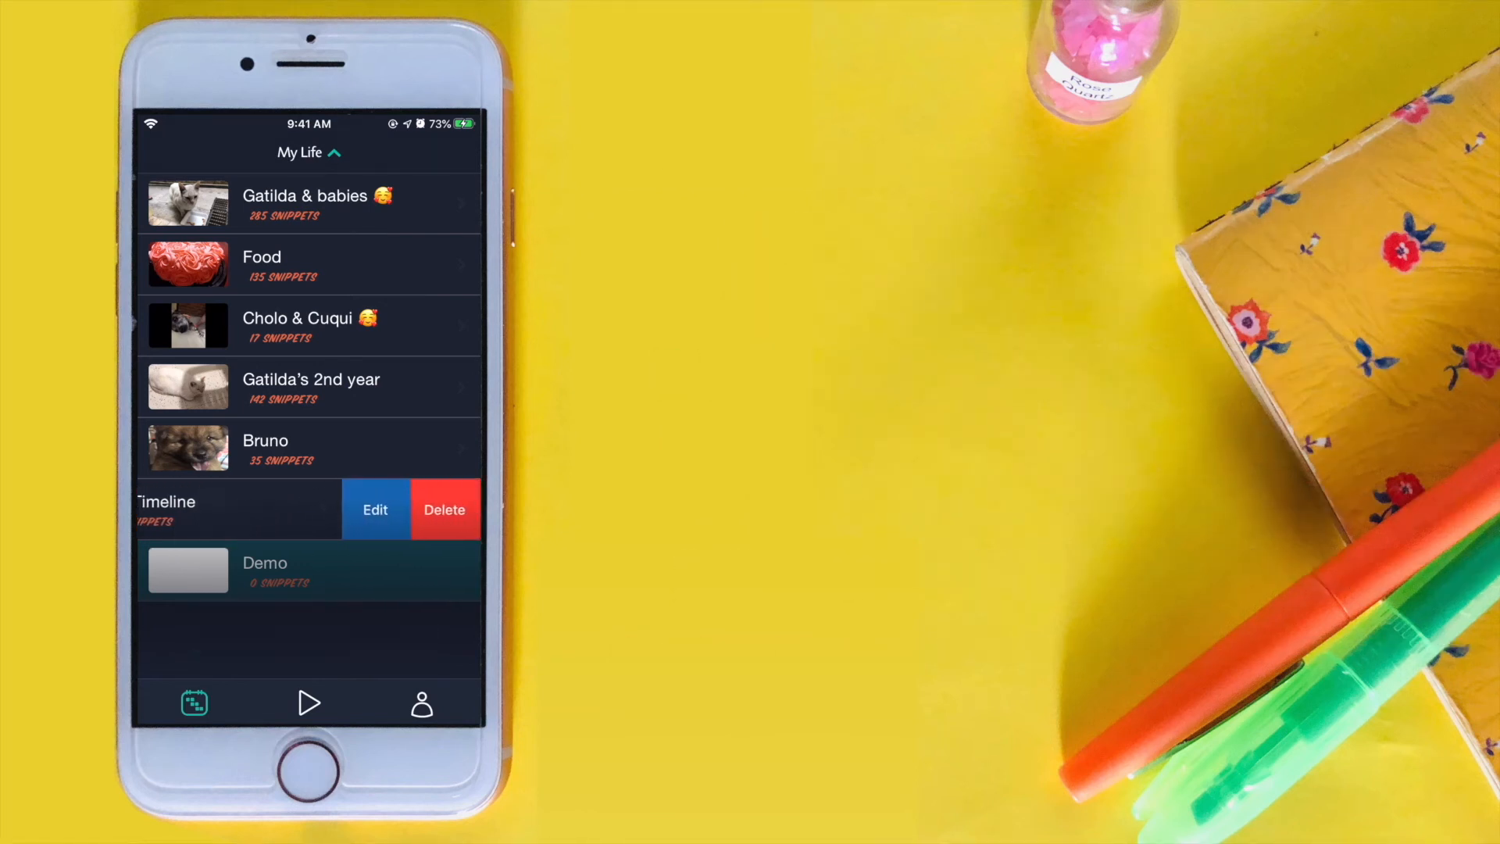
{"action": "left_click", "coordinate": [375, 509]}
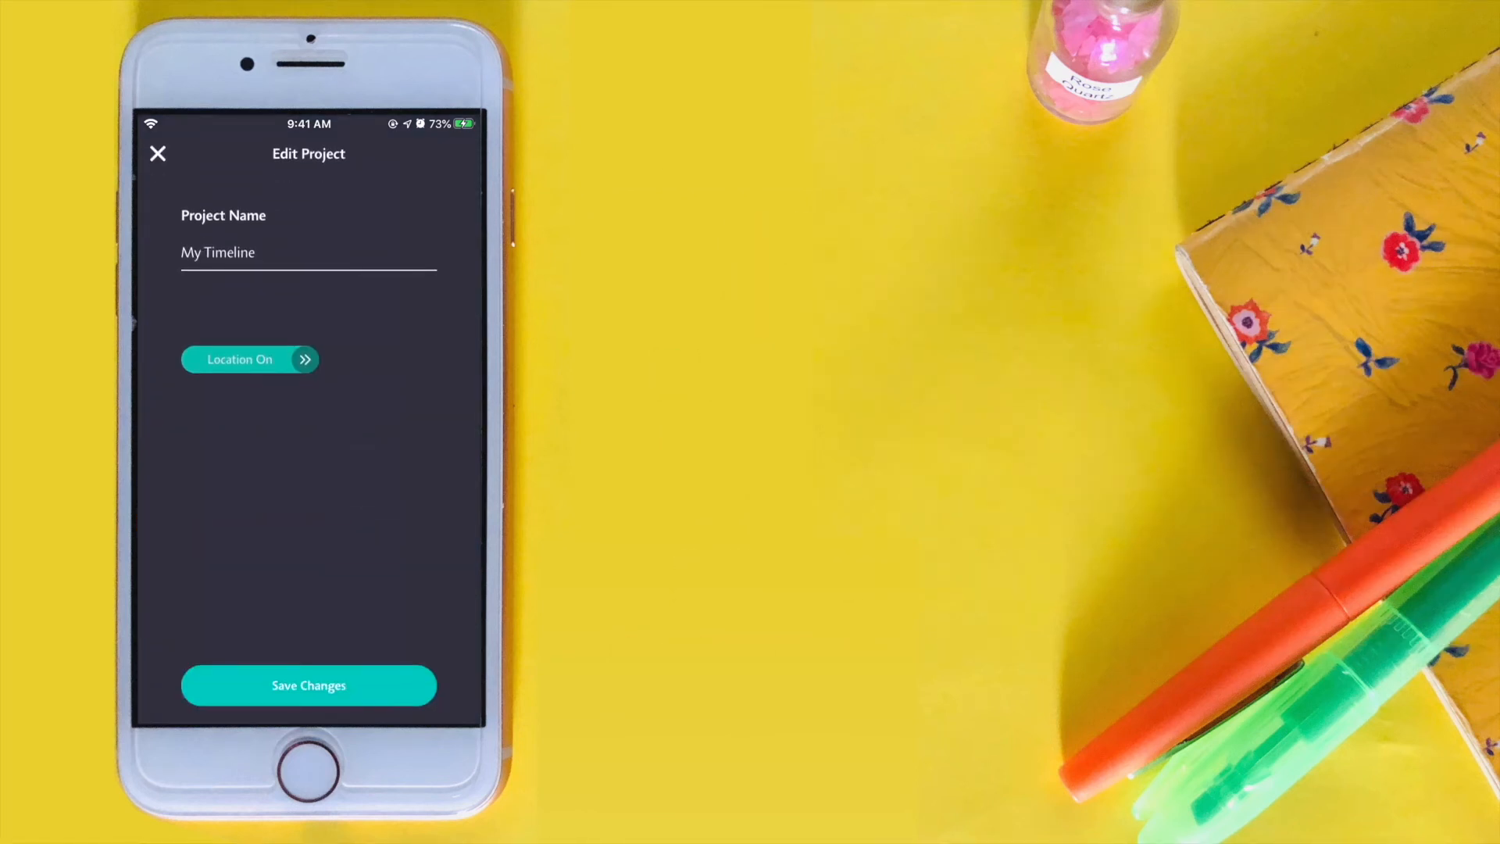
{"action": "left_click", "coordinate": [309, 252]}
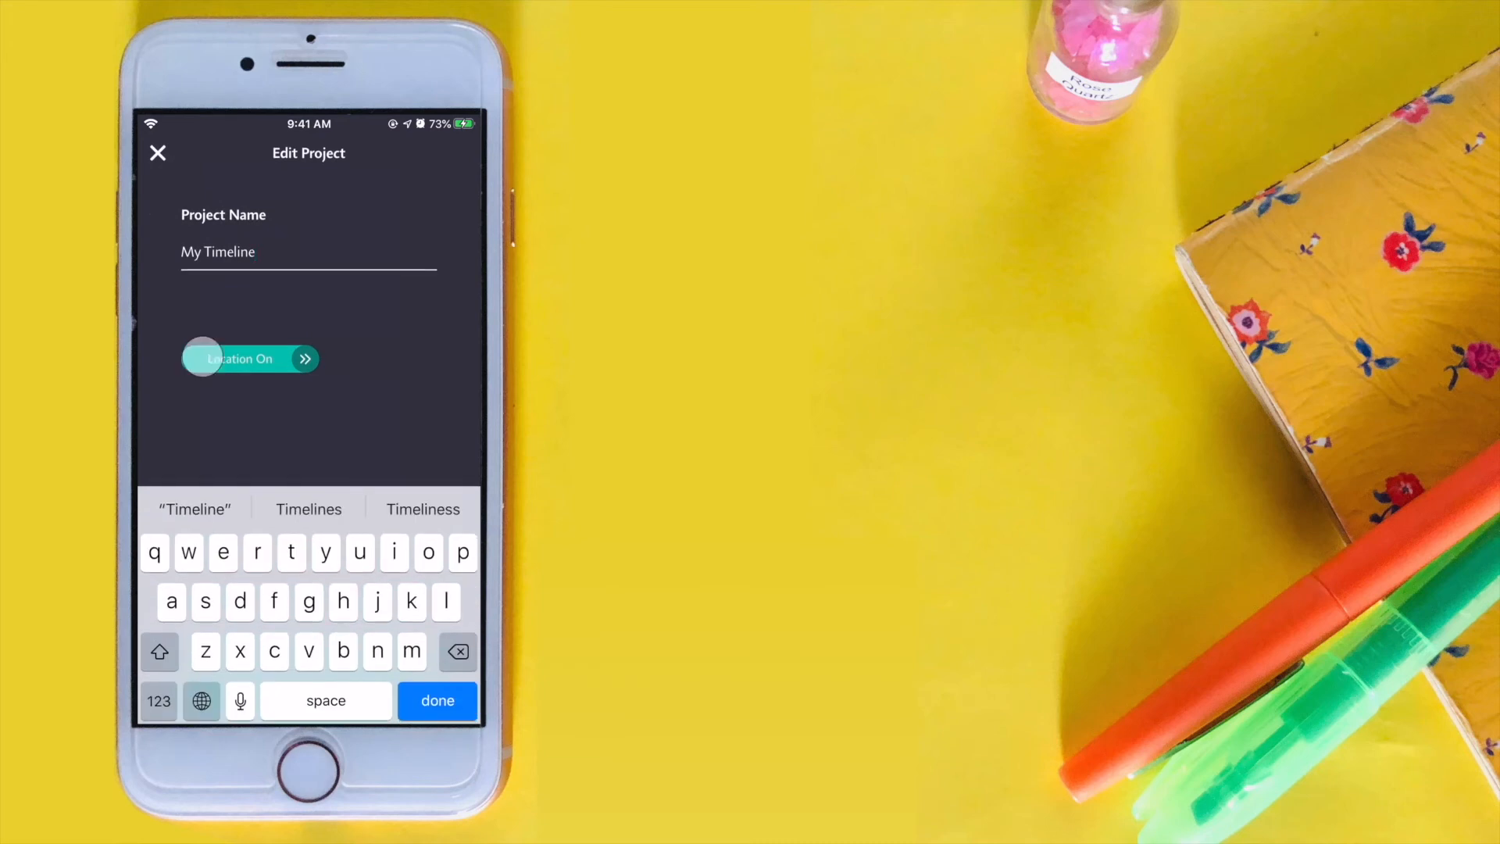
{"action": "left_click", "coordinate": [250, 358]}
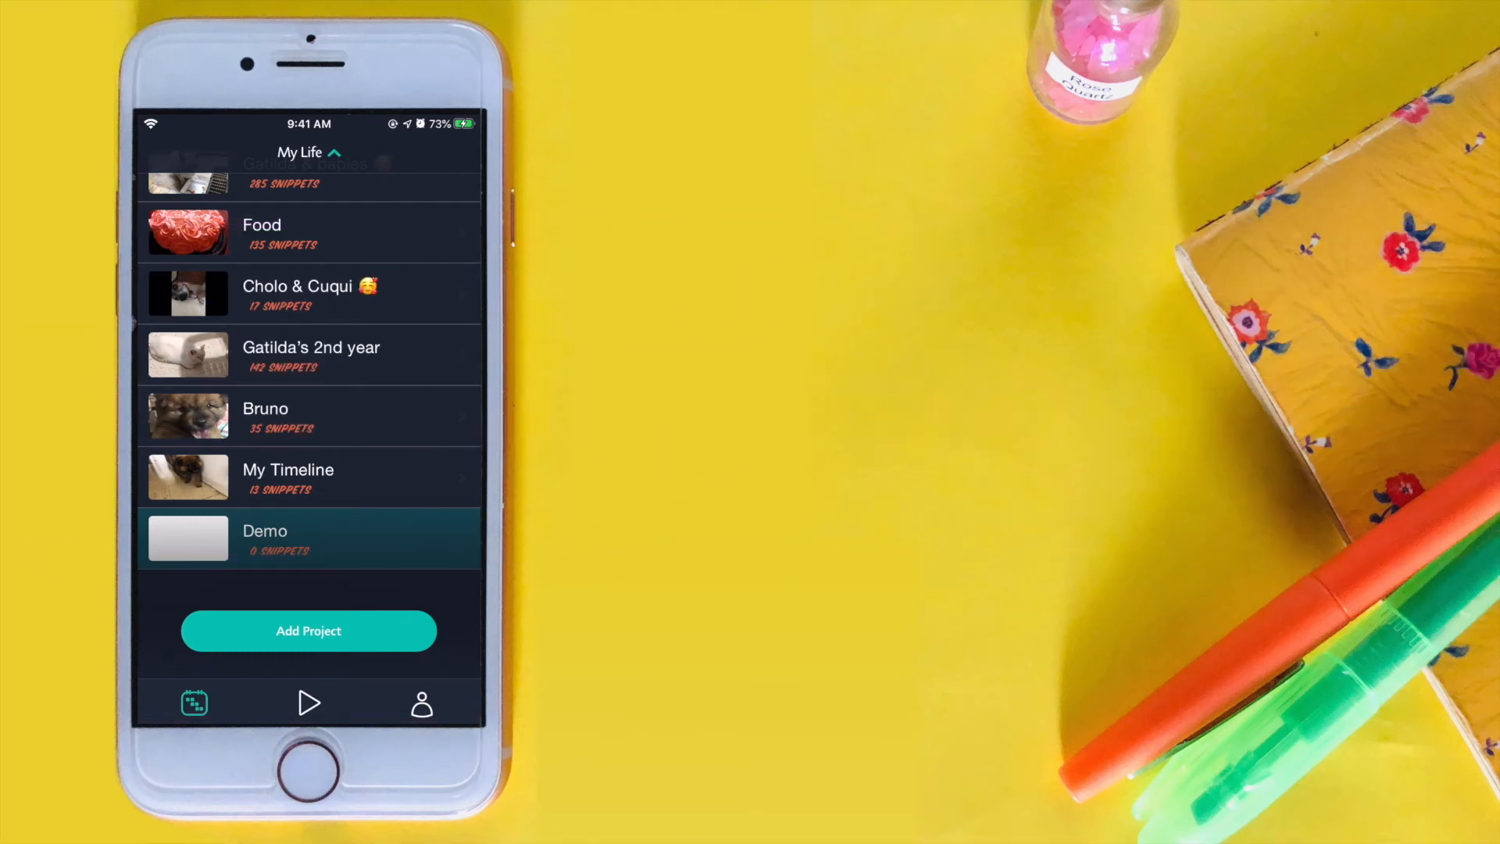
Permanently delete the My Timeline project and open the empty Demo project.
{"action": "left_click_drag", "start_coordinate": [364, 478], "coordinate": [171, 478]}
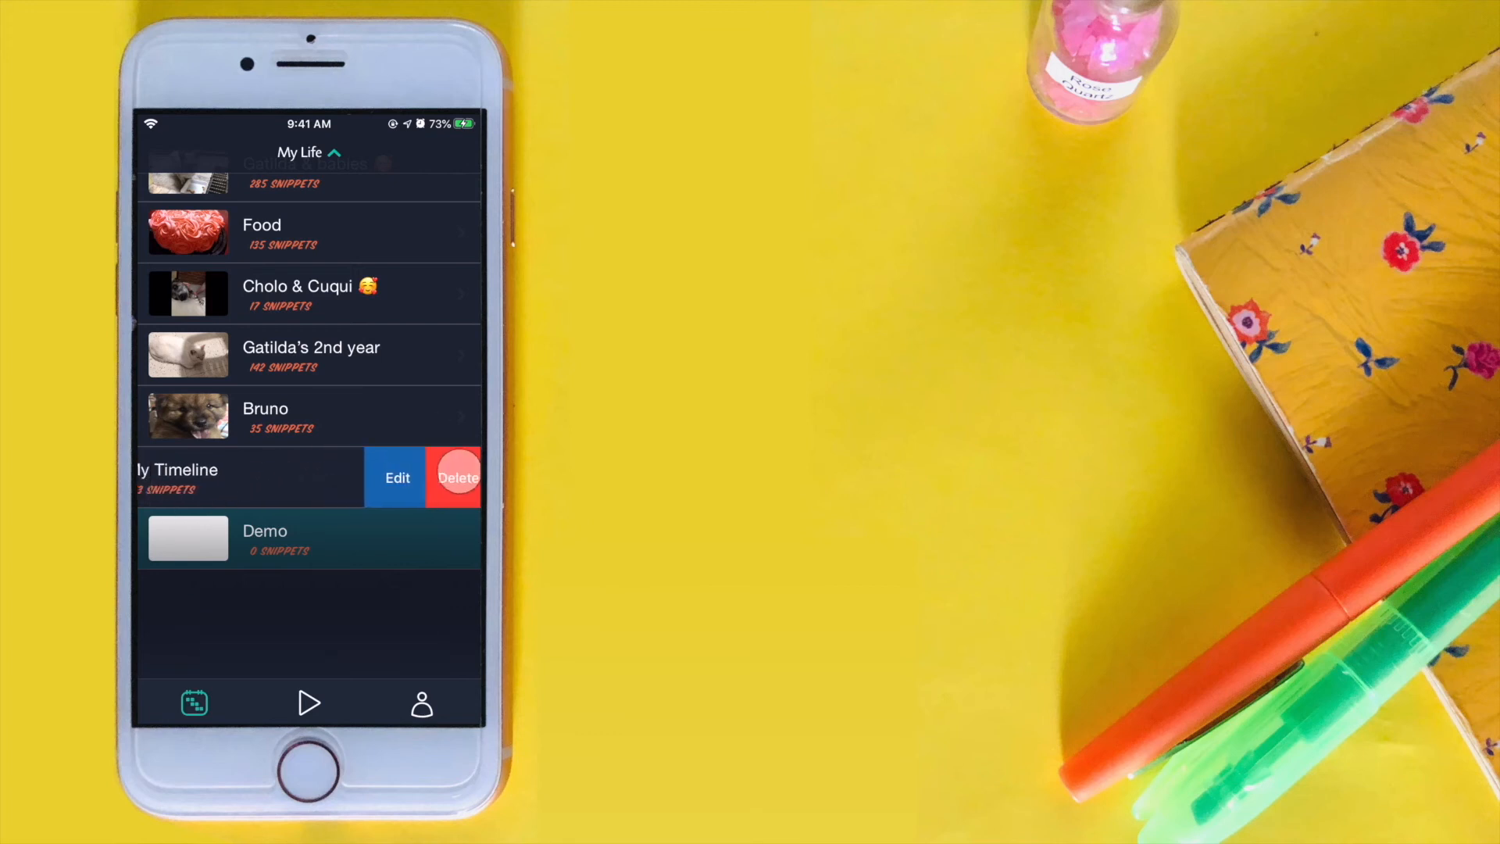
{"action": "left_click", "coordinate": [457, 478]}
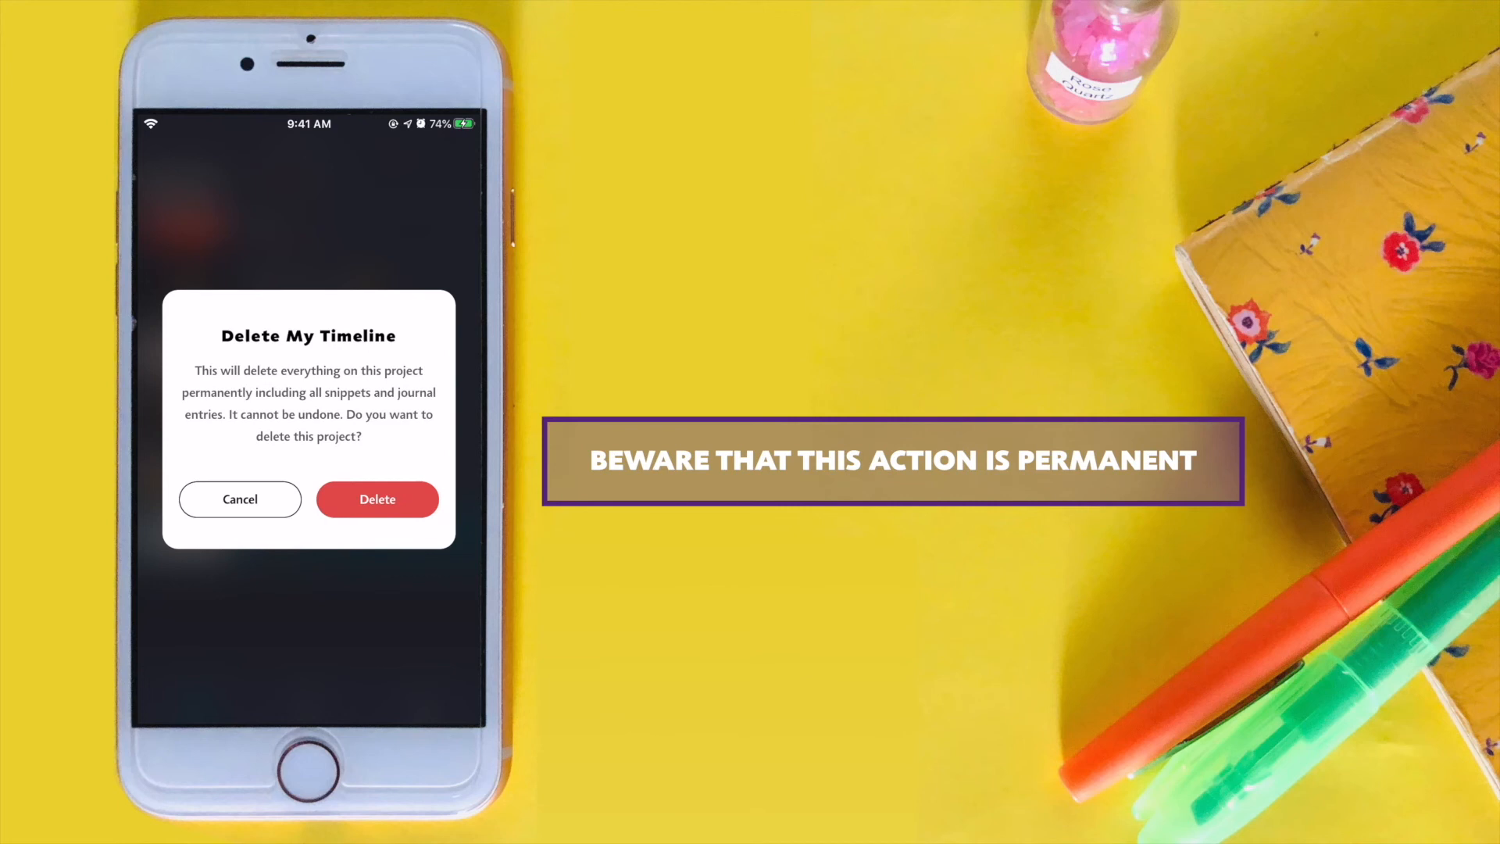
{"action": "left_click", "coordinate": [376, 498]}
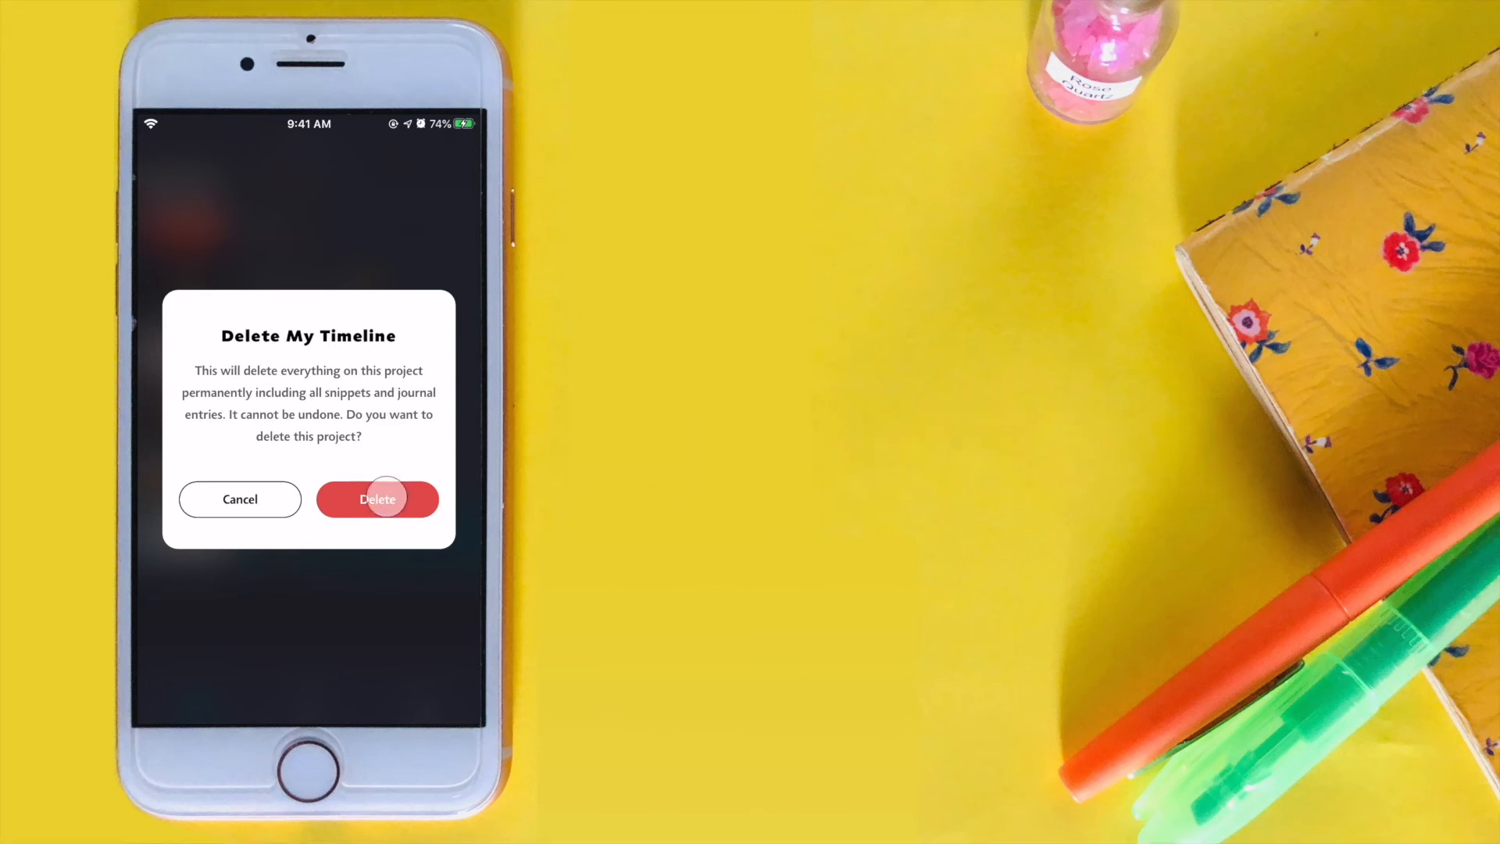
{"action": "left_click", "coordinate": [376, 498]}
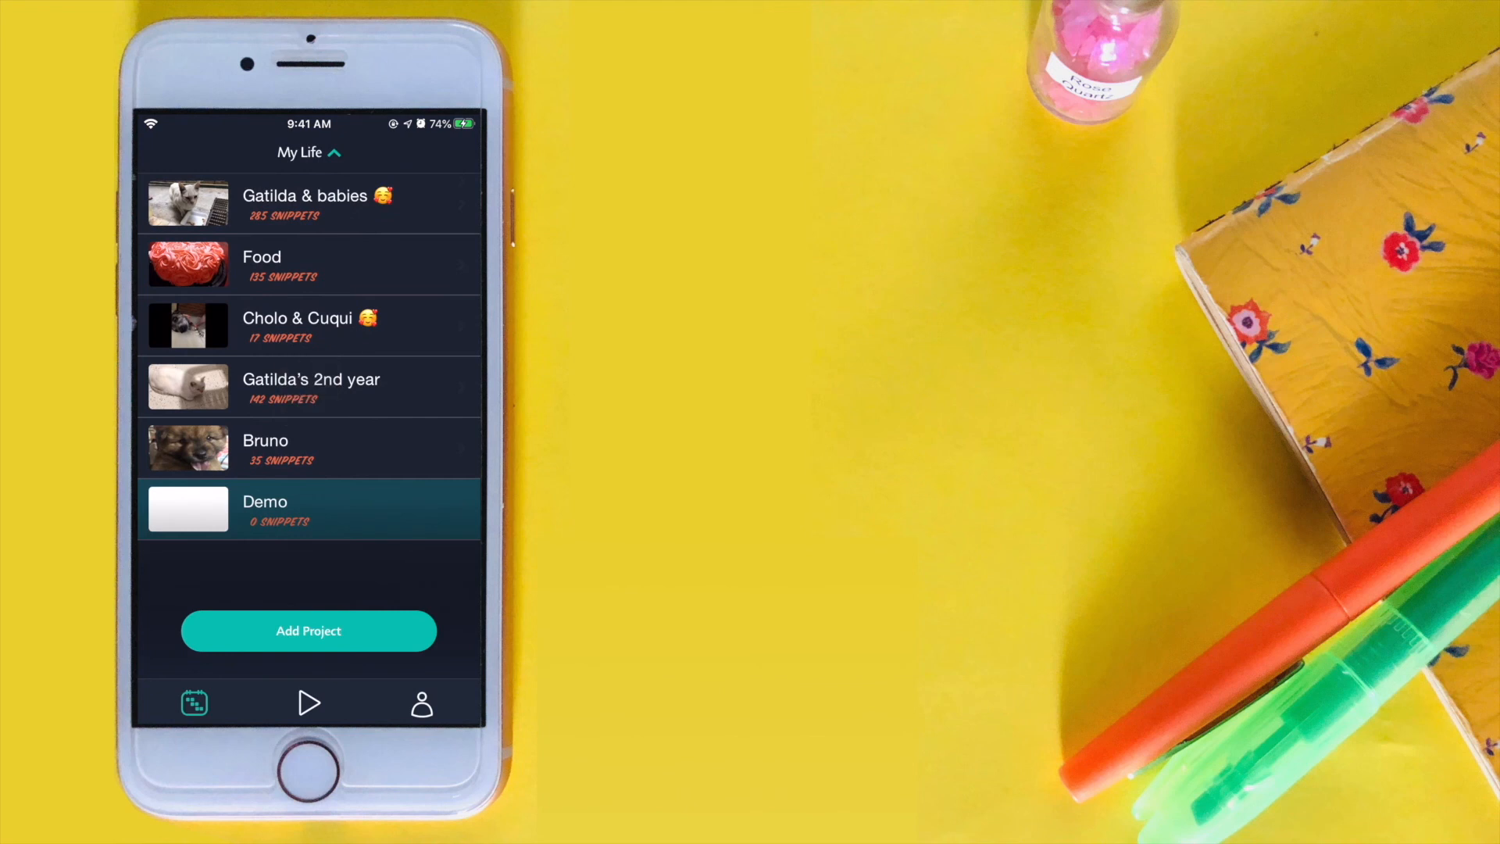
{"action": "left_click", "coordinate": [308, 510]}
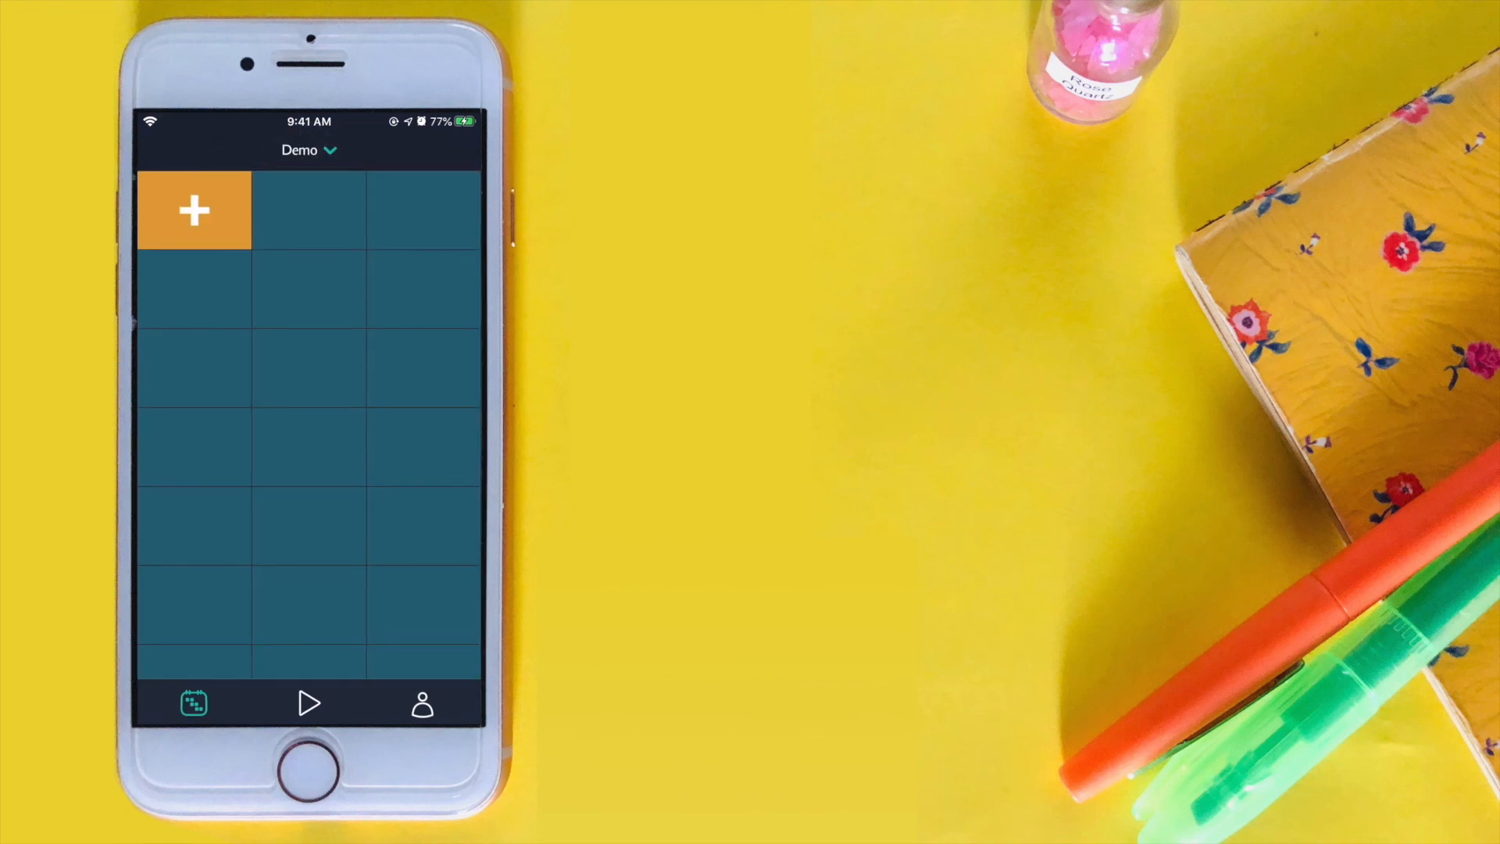
View the profile stats, look at the Edit Profile form and leave it unchanged.
{"action": "left_click", "coordinate": [422, 705]}
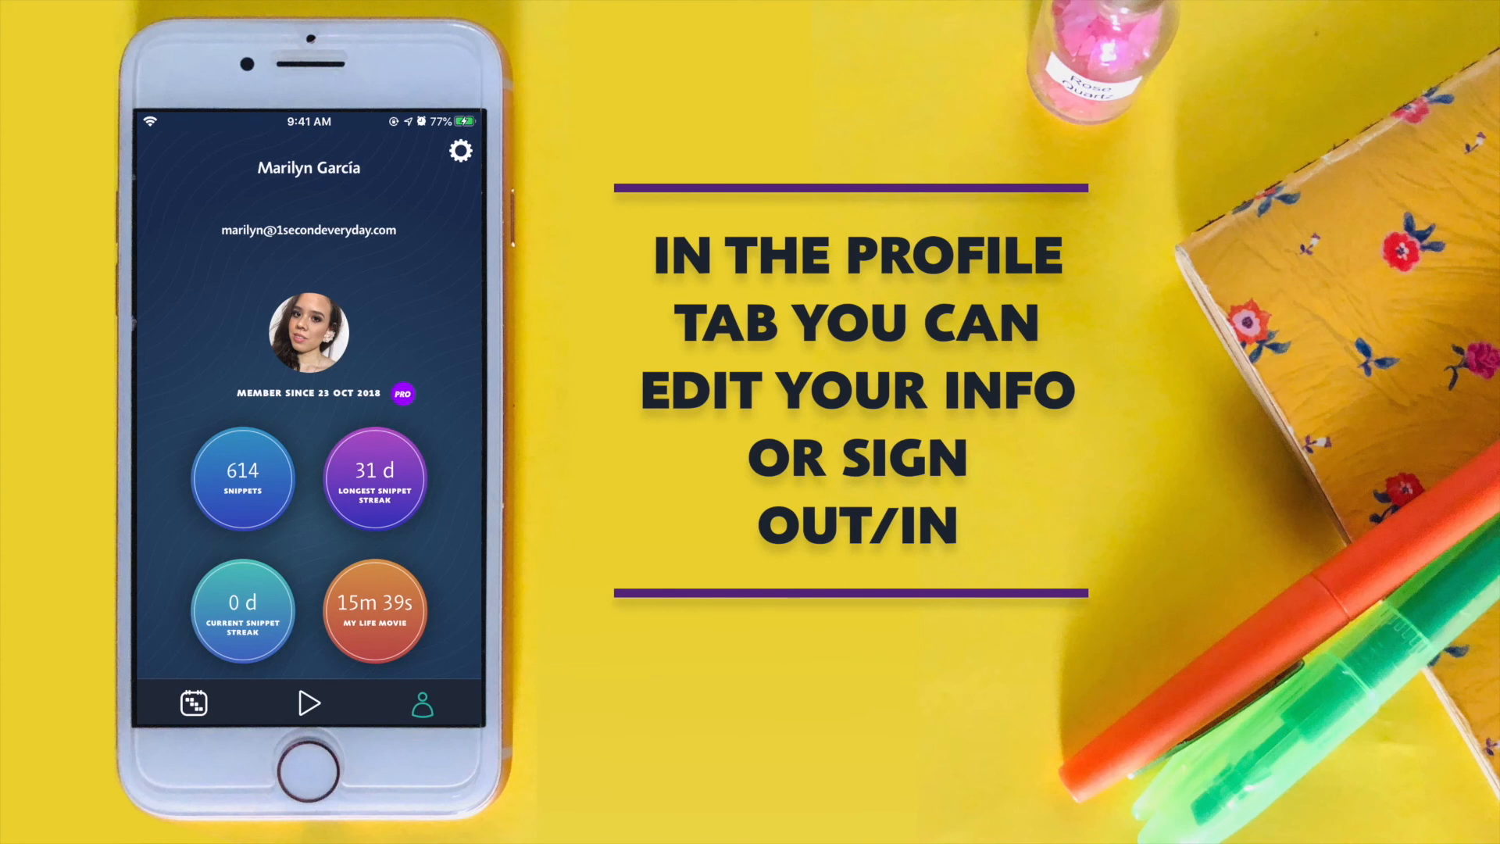
{"action": "left_click", "coordinate": [459, 150]}
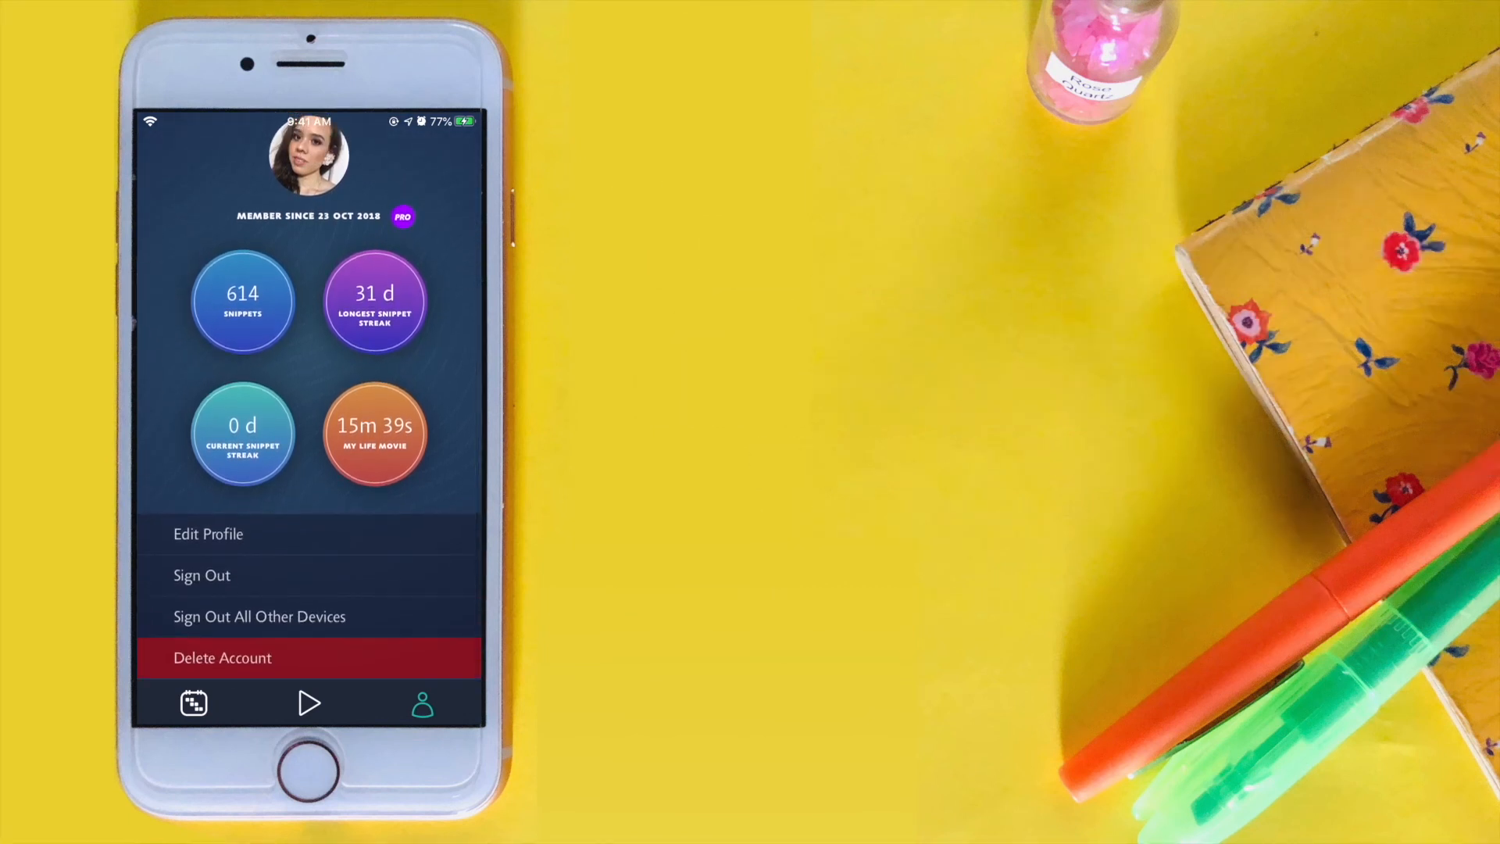
{"action": "left_click", "coordinate": [208, 534]}
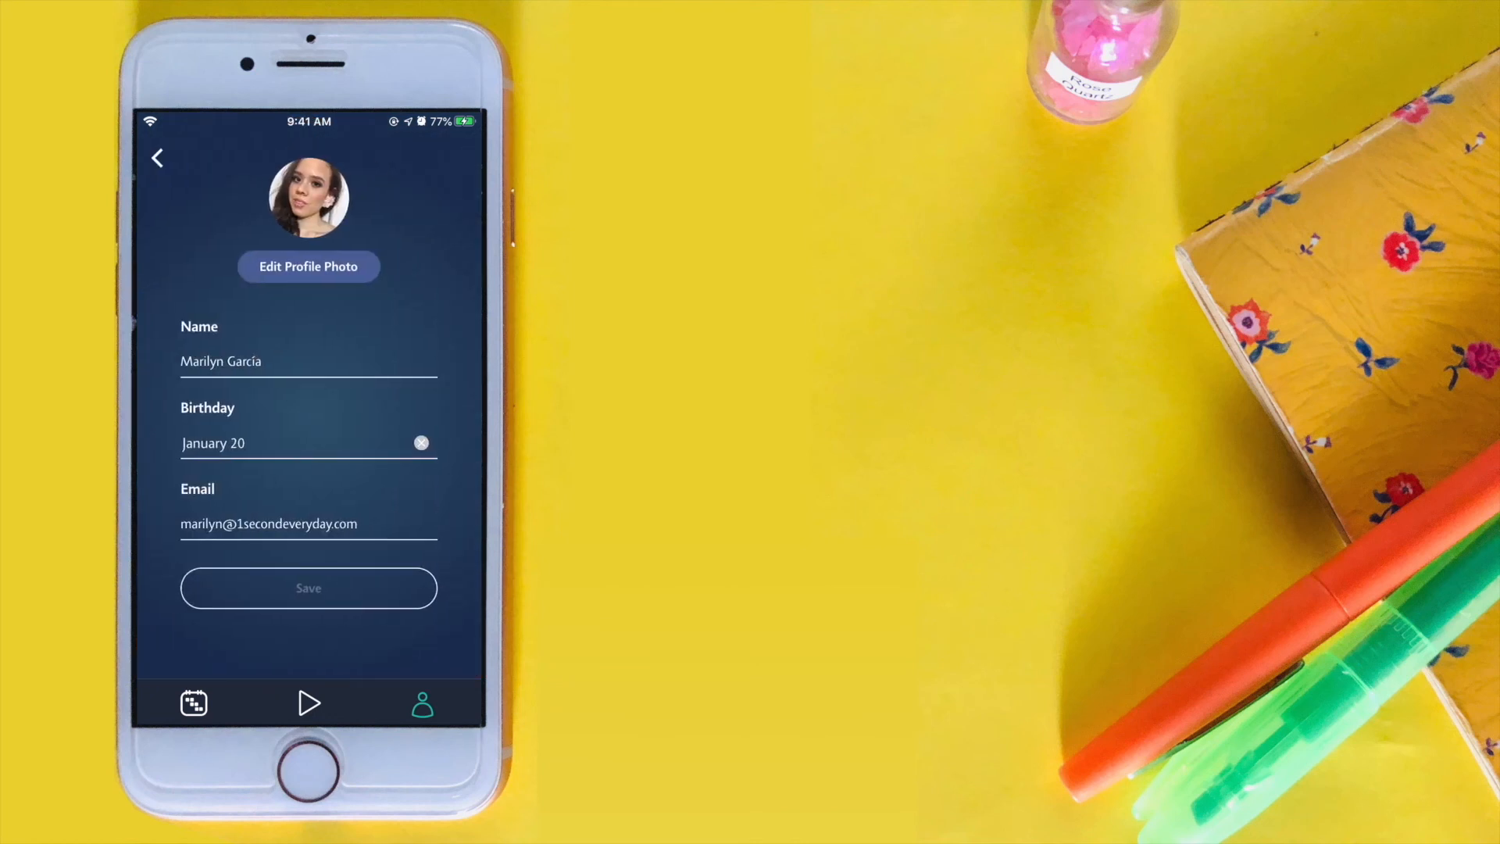
{"action": "left_click", "coordinate": [158, 158]}
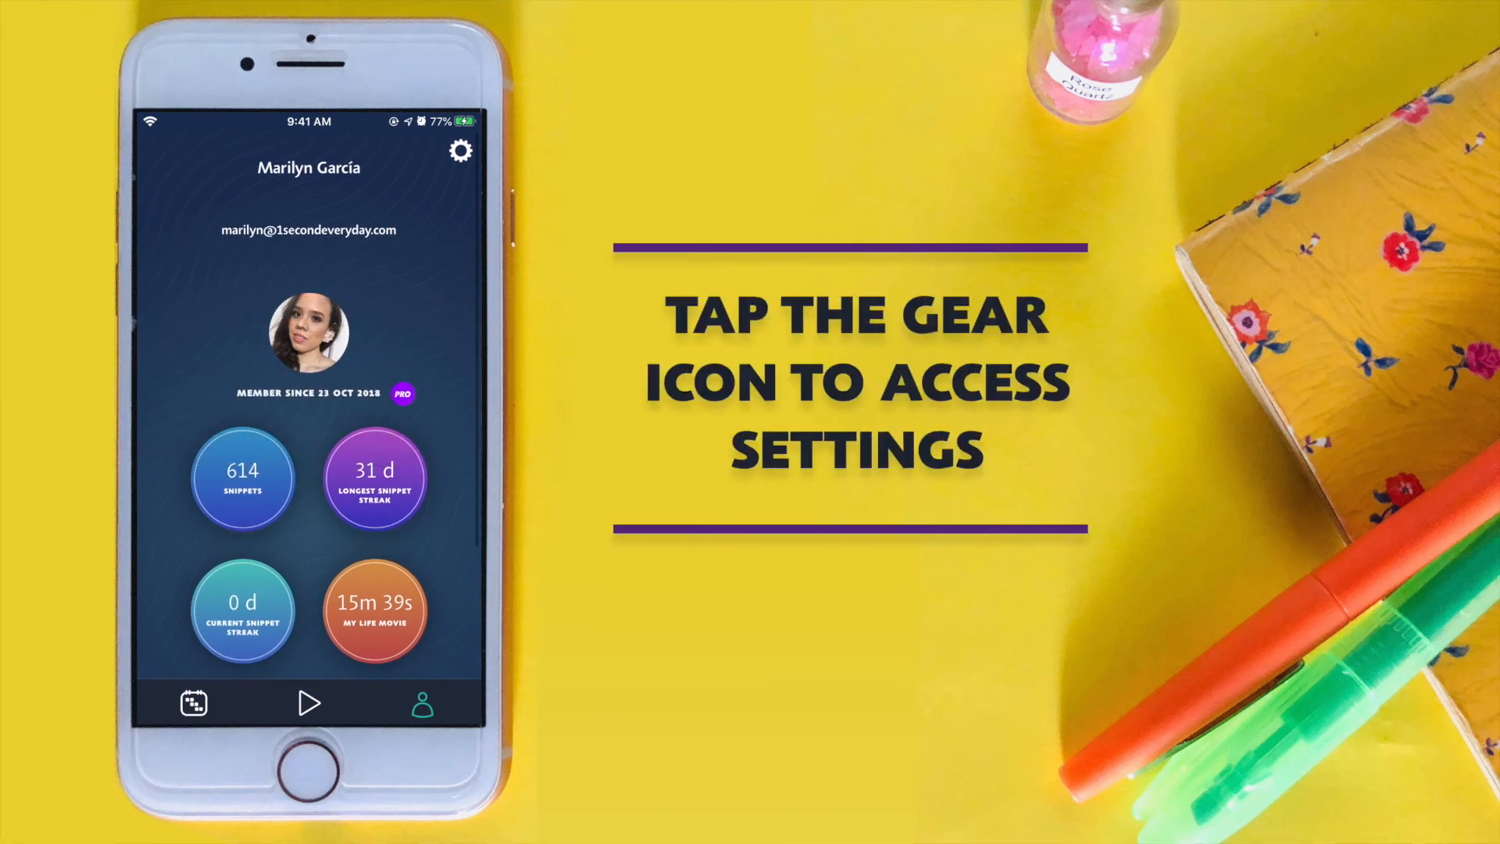
Turn on daily reminders in the settings and scroll the Options list to the support section.
{"action": "left_click", "coordinate": [459, 150]}
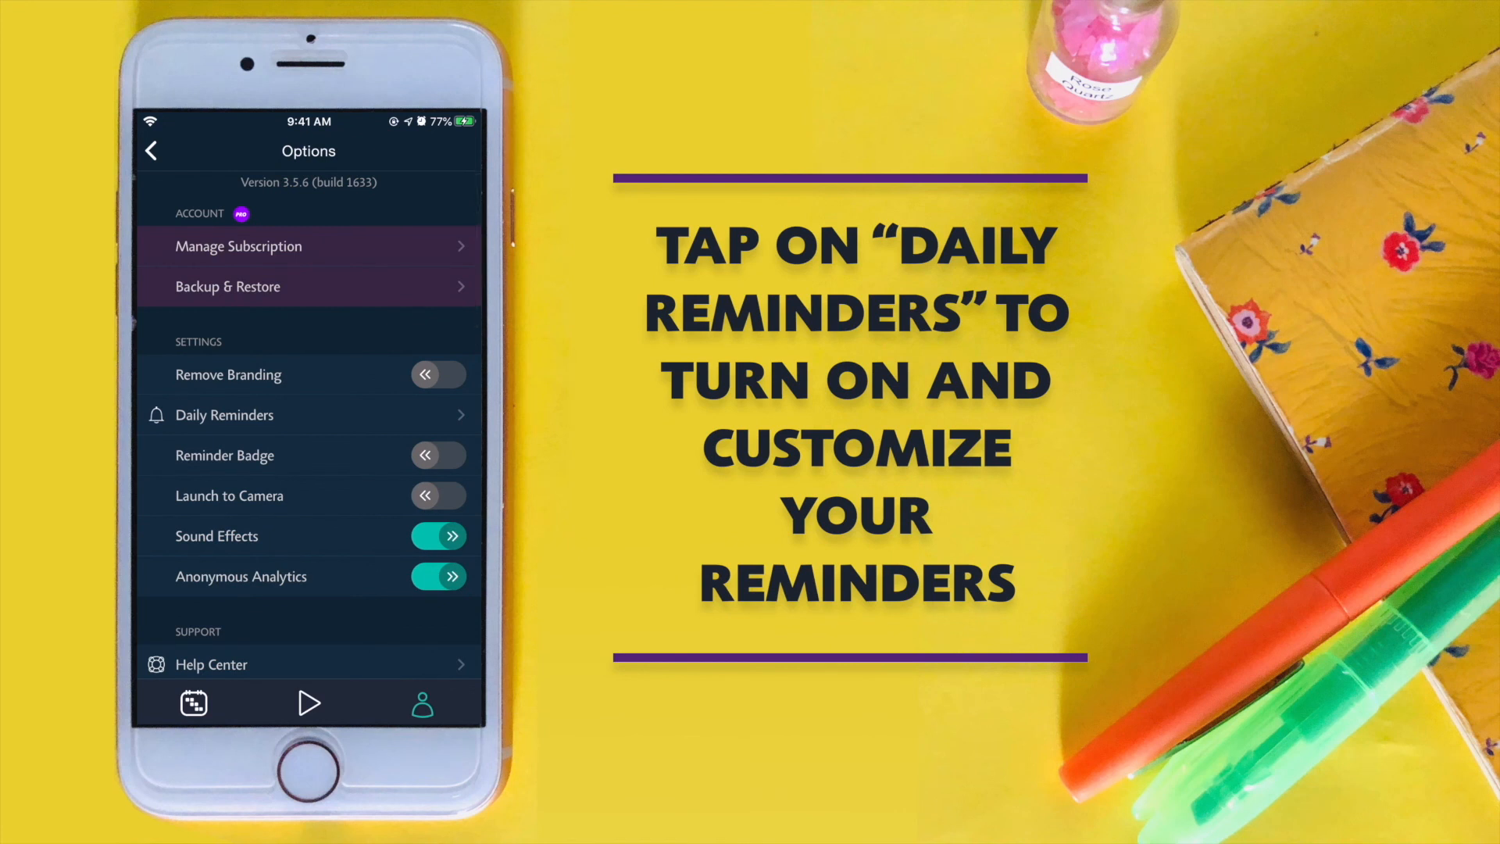
{"action": "left_click", "coordinate": [223, 414]}
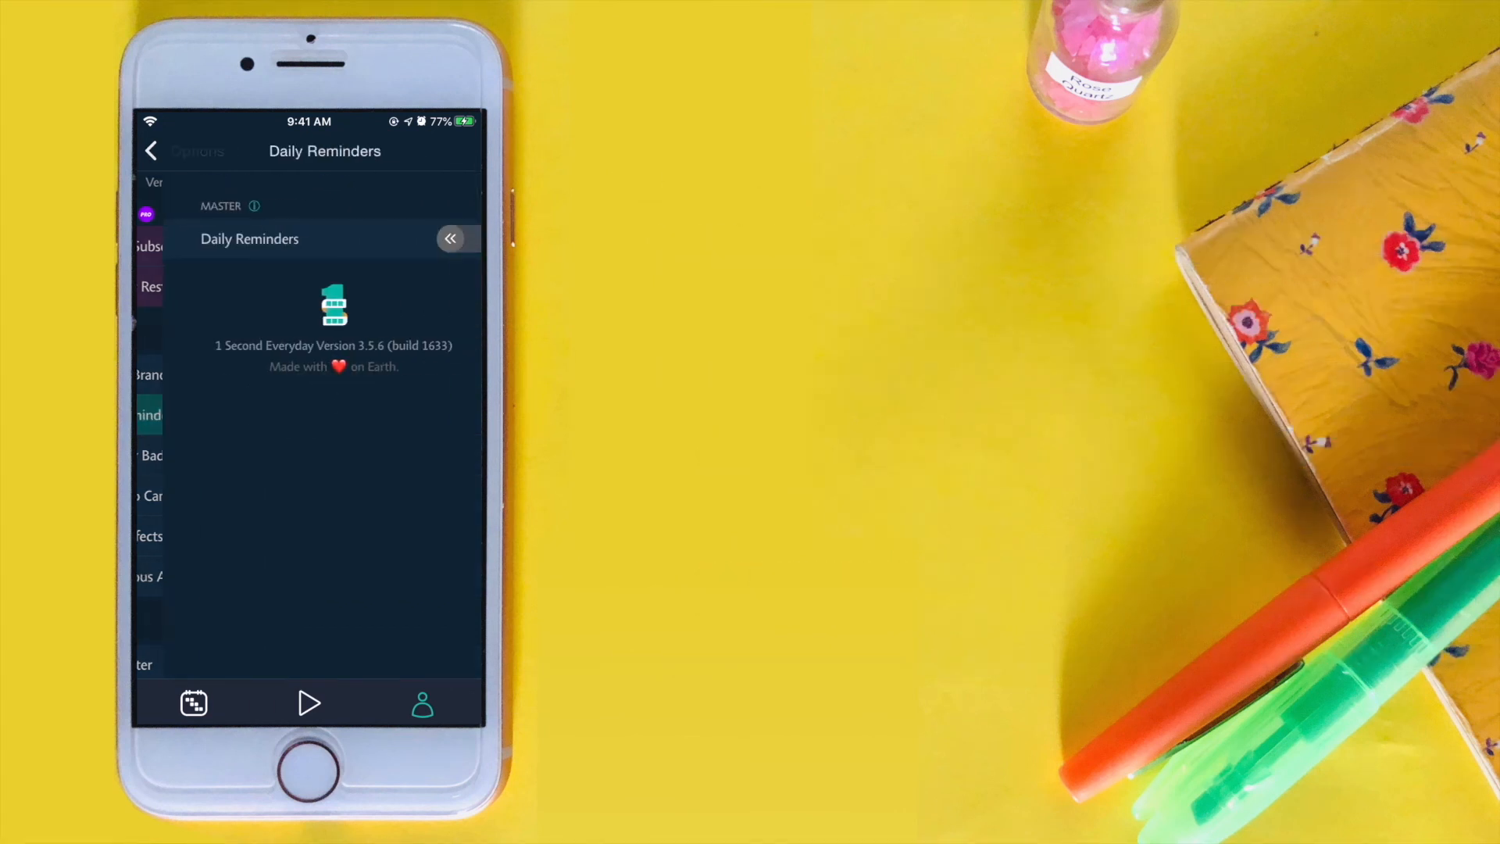
{"action": "left_click", "coordinate": [441, 238]}
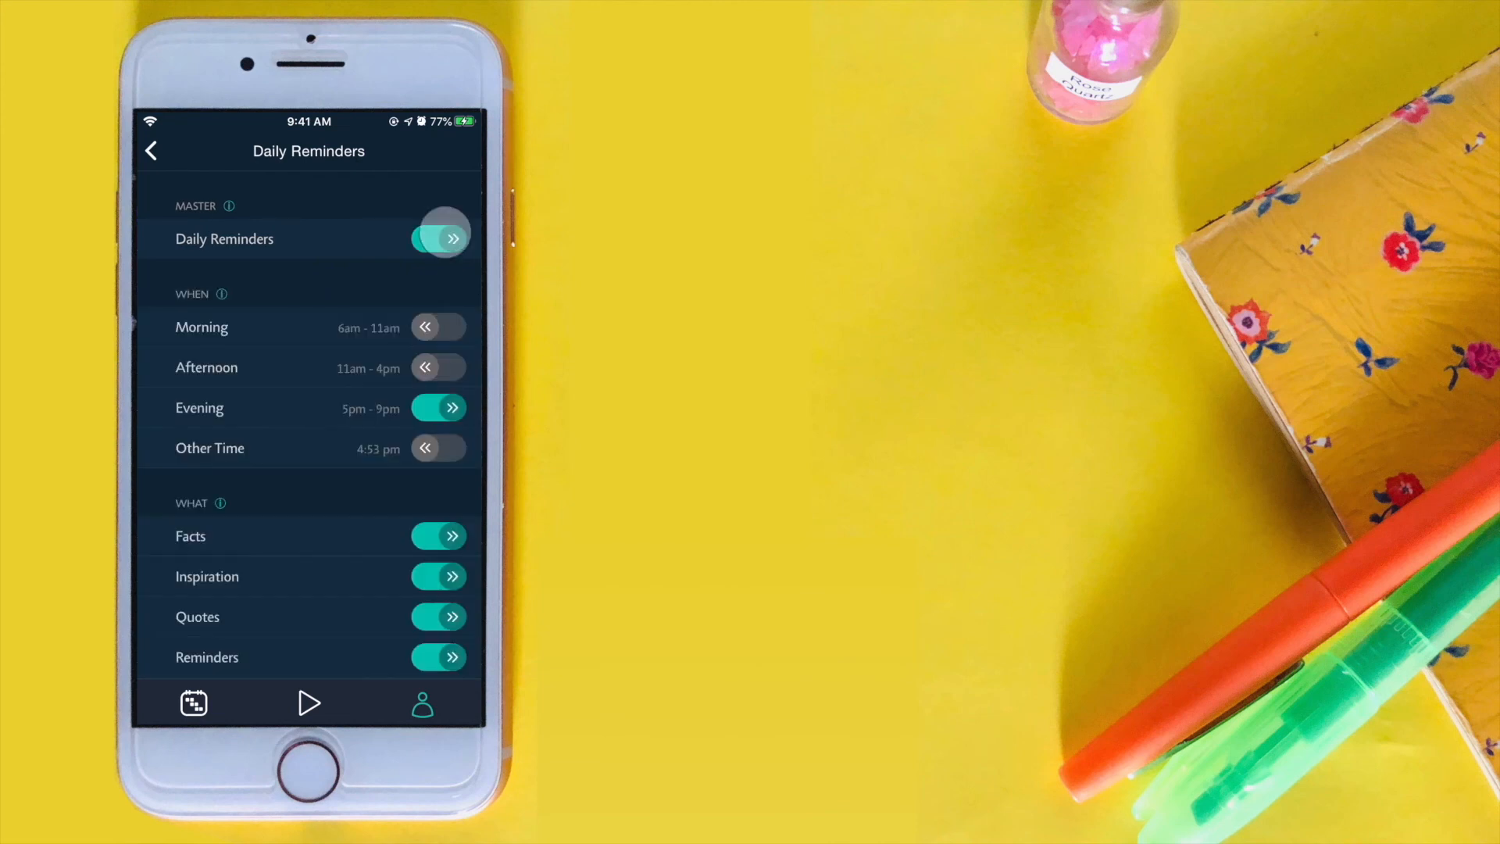
{"action": "left_click", "coordinate": [439, 237]}
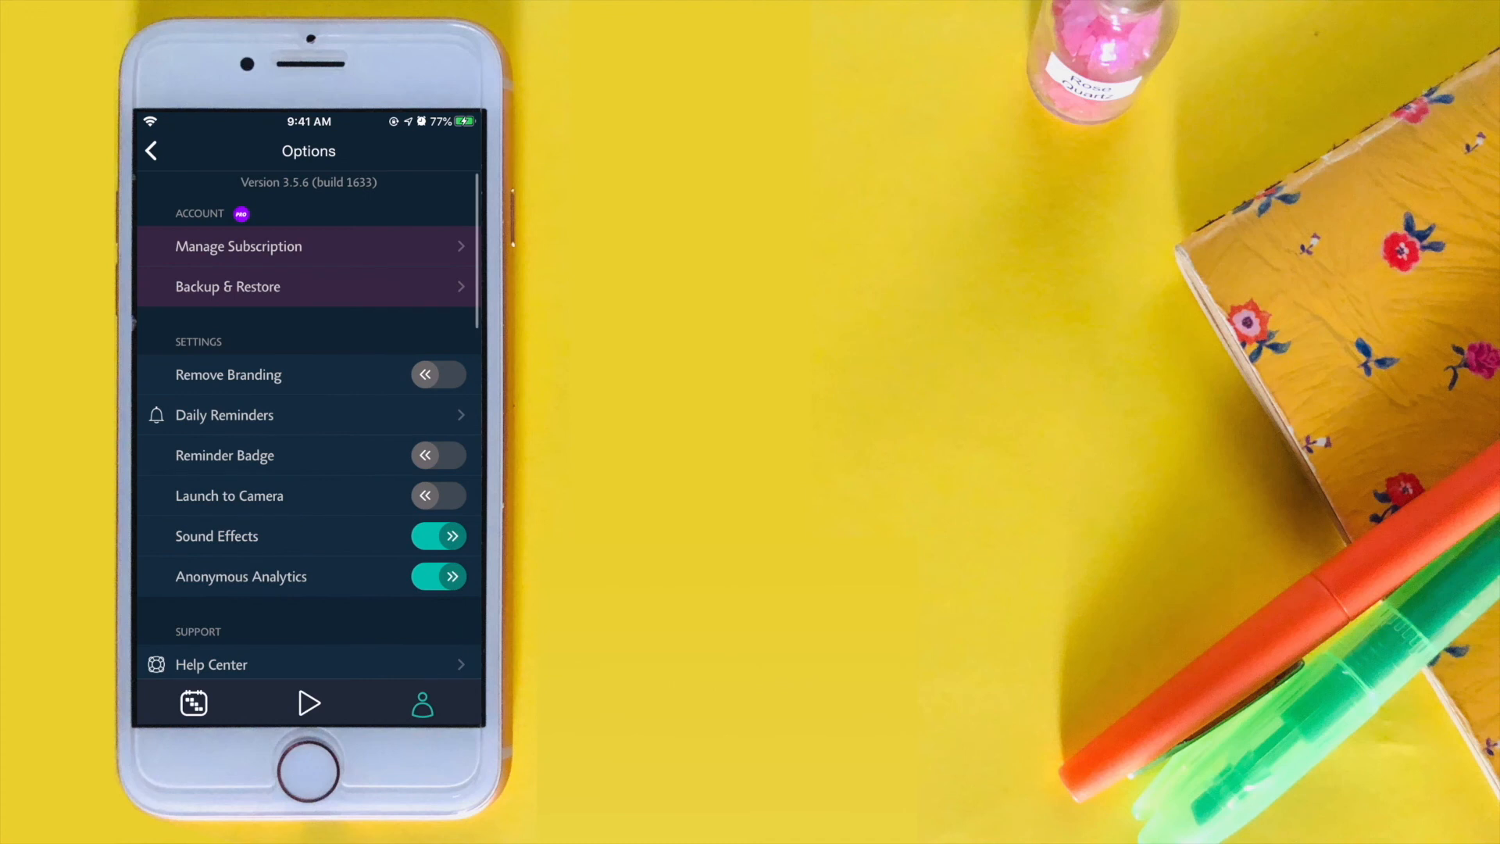
{"action": "scroll", "scroll_direction": "down", "scroll_amount": 3}
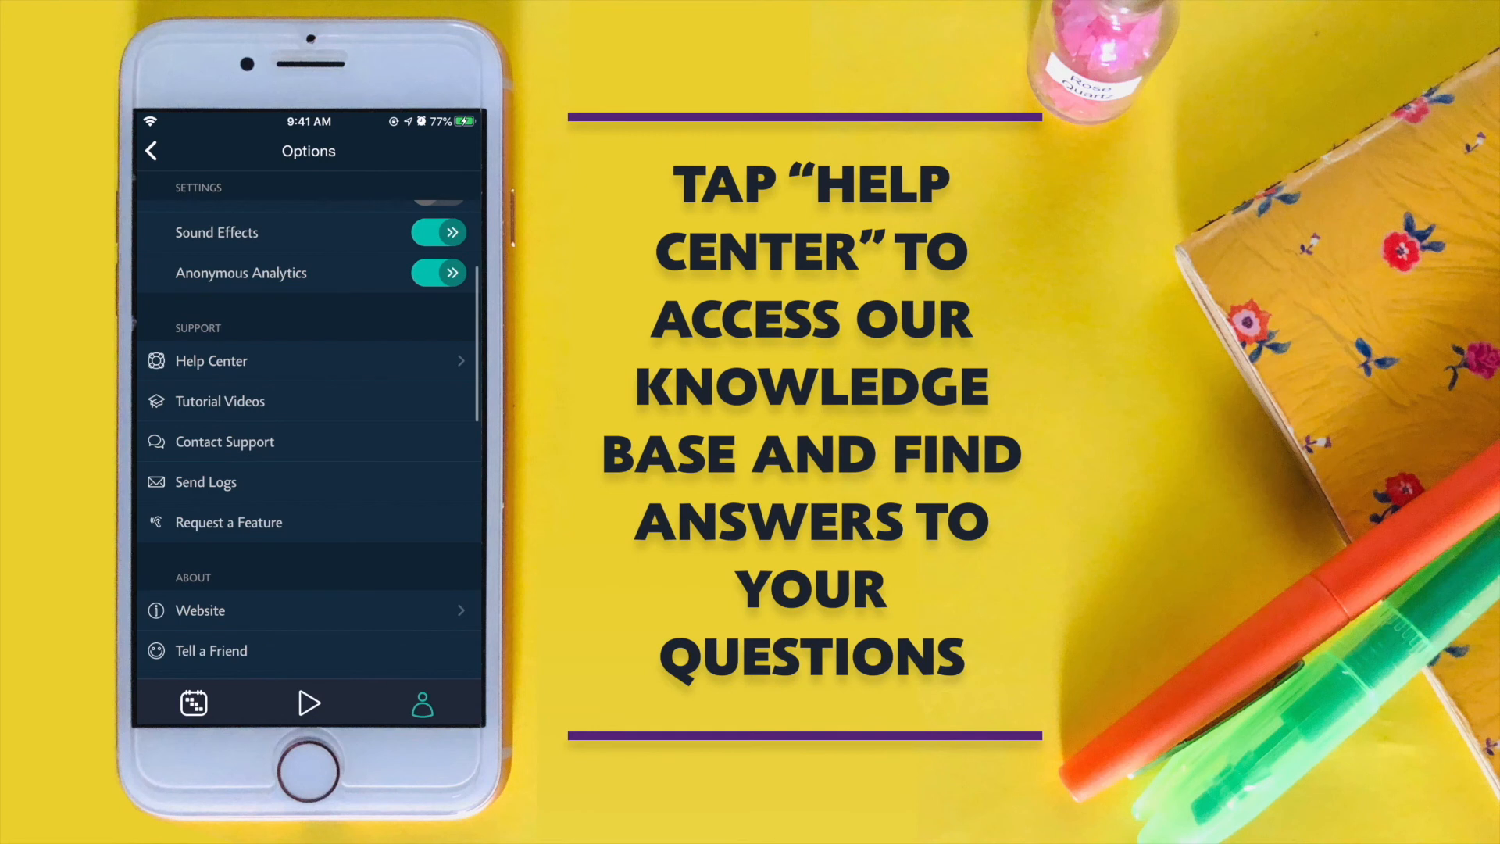
{"action": "left_click", "coordinate": [211, 361]}
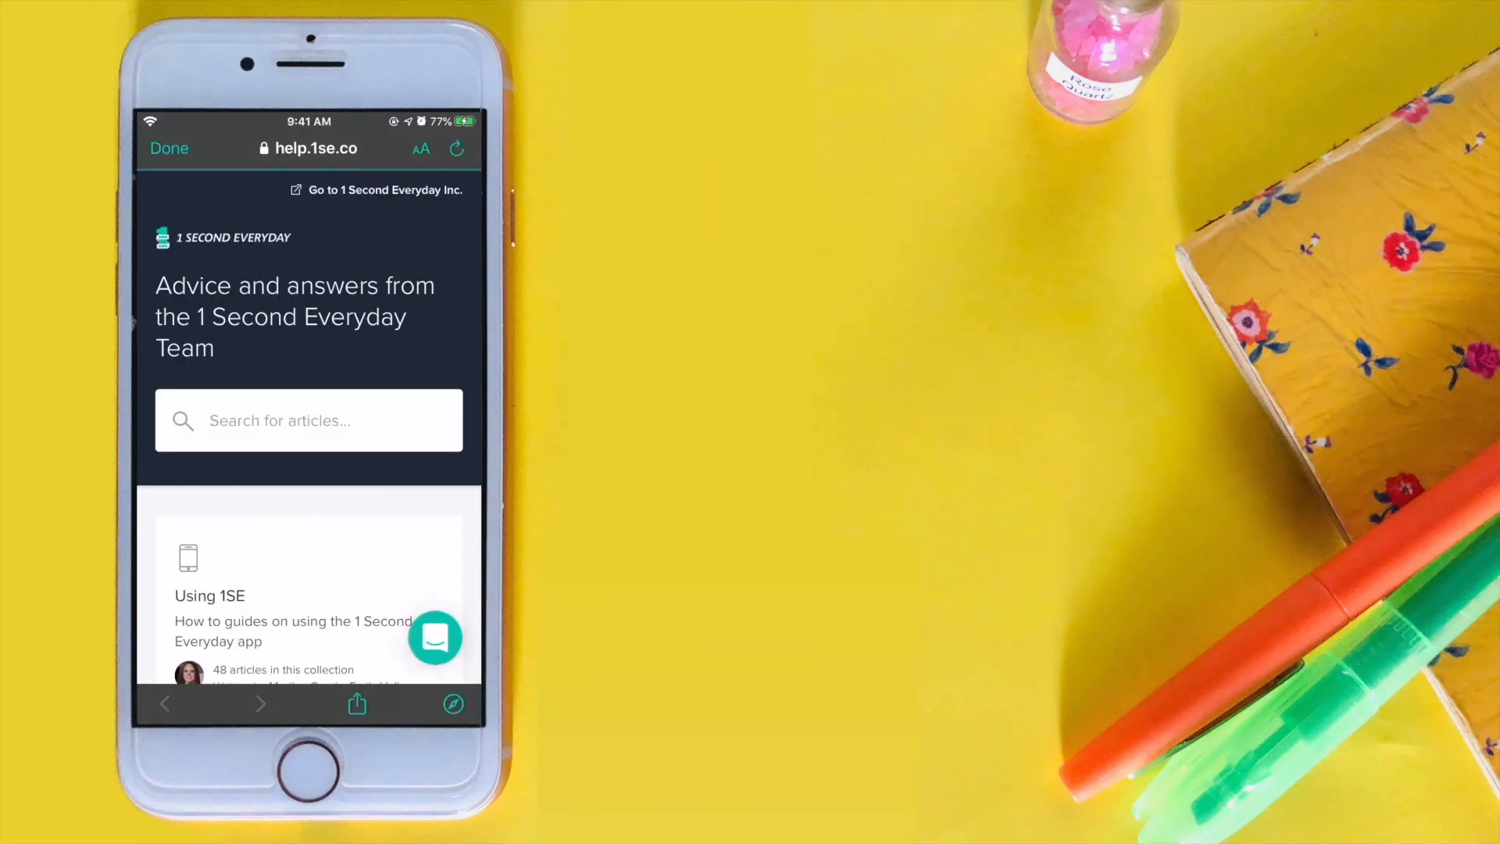
{"action": "scroll", "scroll_direction": "down", "scroll_amount": 3}
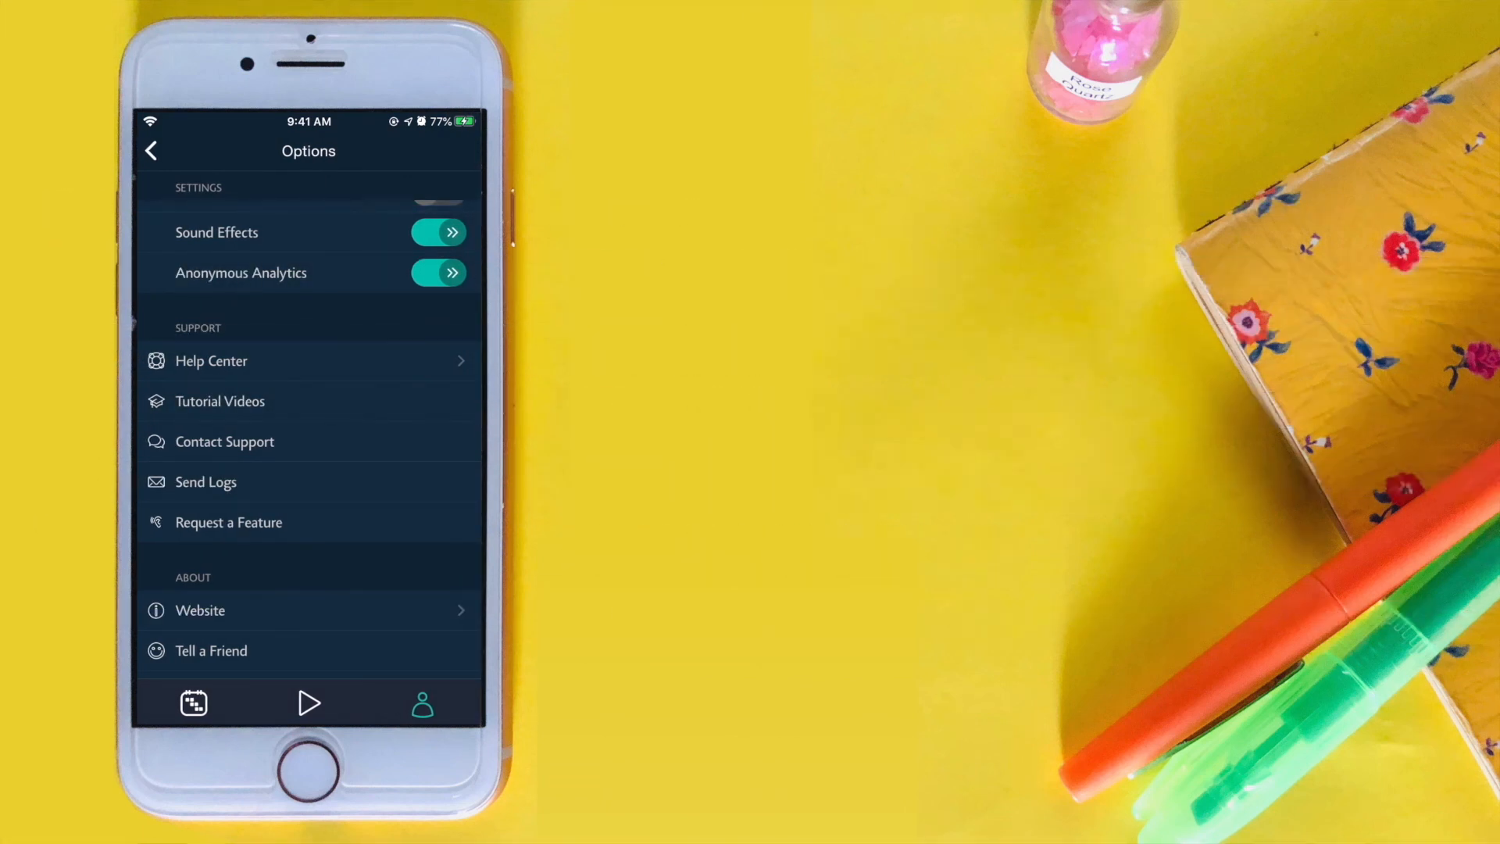
Look at the Contact Support chat panel and close it.
{"action": "left_click", "coordinate": [225, 440]}
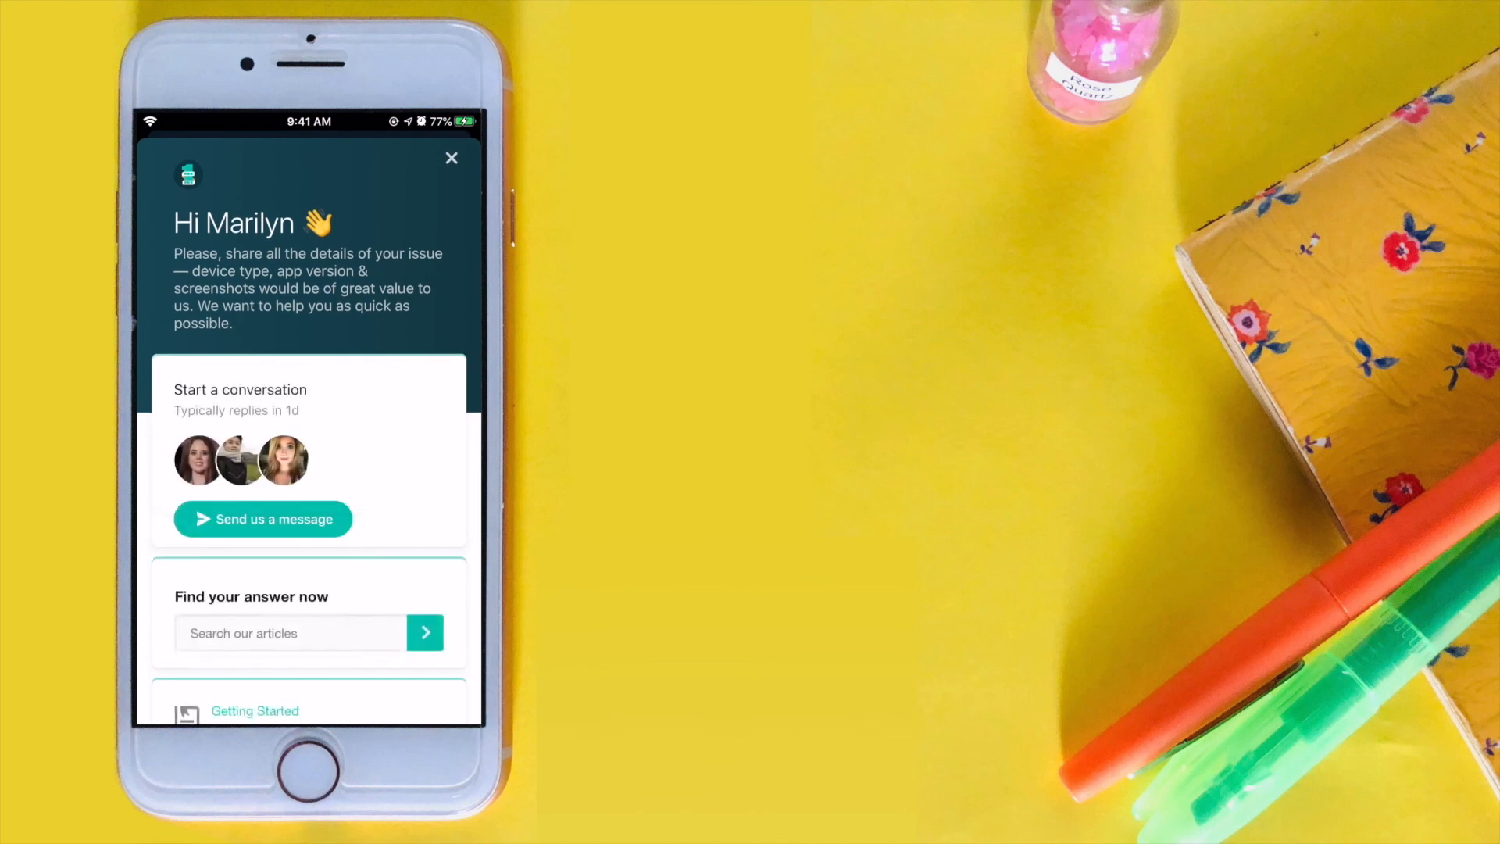
{"action": "left_click", "coordinate": [262, 519]}
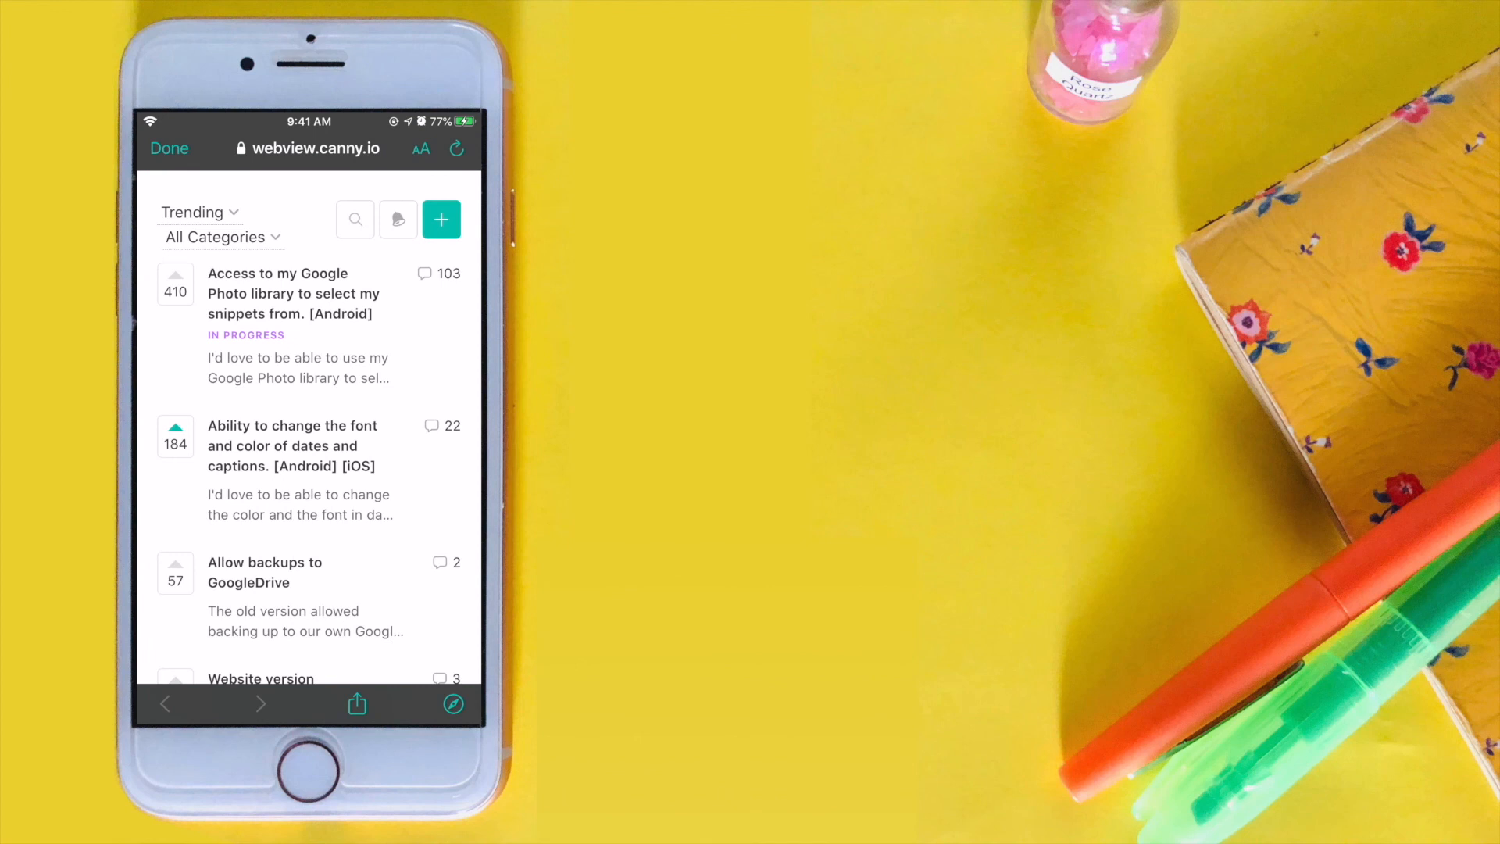
Start a new feature request, abandon it, and return to the Options screen.
{"action": "left_click", "coordinate": [441, 218]}
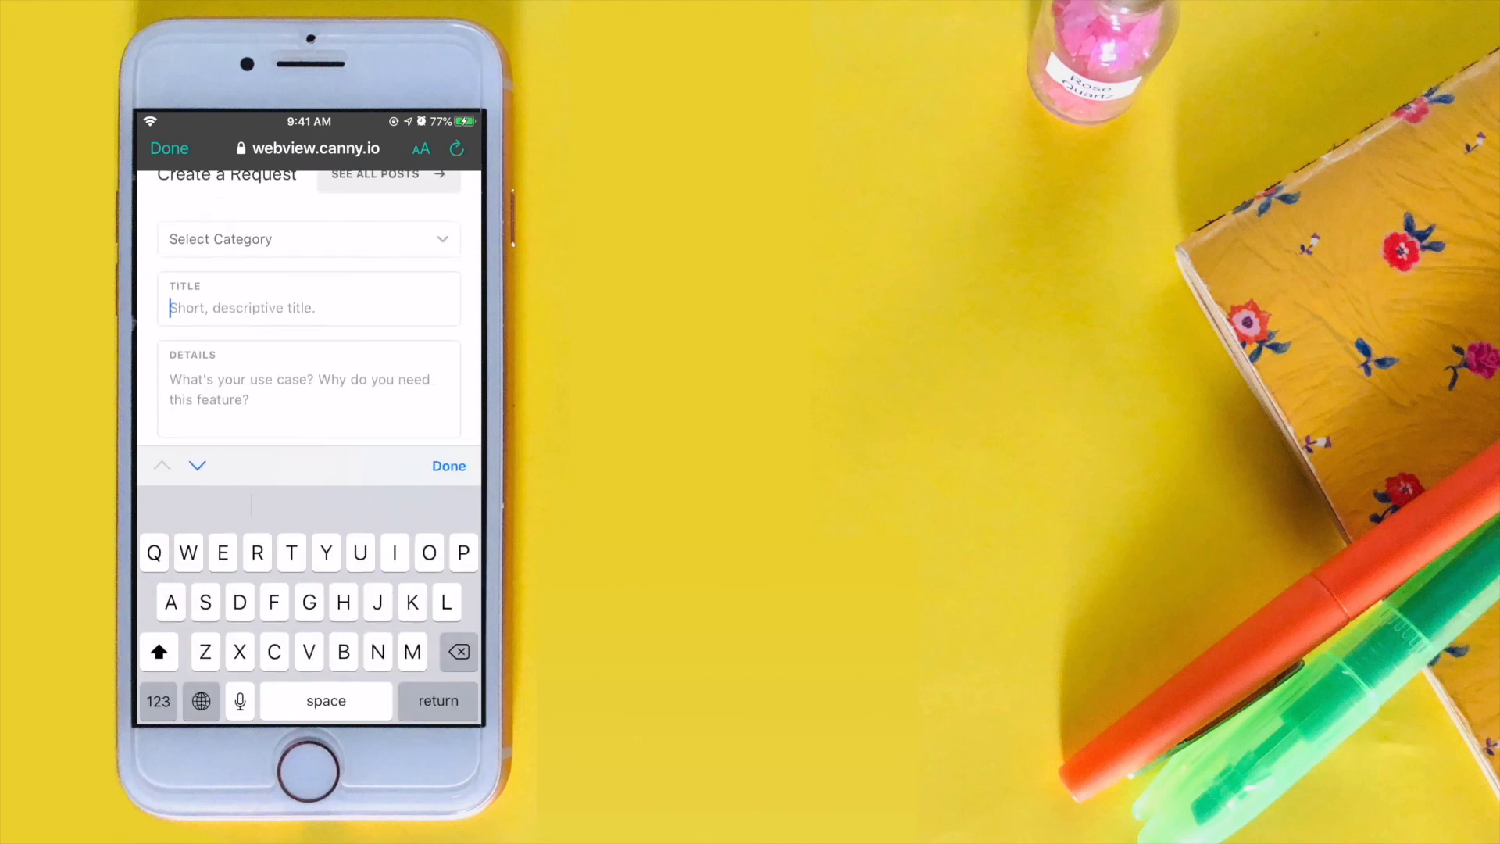
{"action": "left_click", "coordinate": [448, 465]}
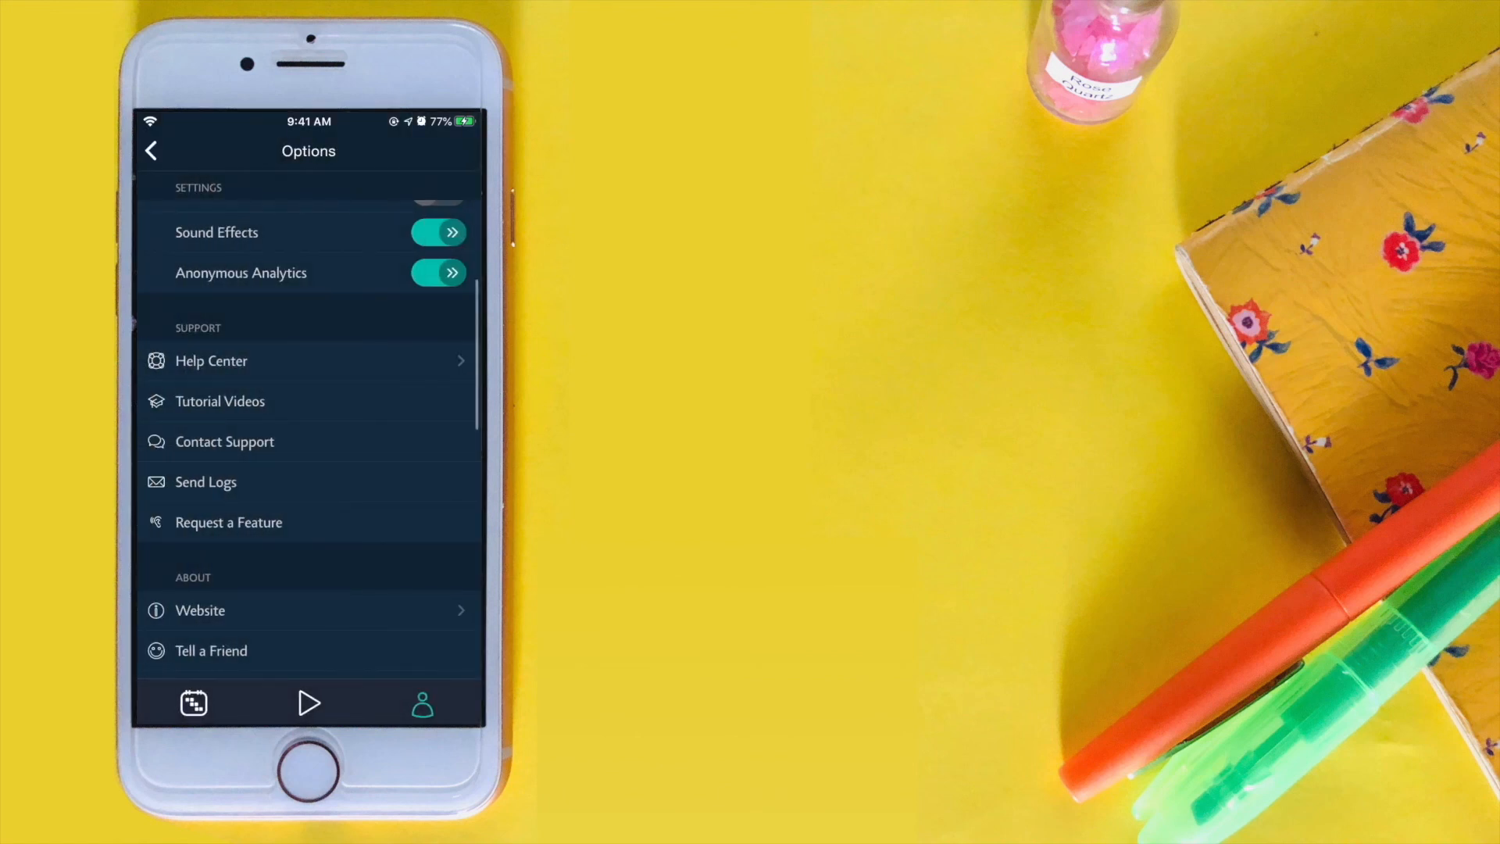
{"action": "scroll", "scroll_direction": "down", "scroll_amount": 3}
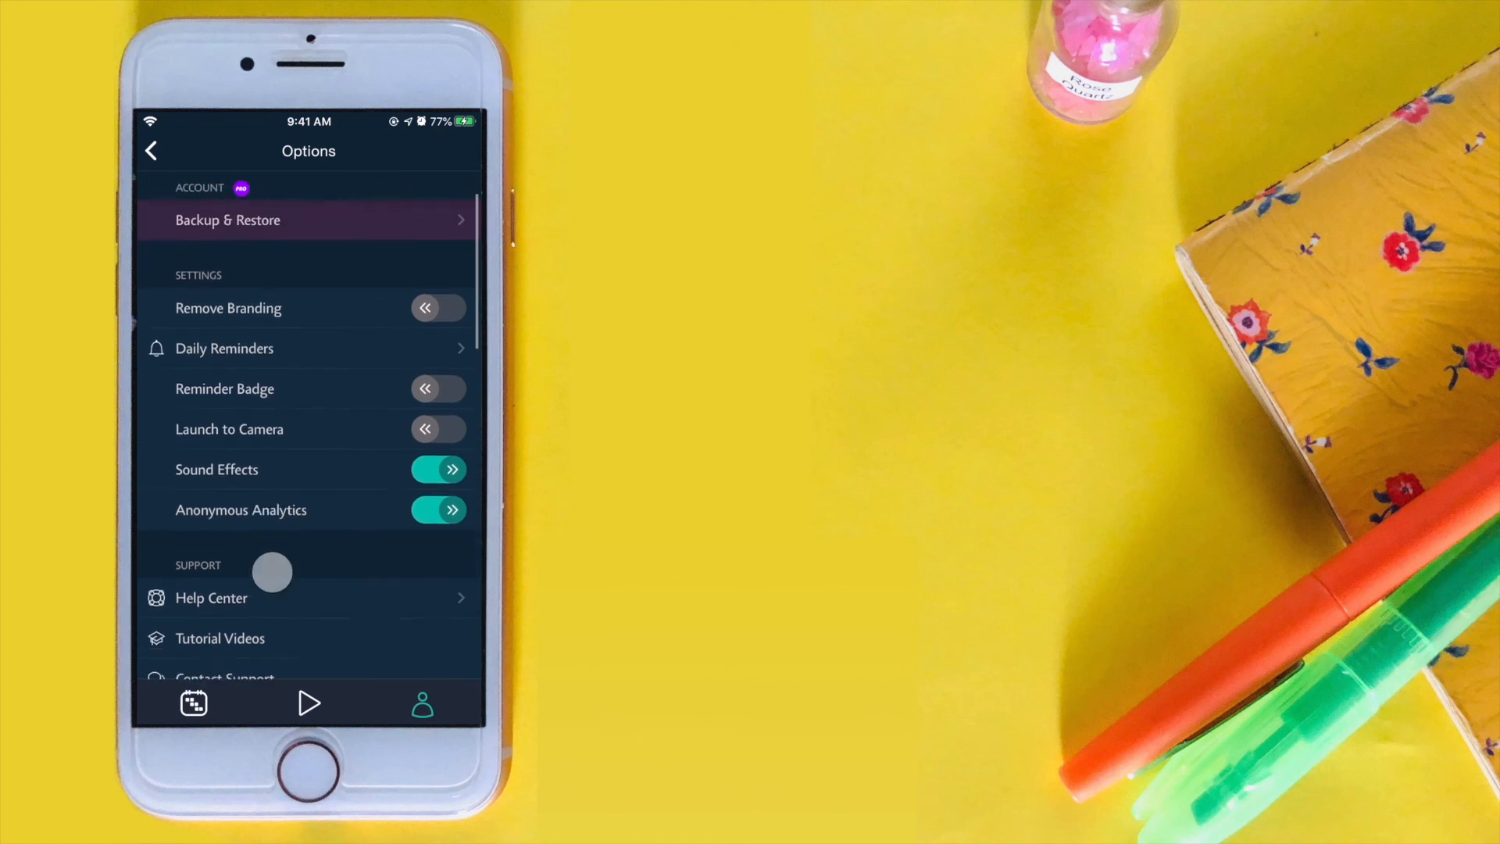
Switch Auto Backup on so all 614 snippets are backed up.
{"action": "scroll", "scroll_direction": "down", "scroll_amount": 3}
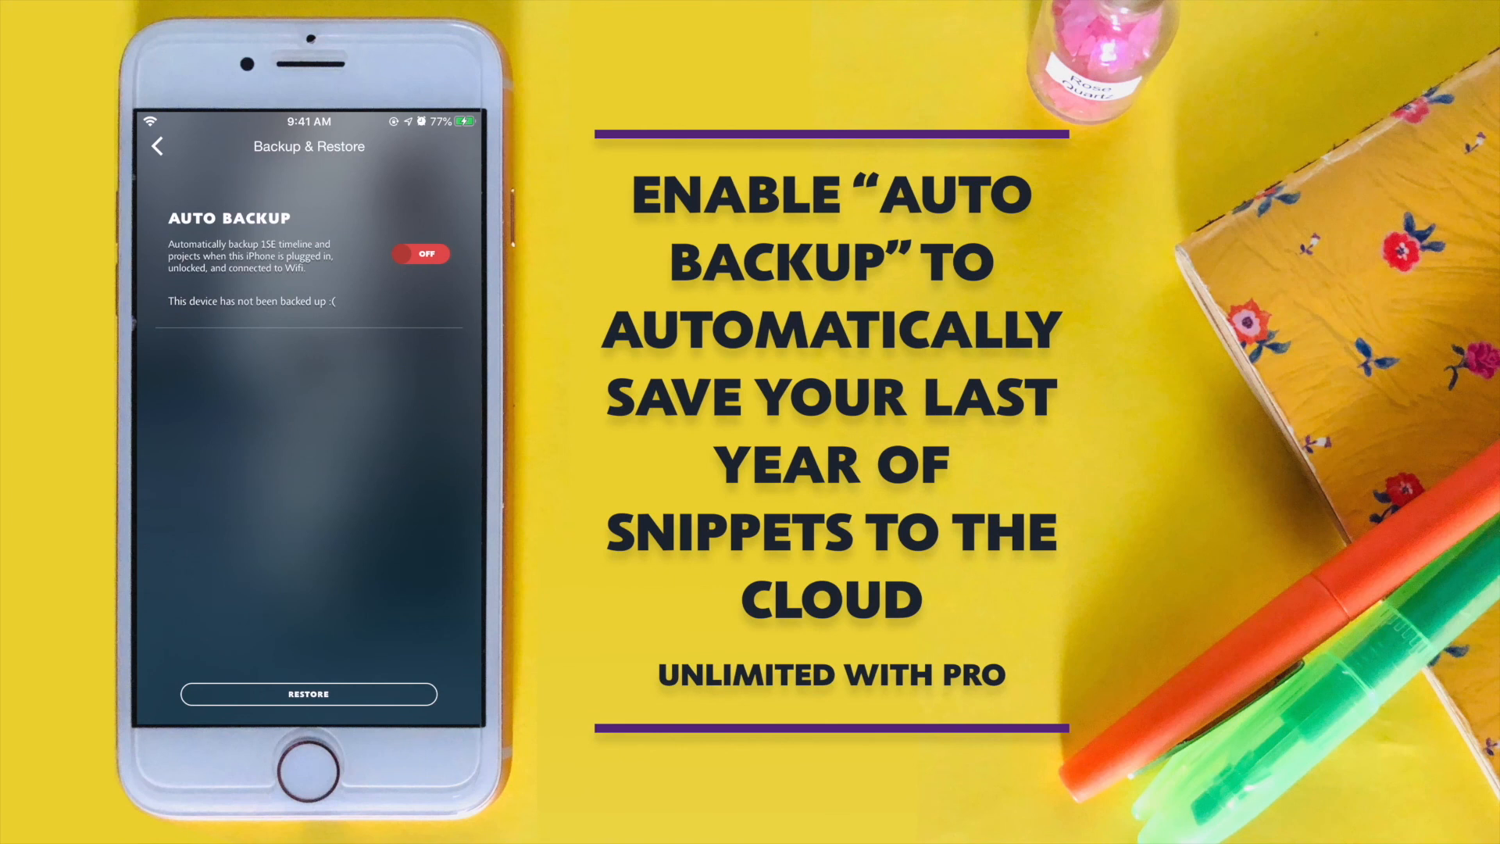
{"action": "left_click", "coordinate": [420, 253]}
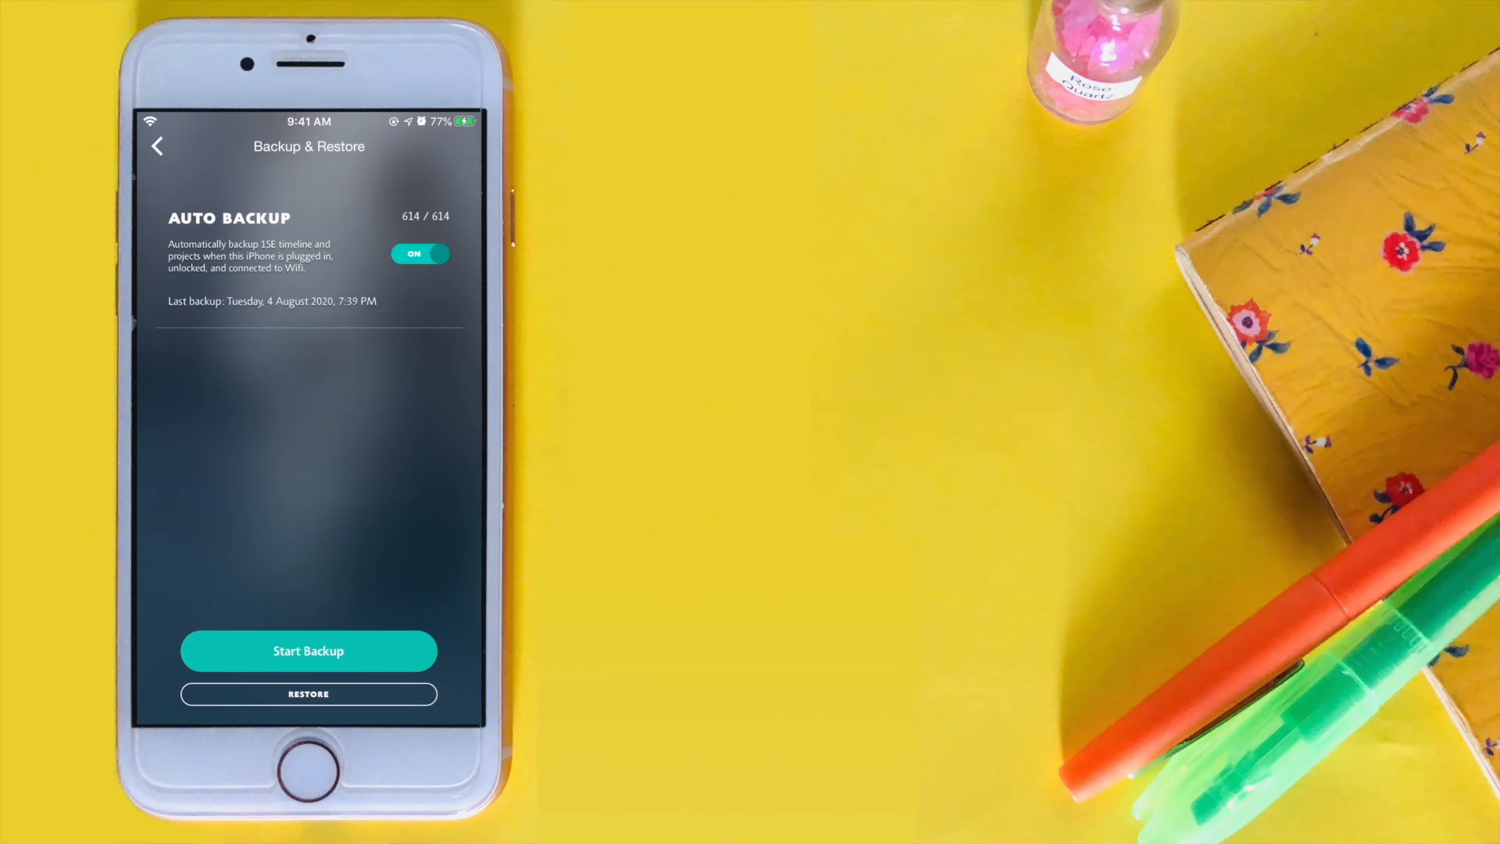
Restore today's most recent 1.42 GB backup to the device.
{"action": "left_click", "coordinate": [308, 694]}
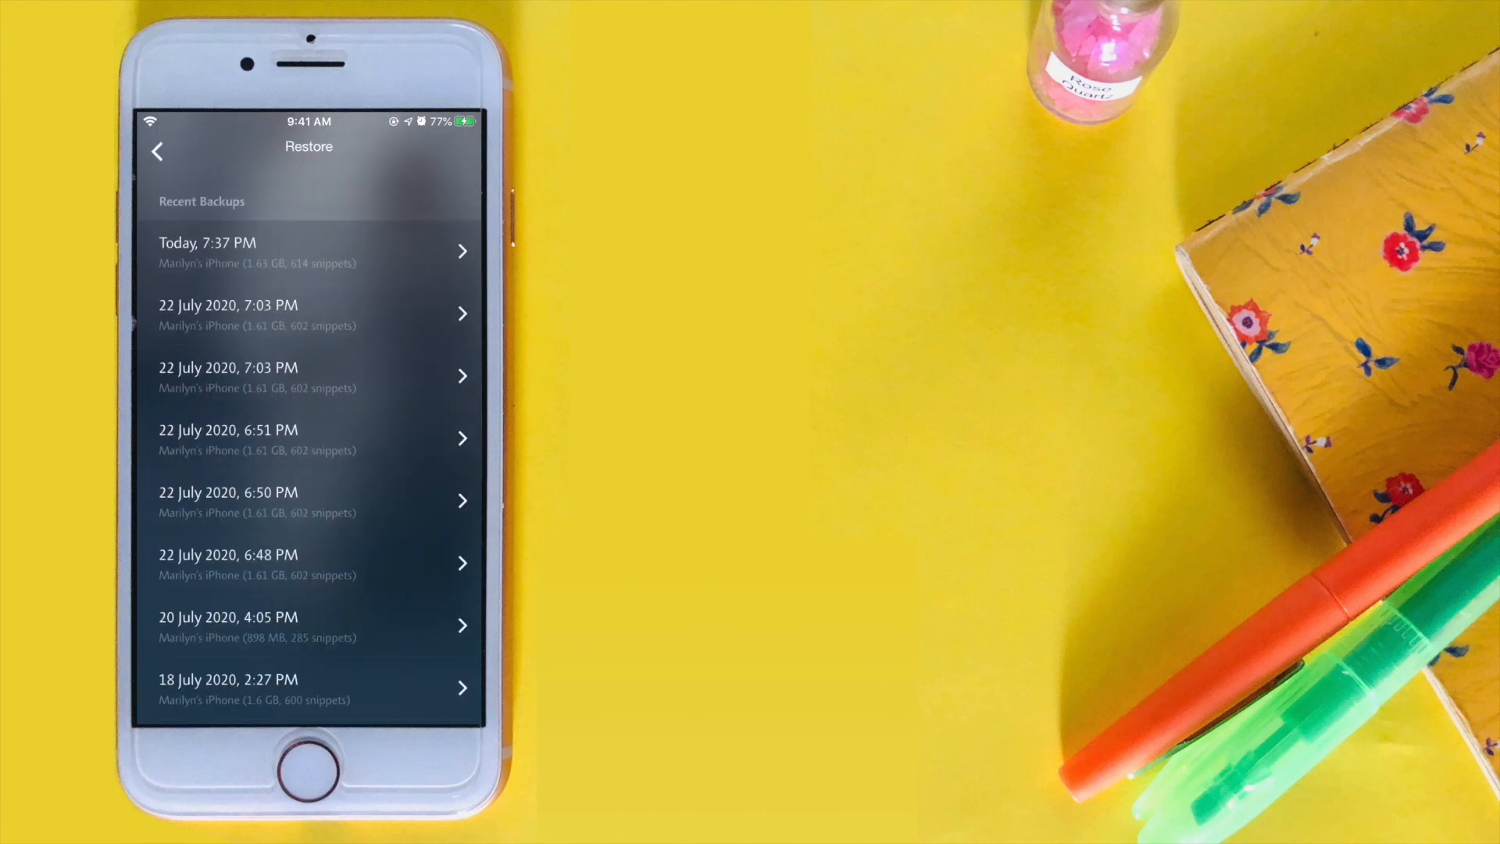
{"action": "left_click", "coordinate": [309, 252]}
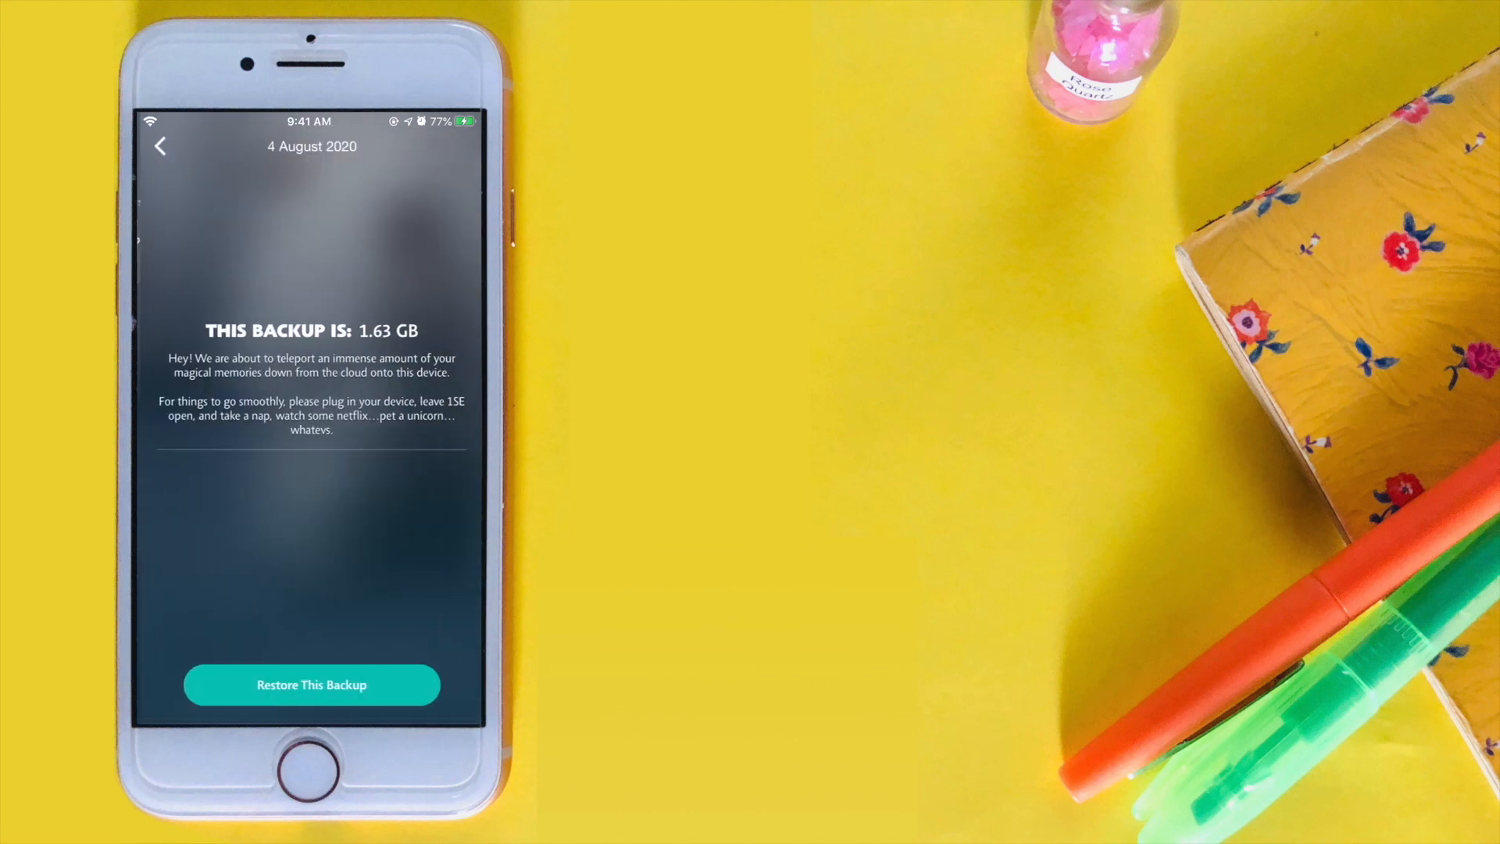
{"action": "left_click", "coordinate": [311, 684]}
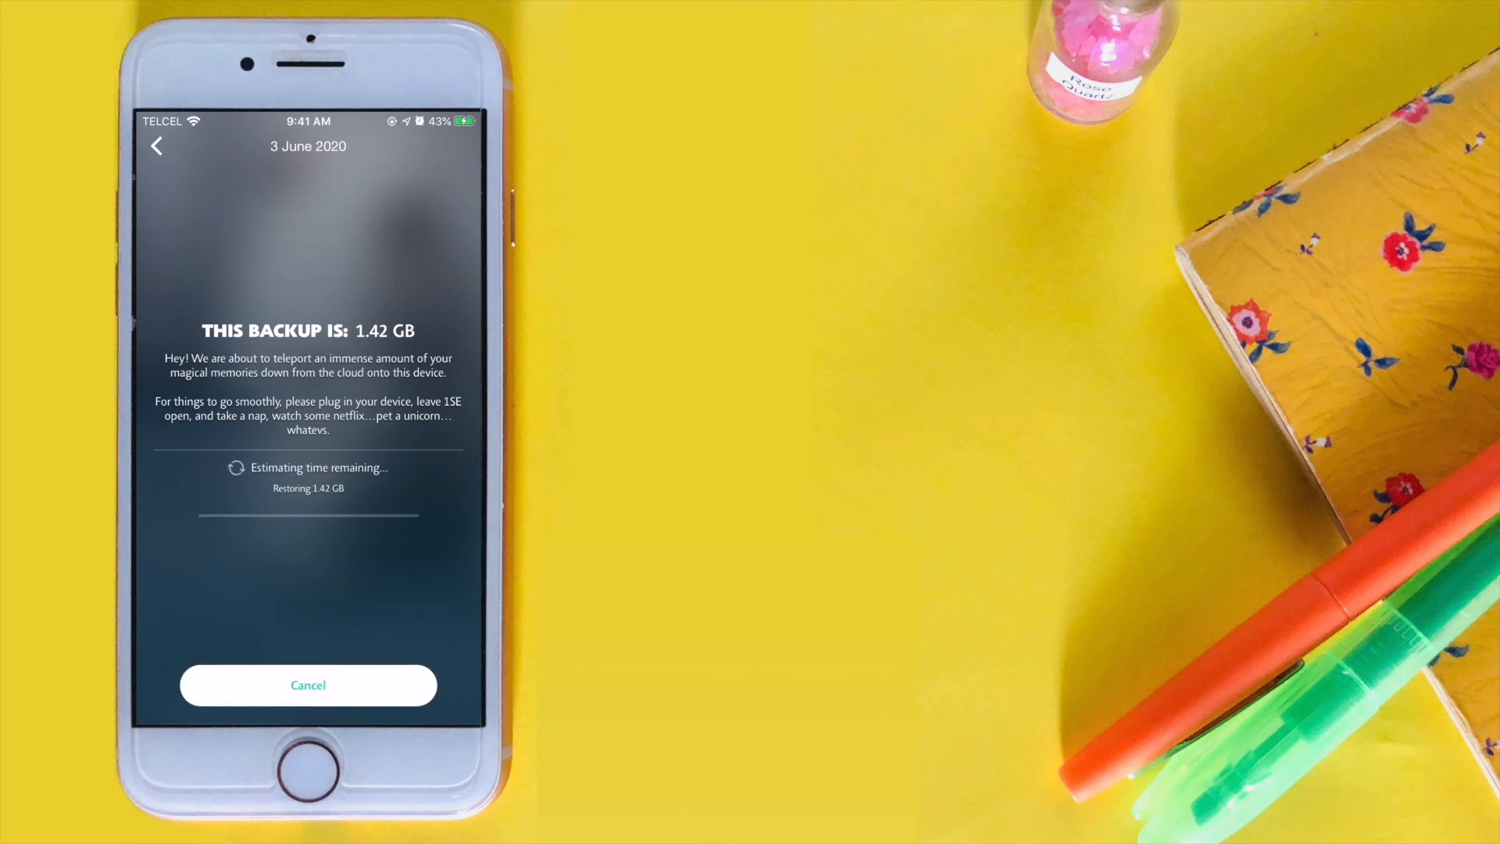